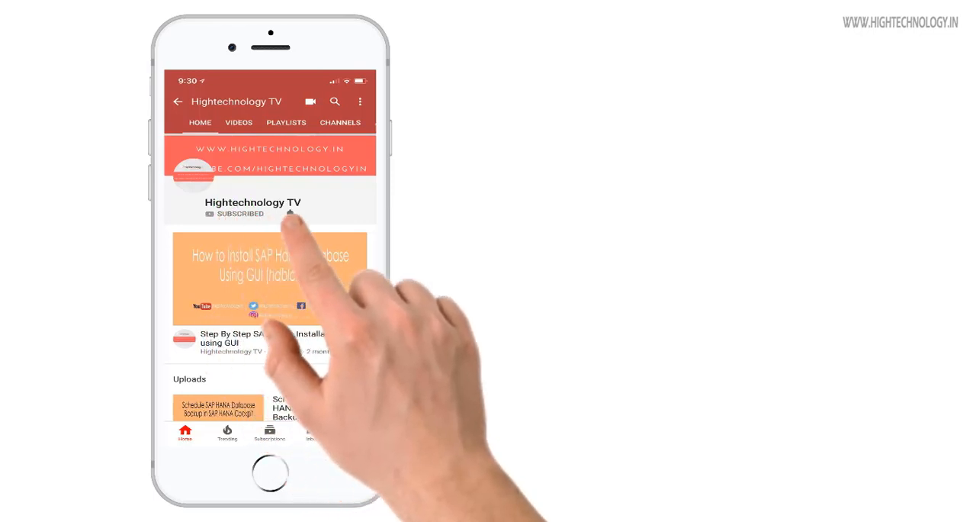
Step: Start the Google Cloud free trial sign-up using the Try free button
left_click(290, 214)
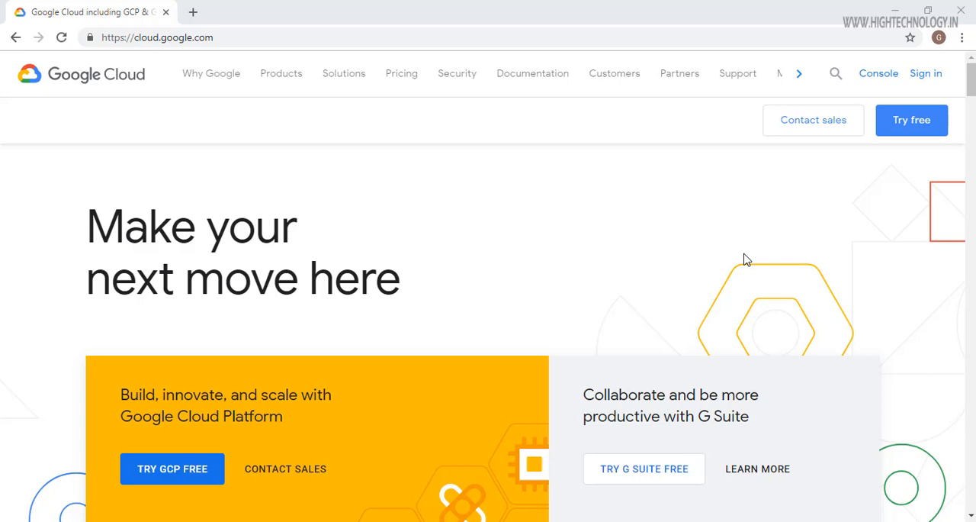
mouse_move(328, 237)
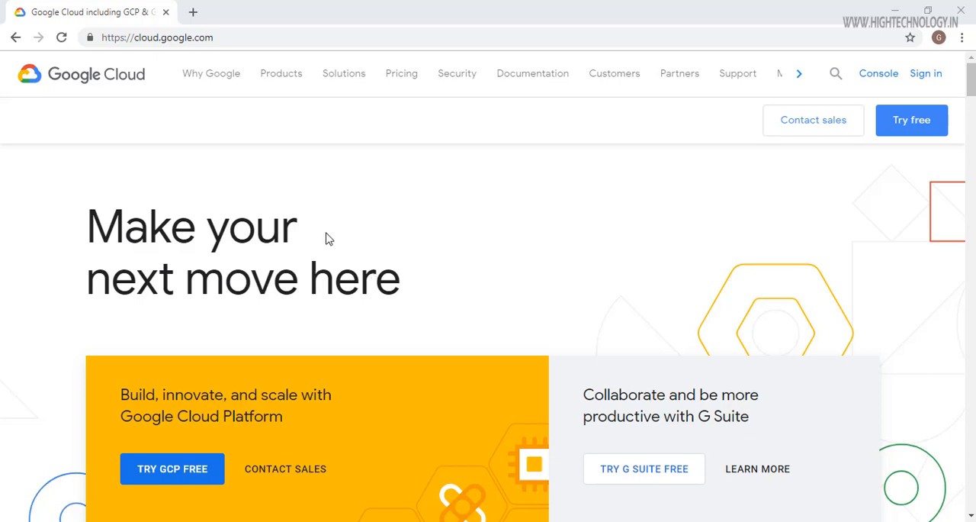
mouse_move(406, 253)
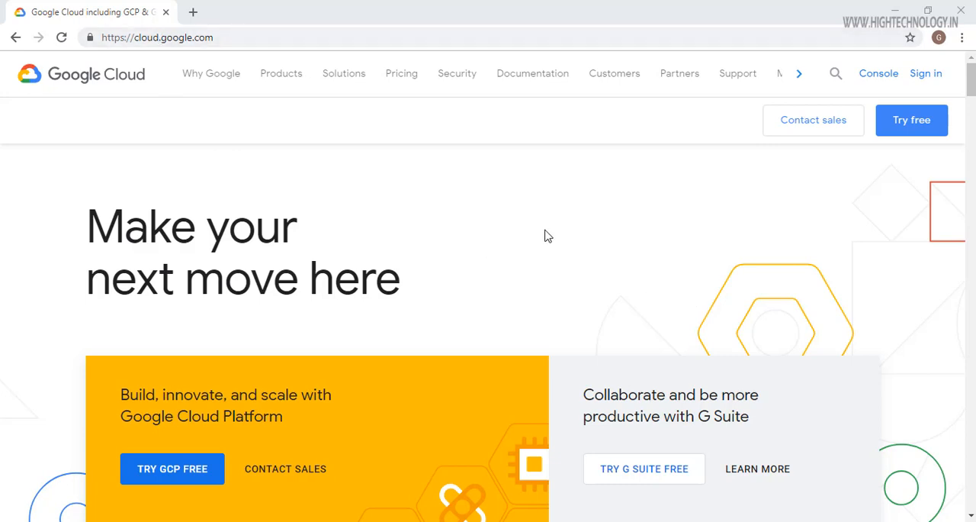
mouse_move(745, 213)
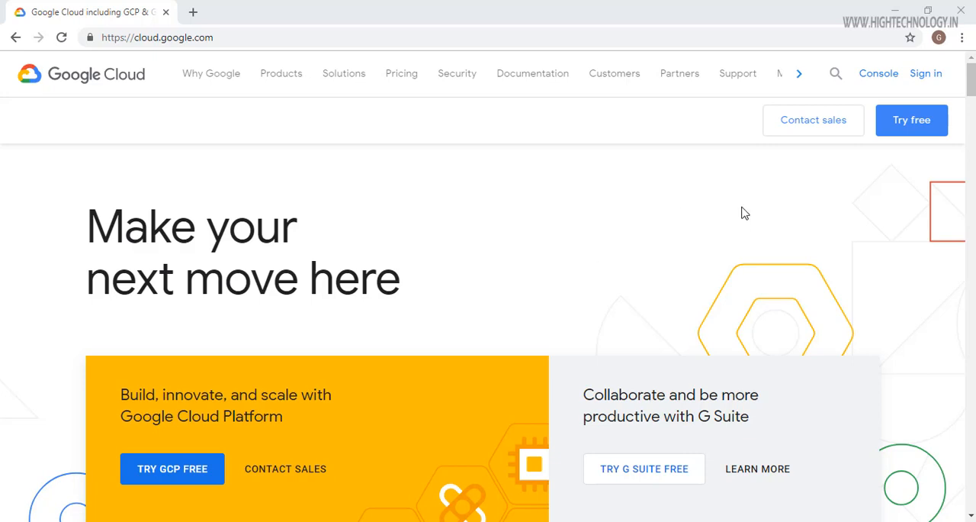
mouse_move(912, 120)
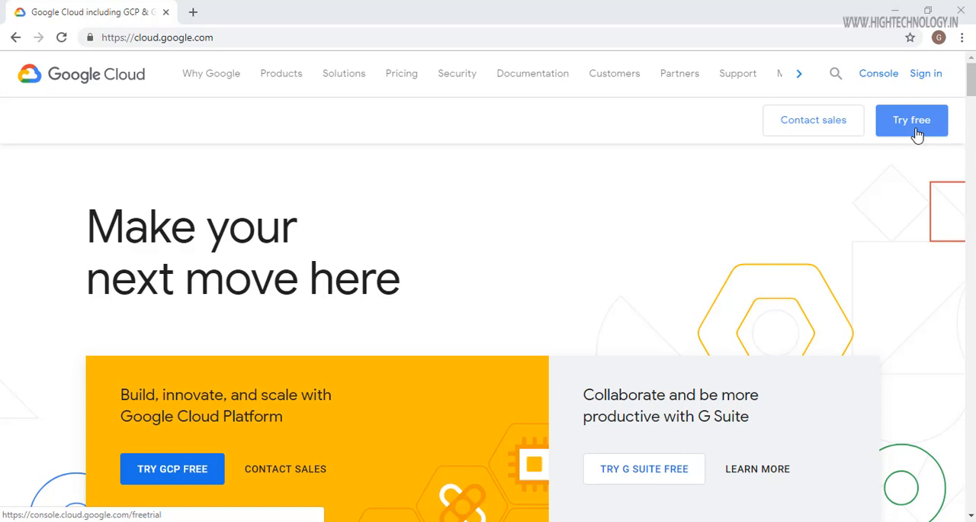
mouse_move(914, 140)
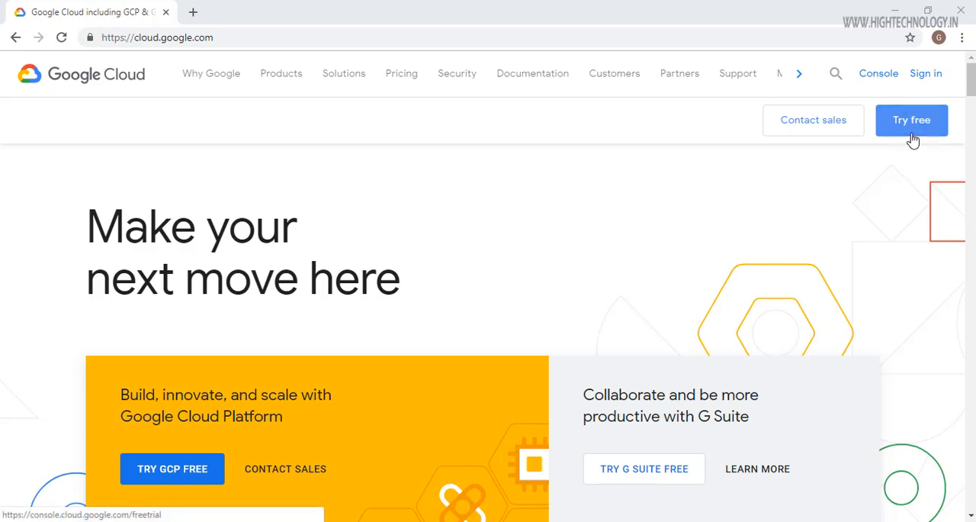
left_click(911, 120)
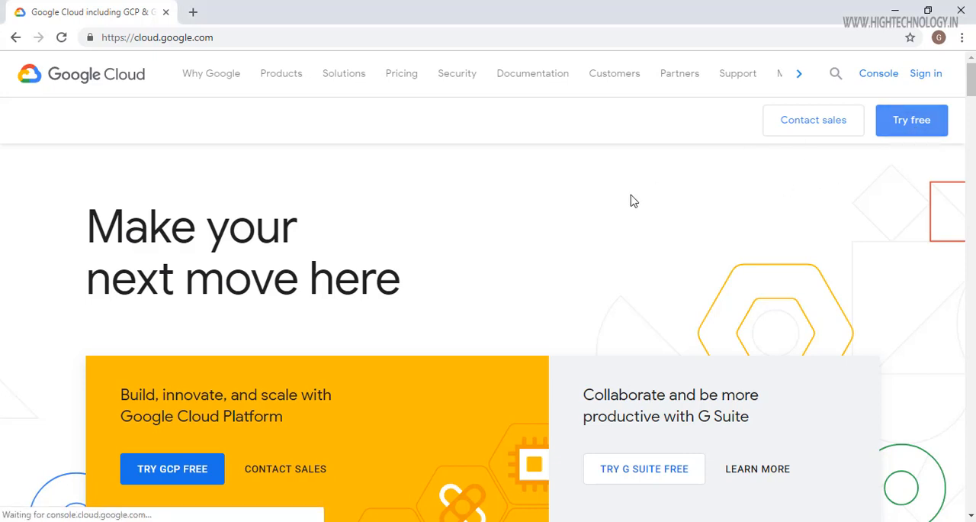
Step: Load Free Trial step 1 of 2 and review the India country and acceptances fields
left_click(911, 120)
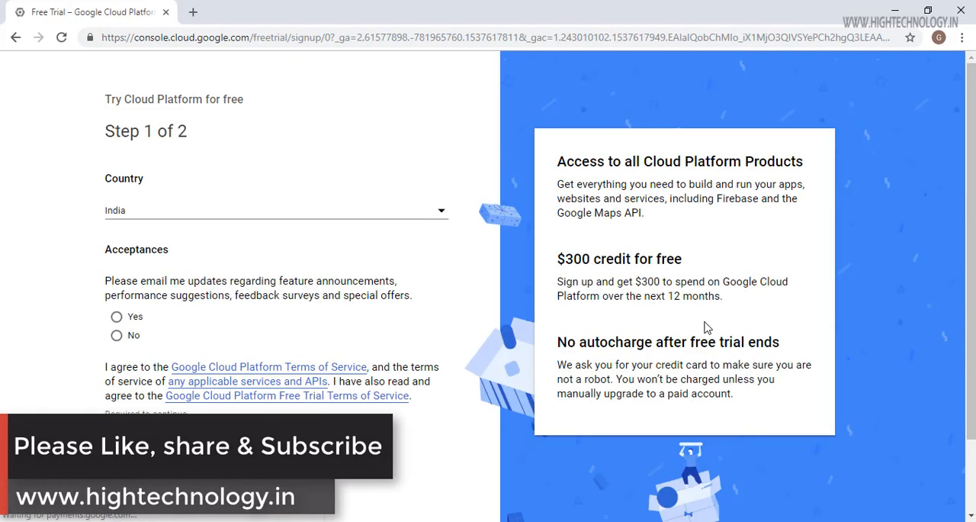
mouse_move(484, 233)
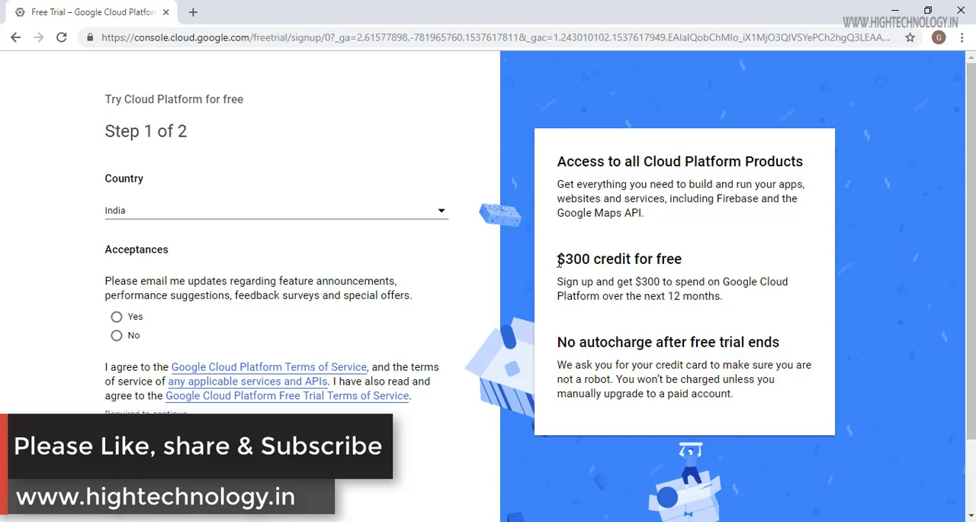
left_click(117, 457)
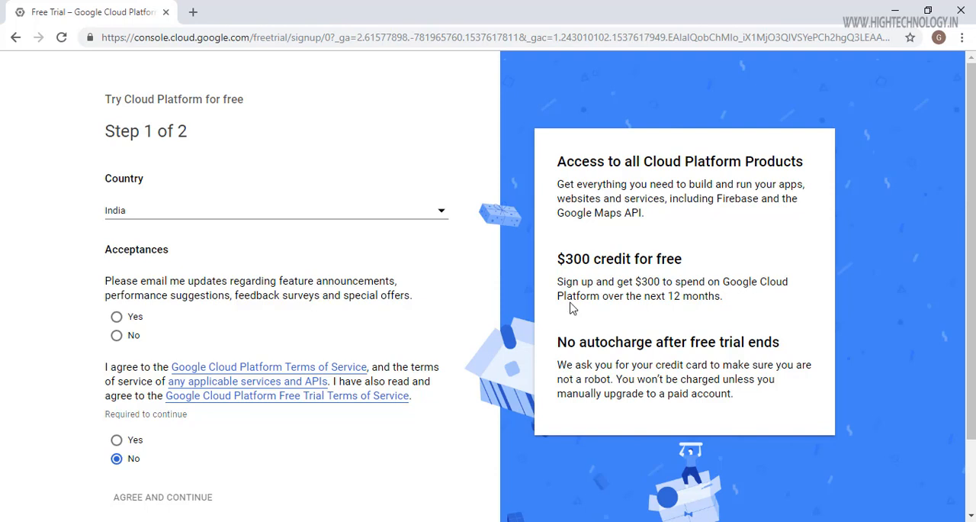
mouse_move(596, 315)
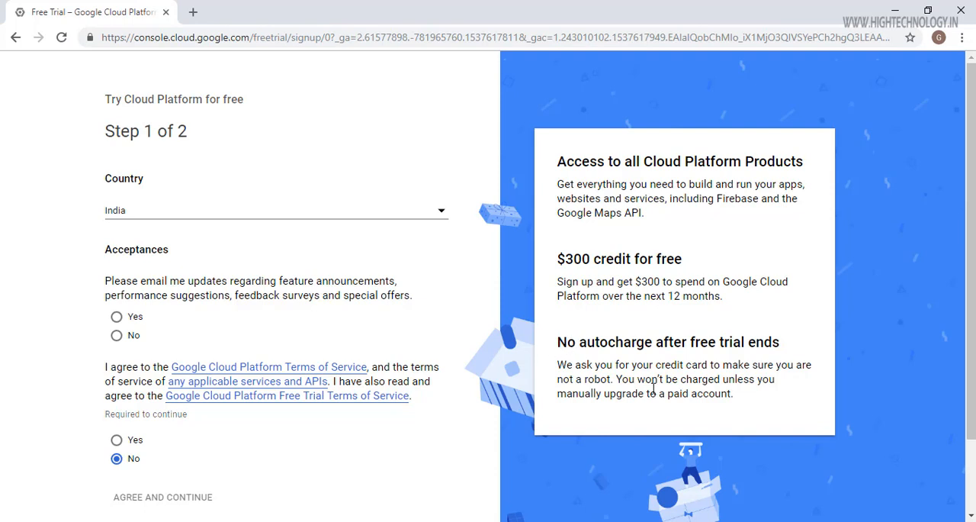
mouse_move(559, 366)
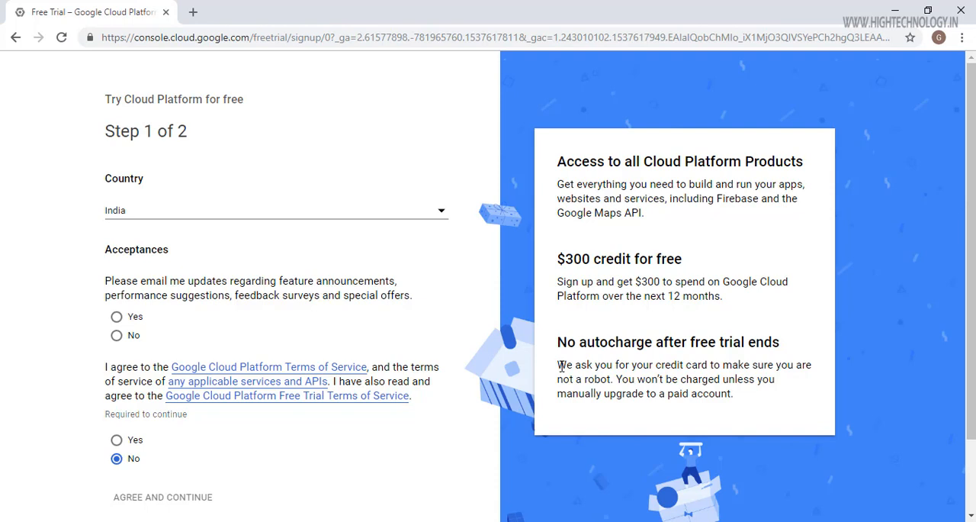
mouse_move(650, 384)
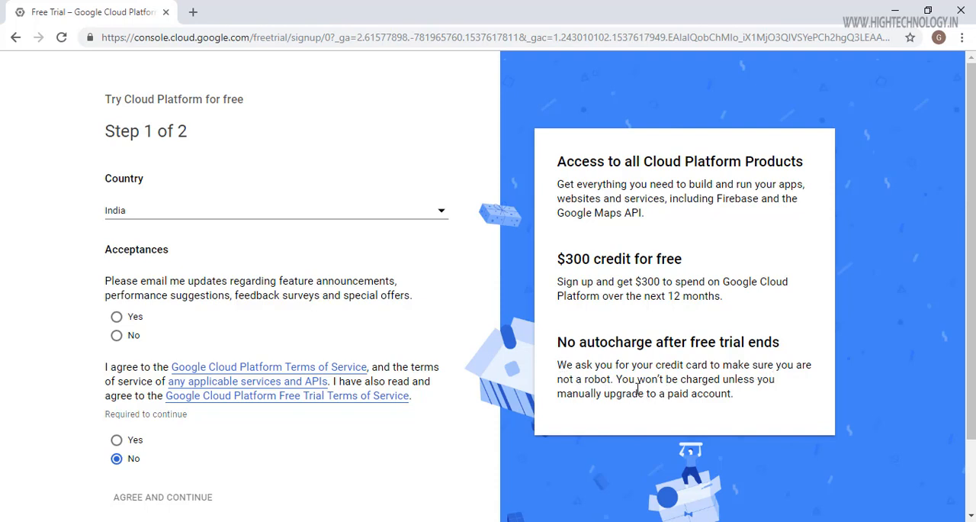
mouse_move(597, 412)
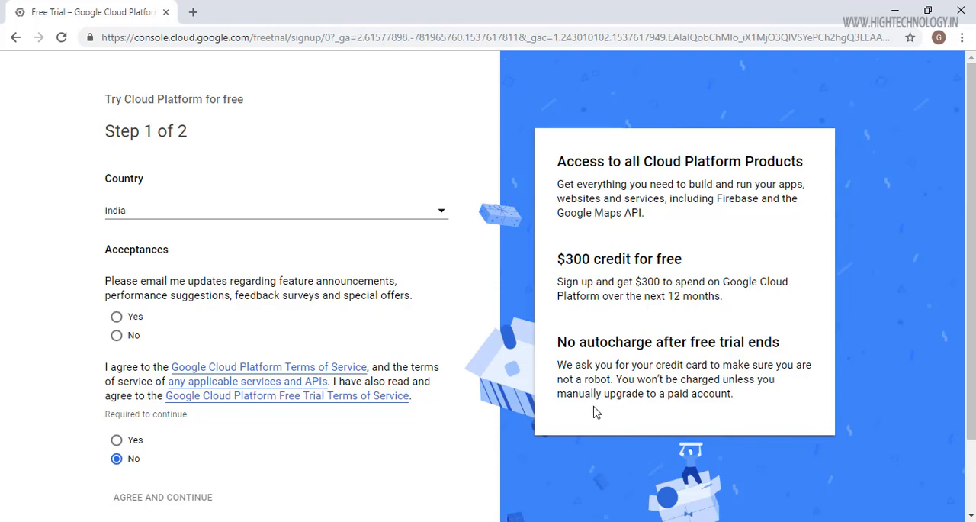
mouse_move(754, 410)
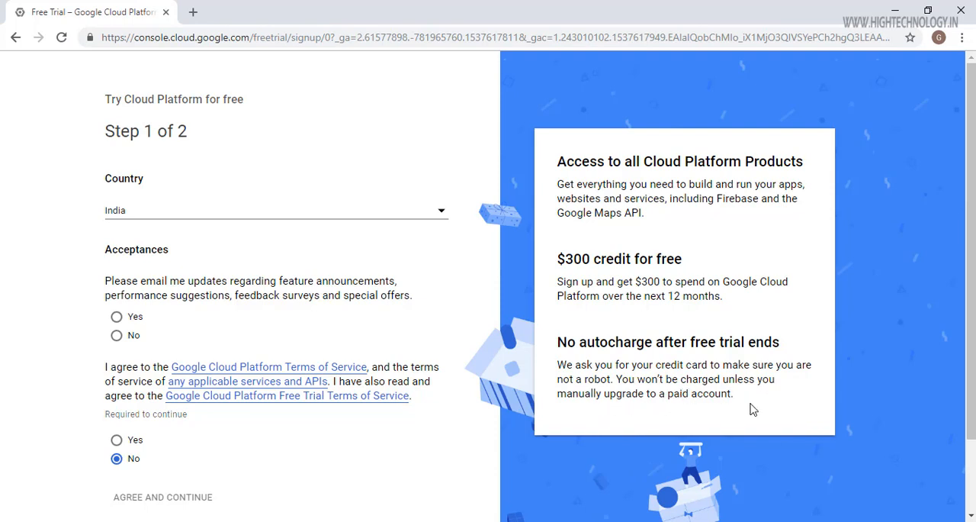
mouse_move(664, 288)
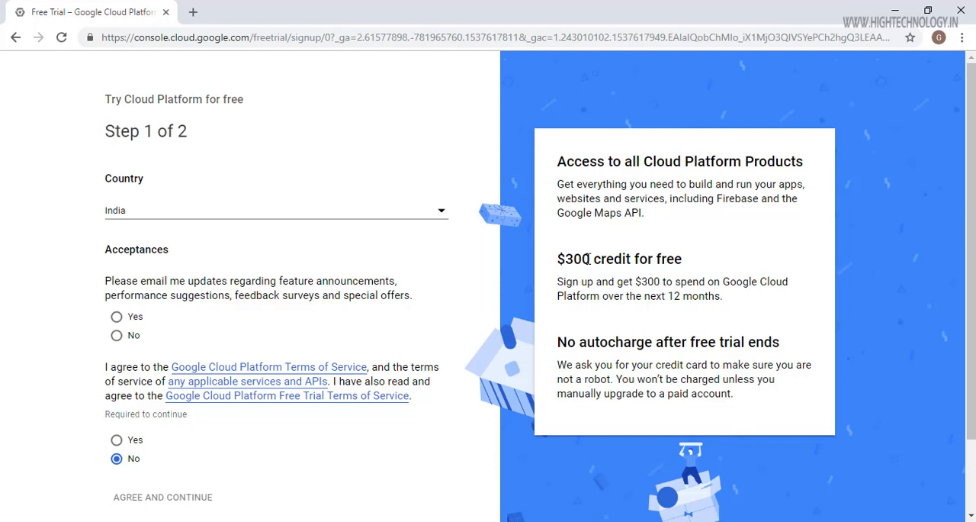
mouse_move(589, 258)
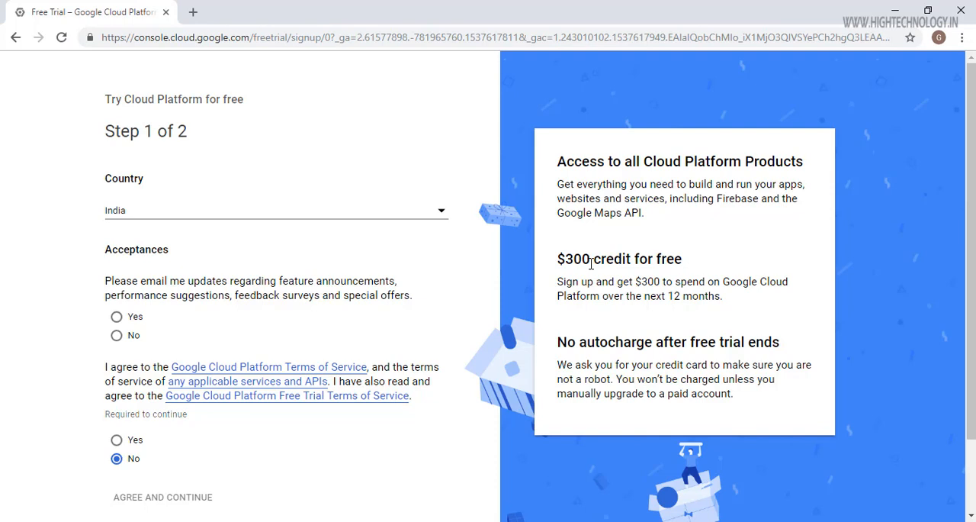
mouse_move(524, 356)
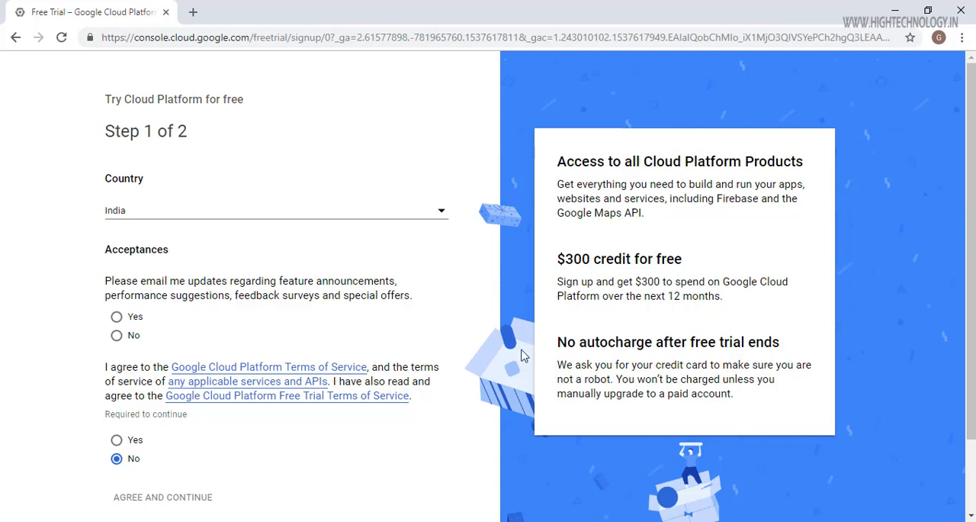
mouse_move(193, 202)
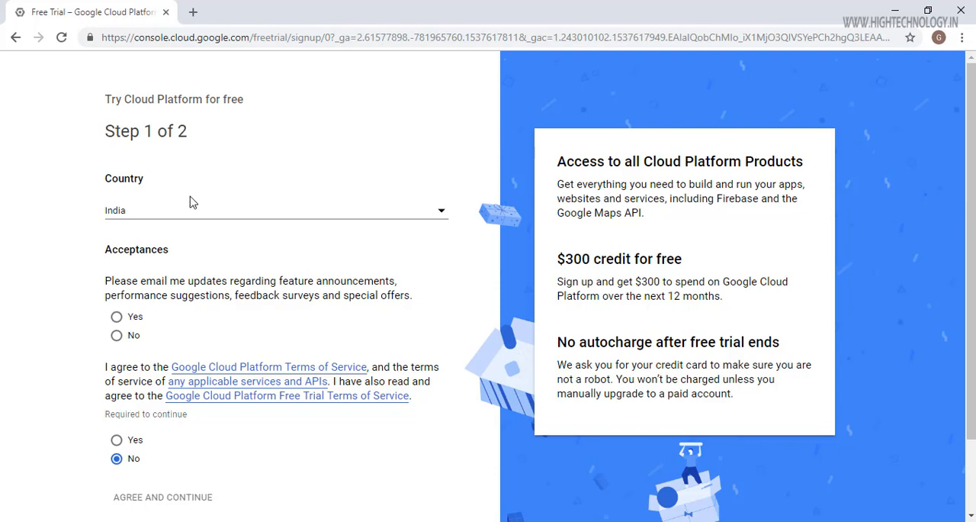
mouse_move(297, 210)
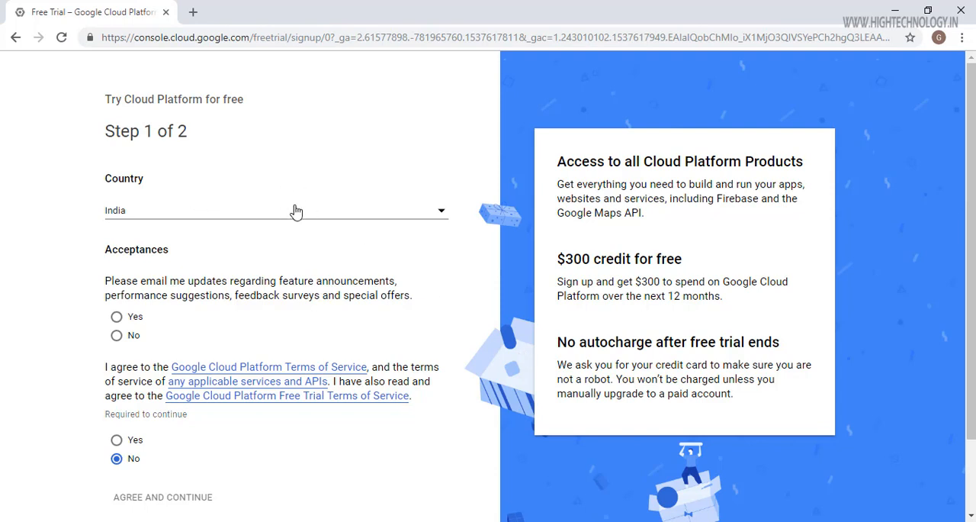
mouse_move(242, 219)
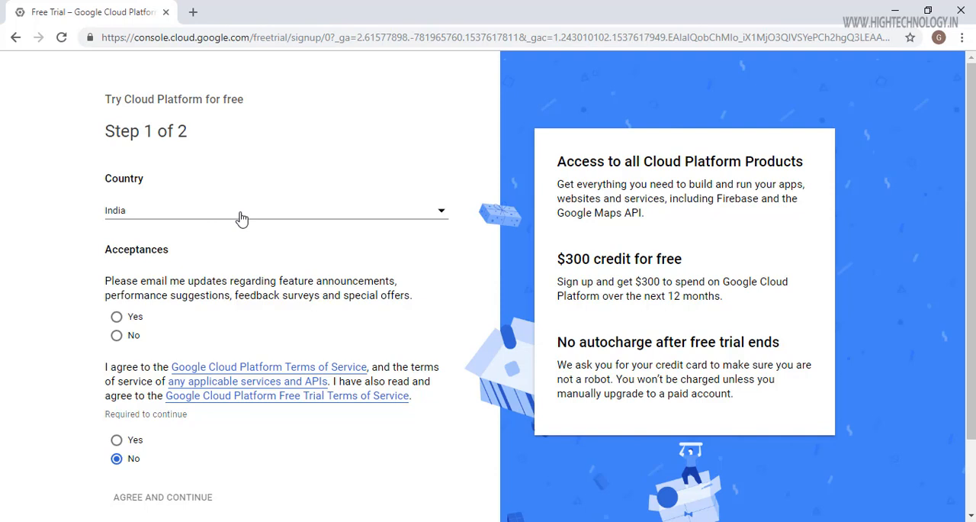
mouse_move(113, 316)
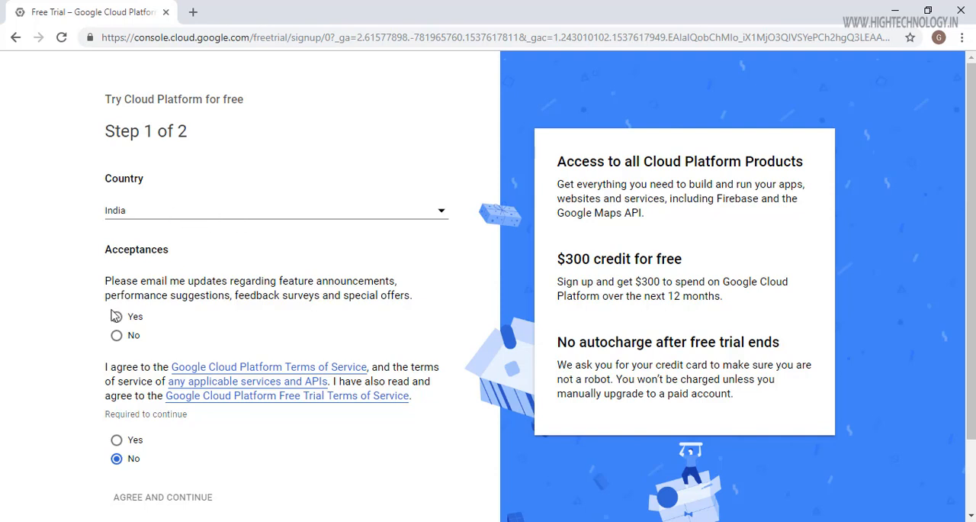
Step: Choose Yes for email updates and Terms of Service, then agree and continue
left_click(116, 315)
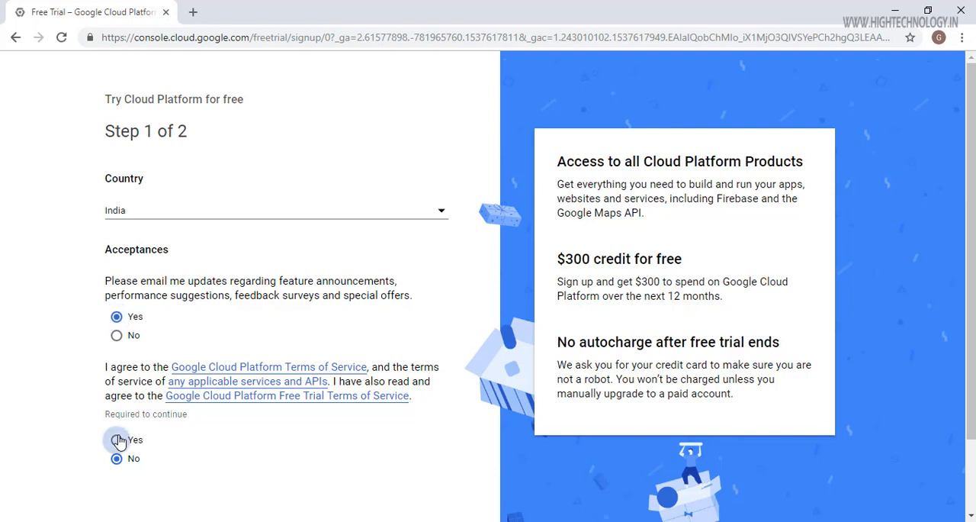
left_click(115, 439)
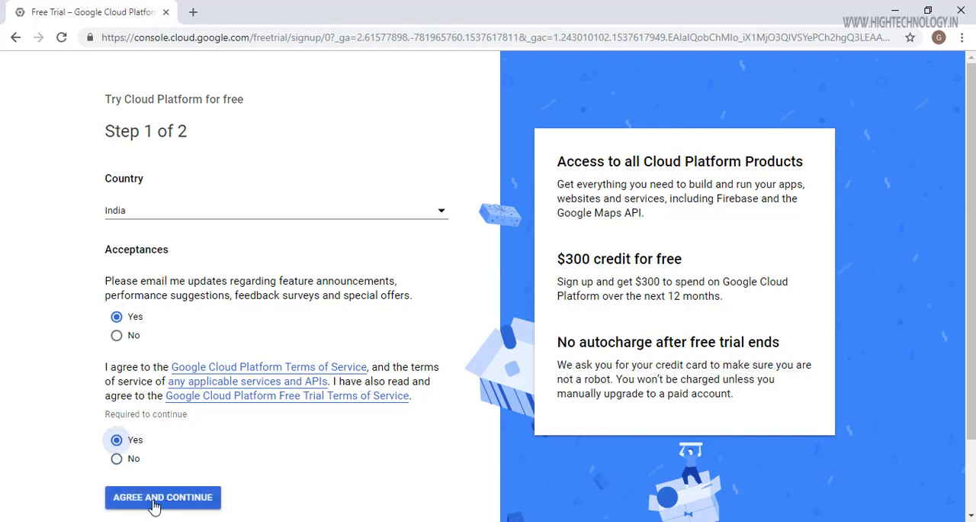
left_click(163, 497)
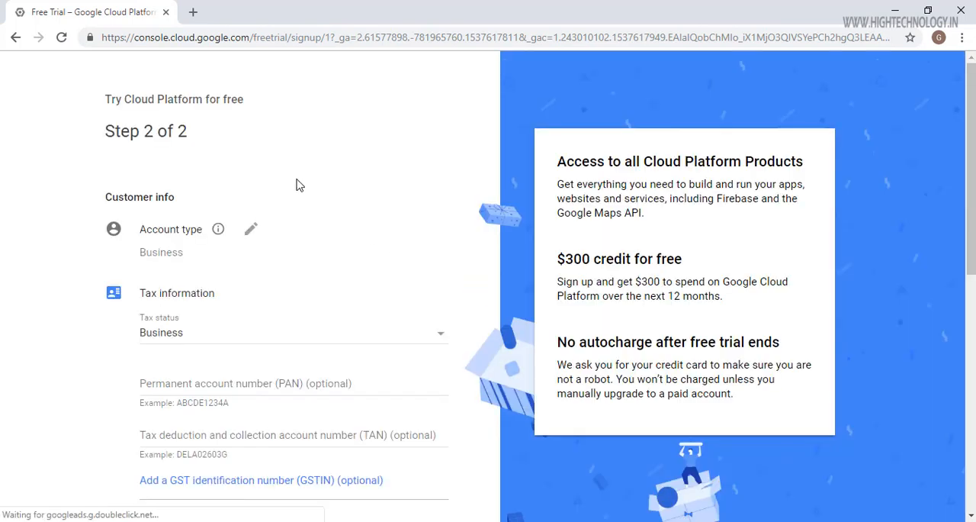
mouse_move(818, 191)
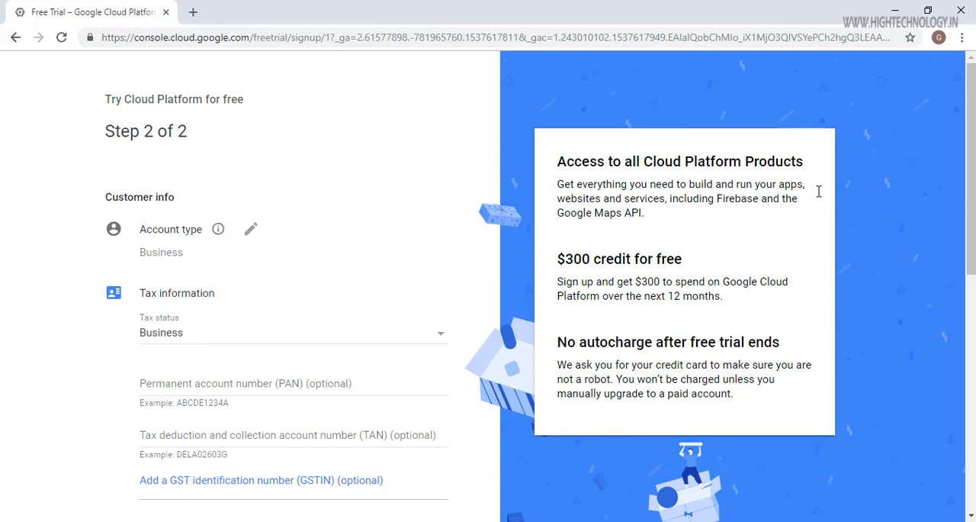
Step: Change account type from Business to Individual, with tax status Registered individual
scroll("down", 3)
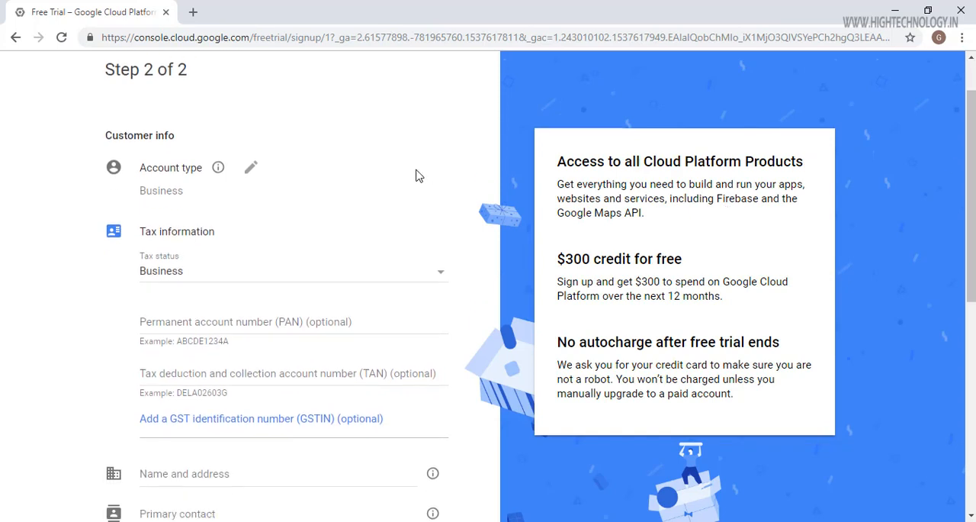
mouse_move(173, 195)
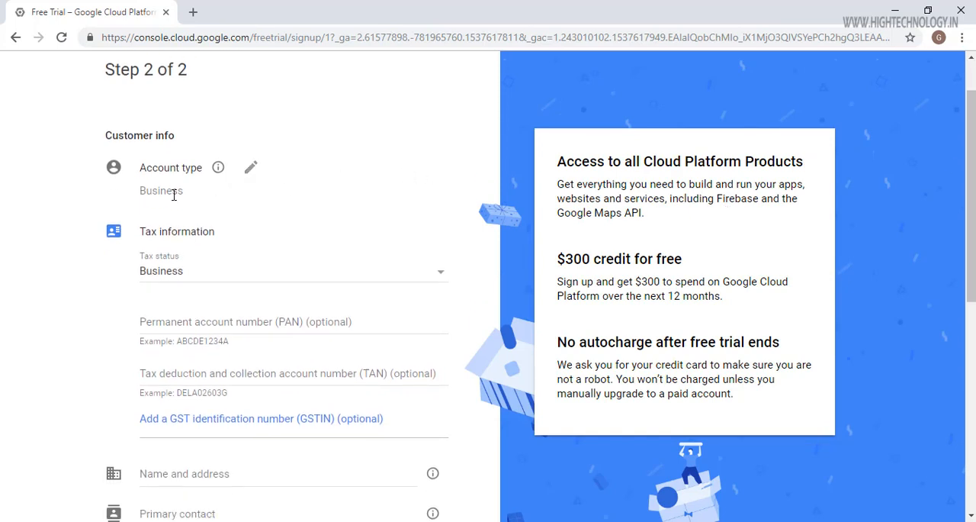
left_click(171, 190)
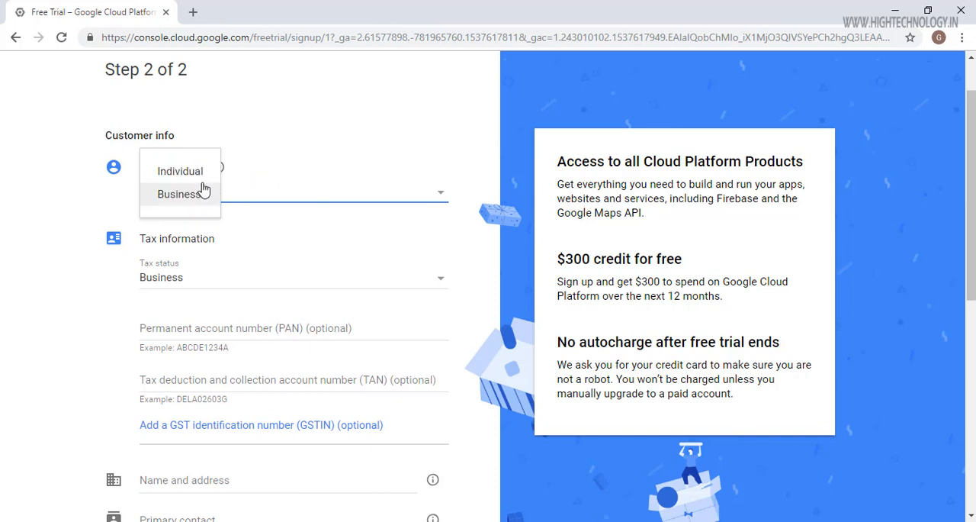
mouse_move(229, 281)
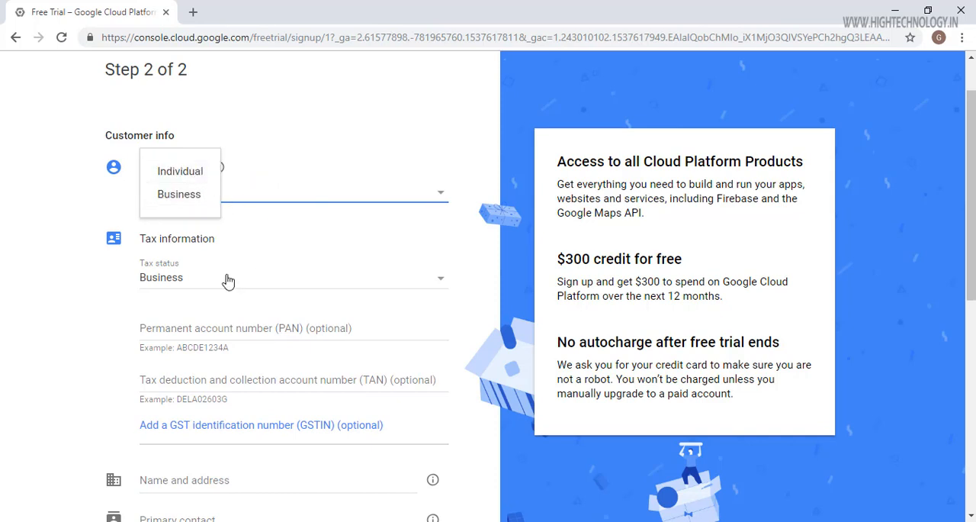
left_click(293, 277)
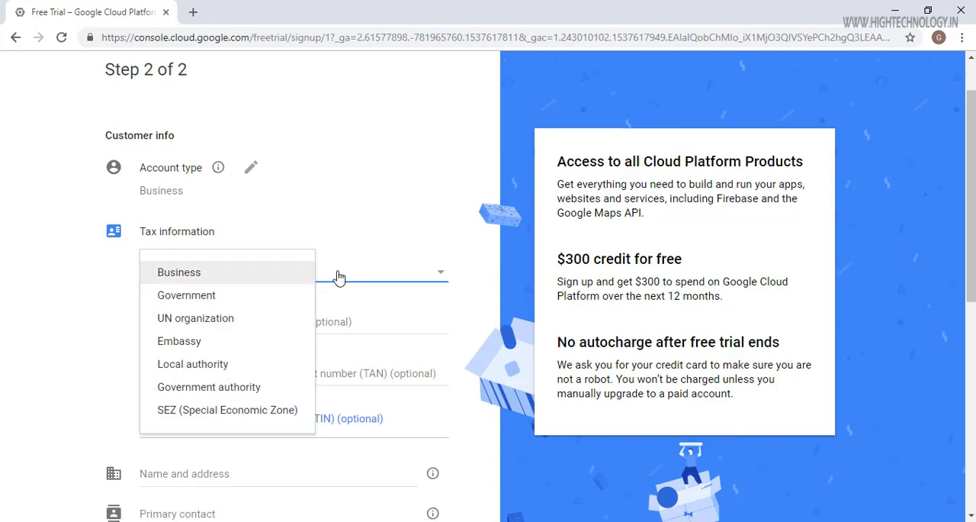
mouse_move(270, 286)
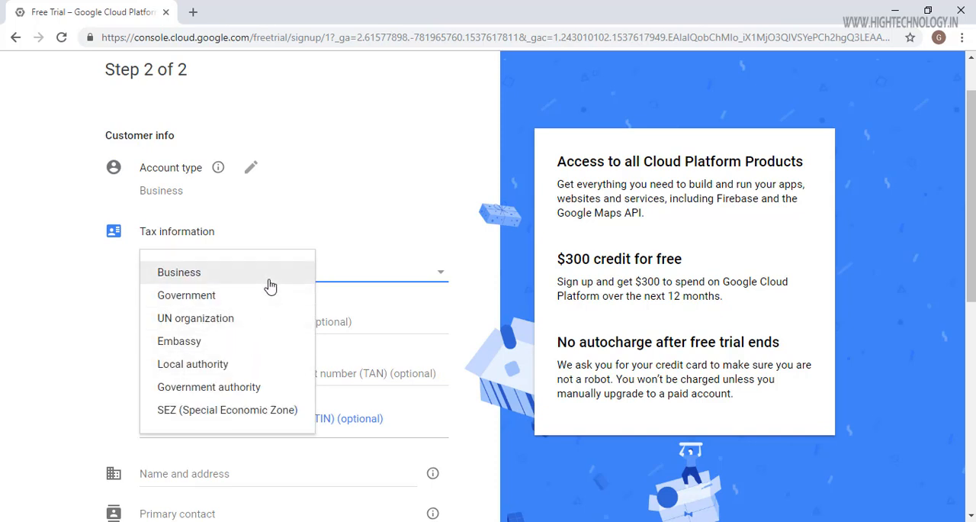
left_click(178, 272)
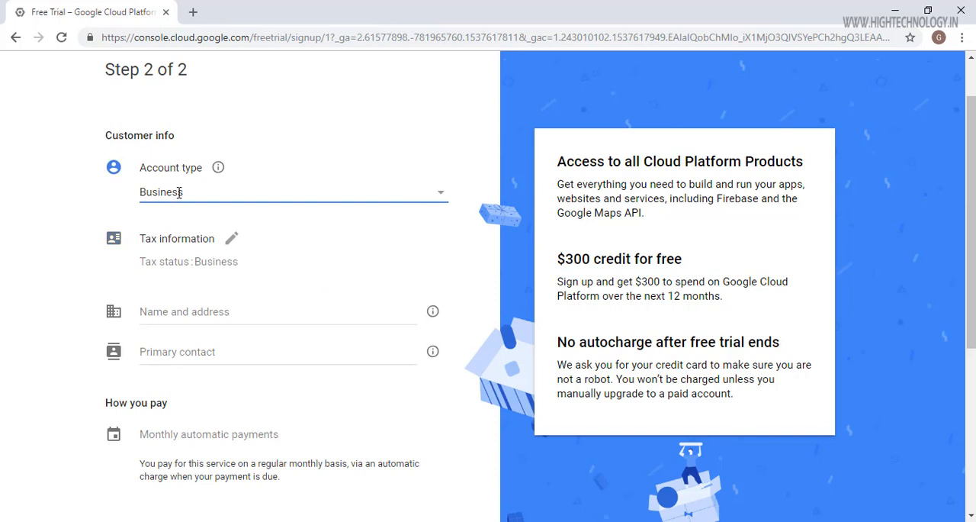
left_click(294, 191)
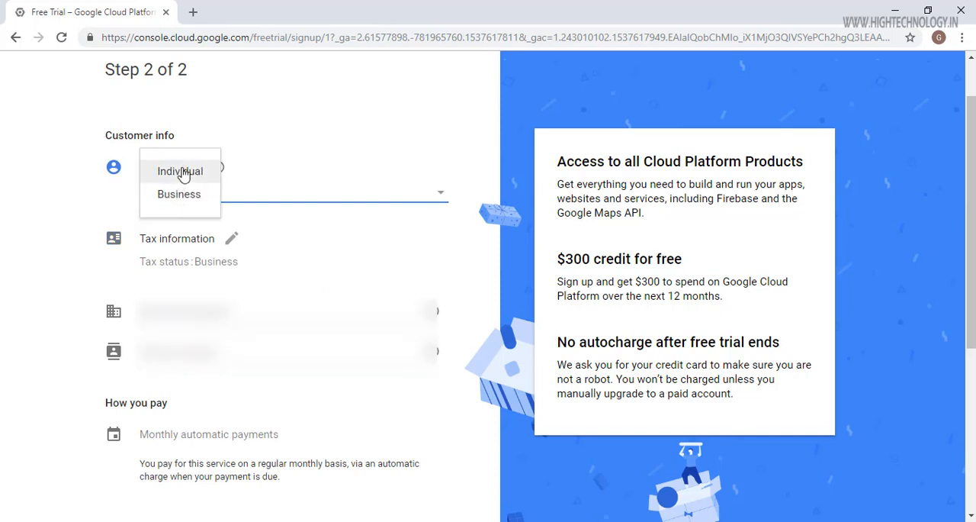
left_click(180, 171)
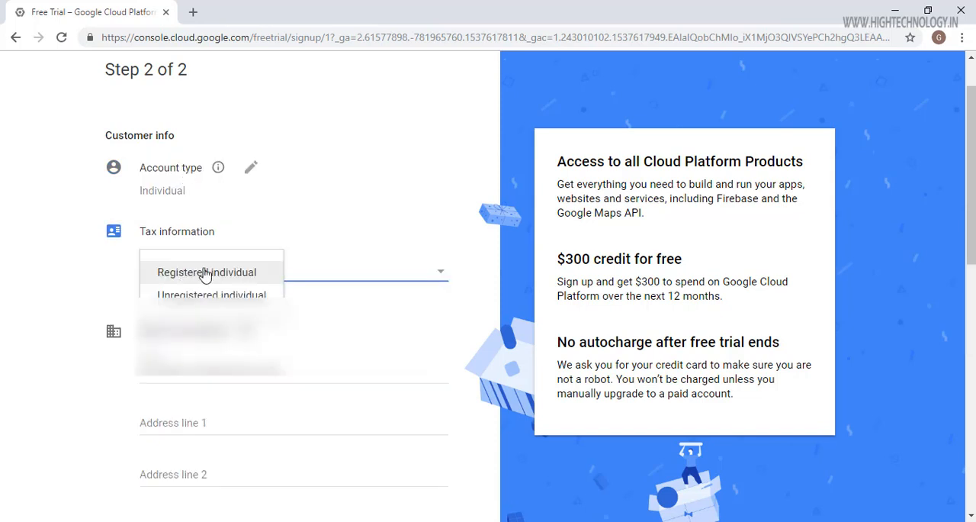
mouse_move(261, 286)
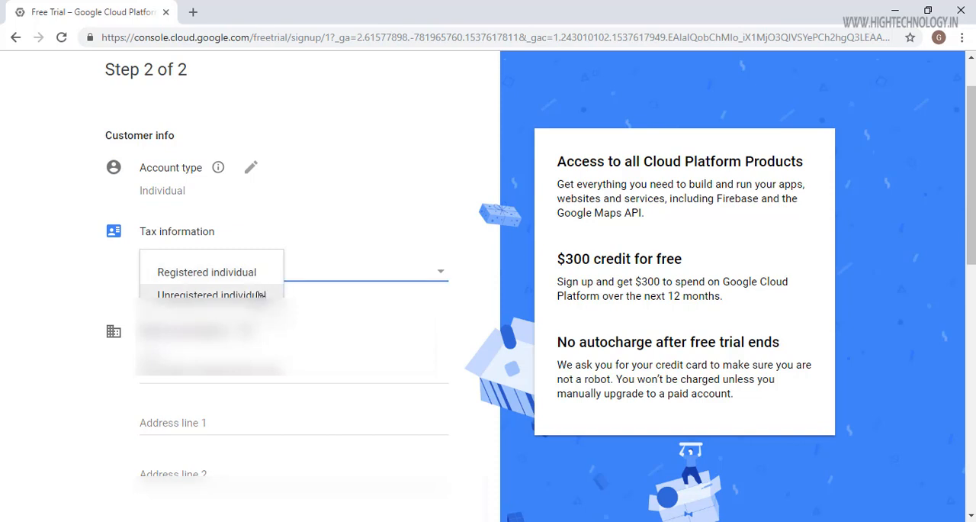
left_click(206, 272)
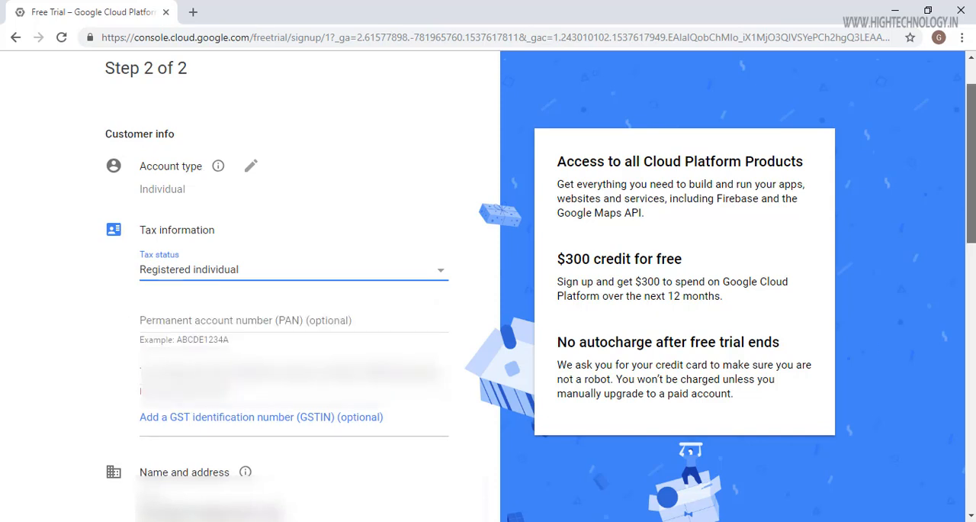
scroll("down", 3)
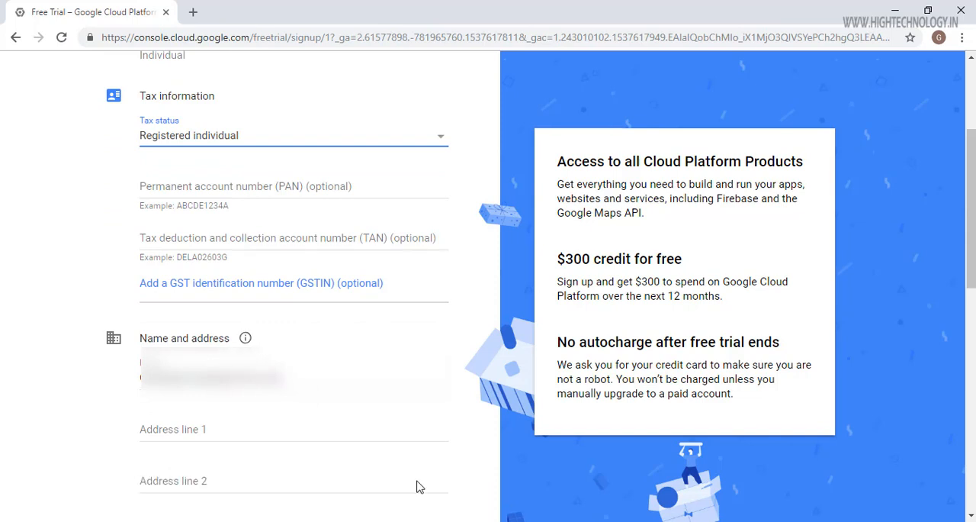
scroll("down", 3)
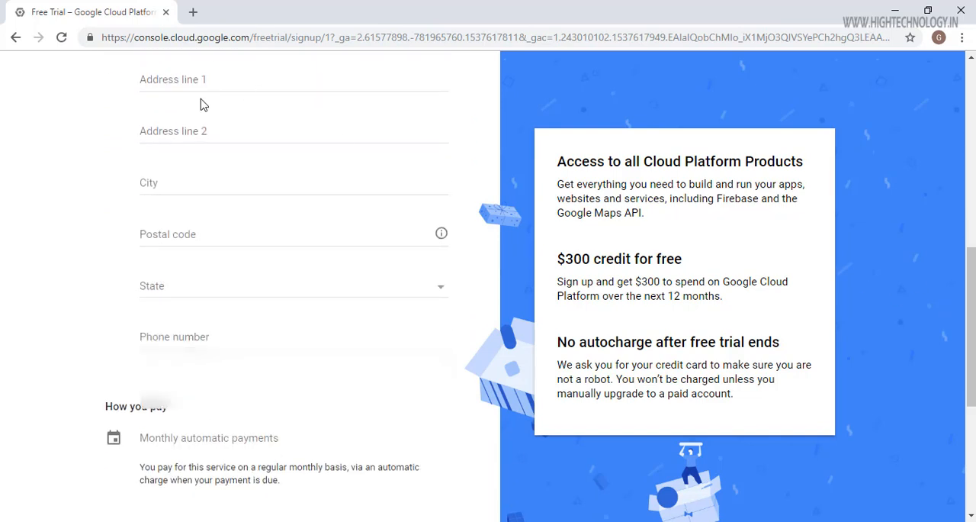
mouse_move(204, 422)
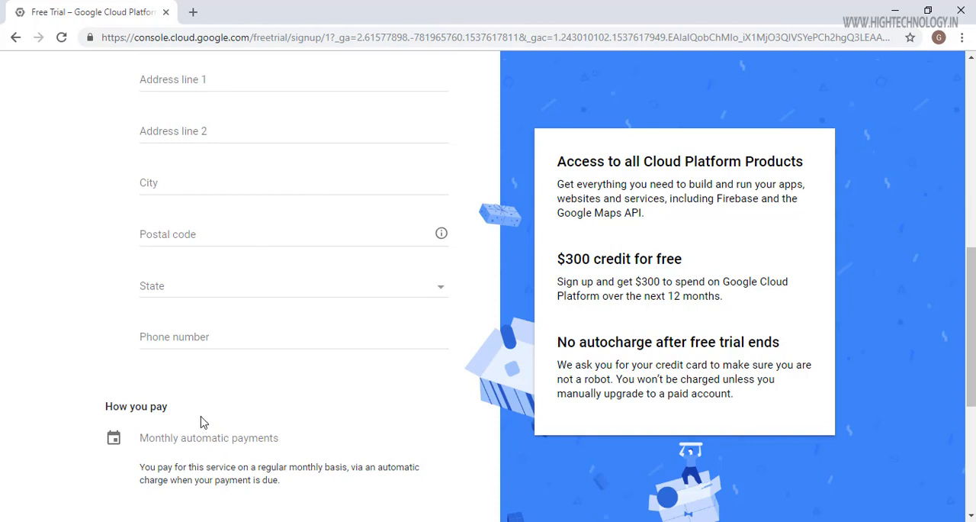
scroll("down", 3)
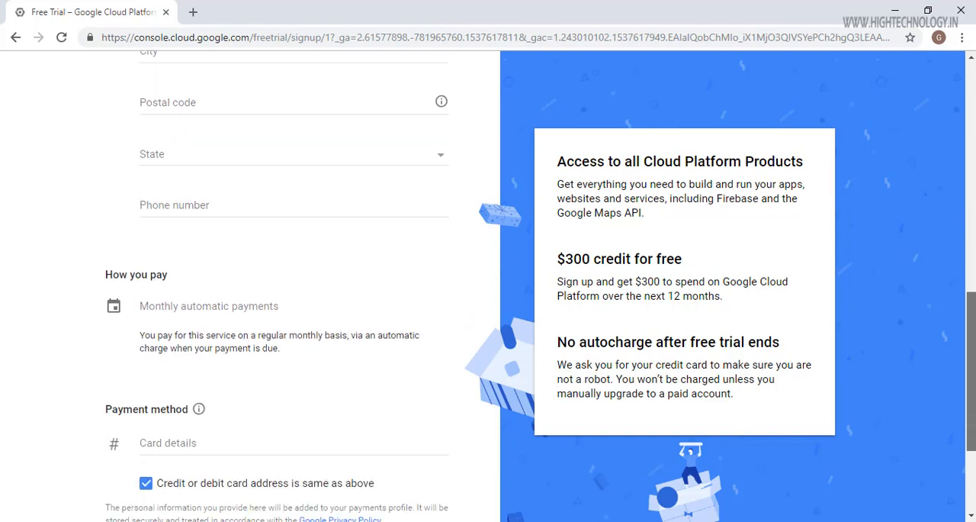
scroll("down", 3)
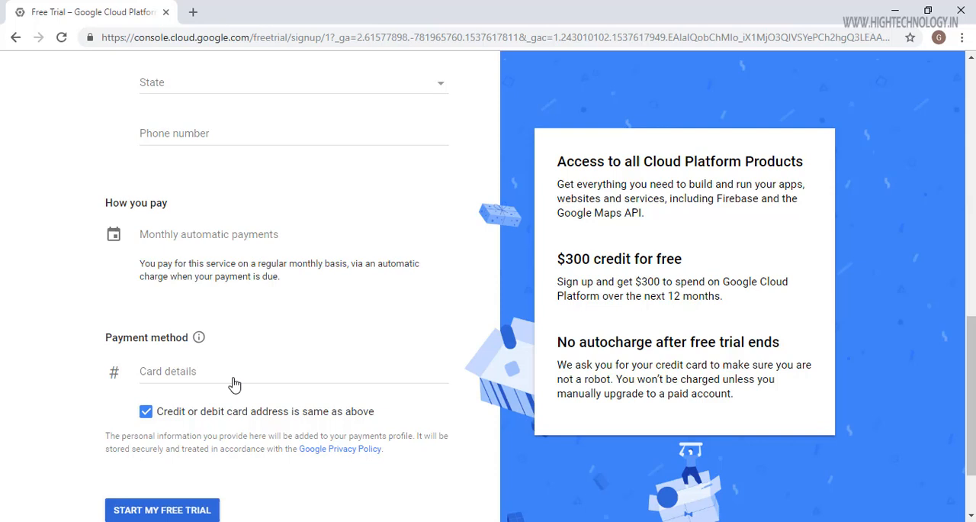
mouse_move(348, 364)
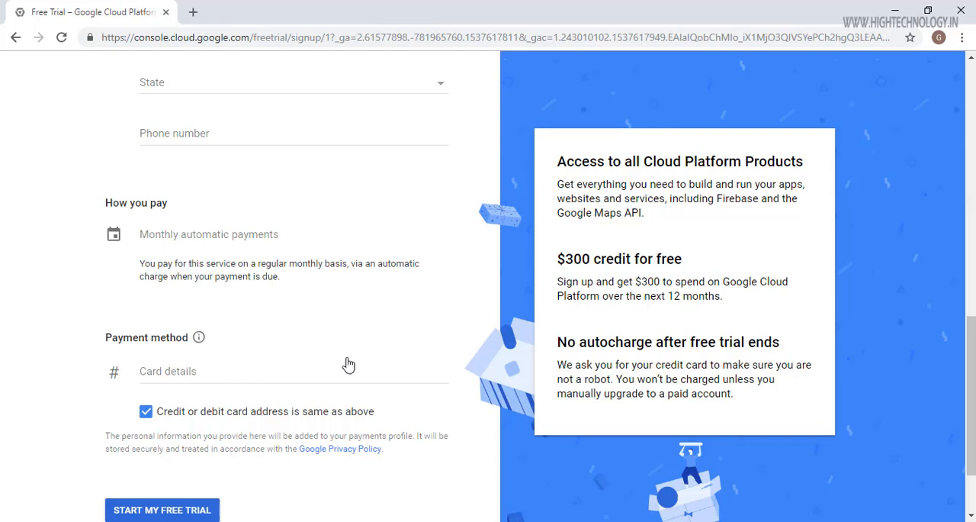
mouse_move(257, 377)
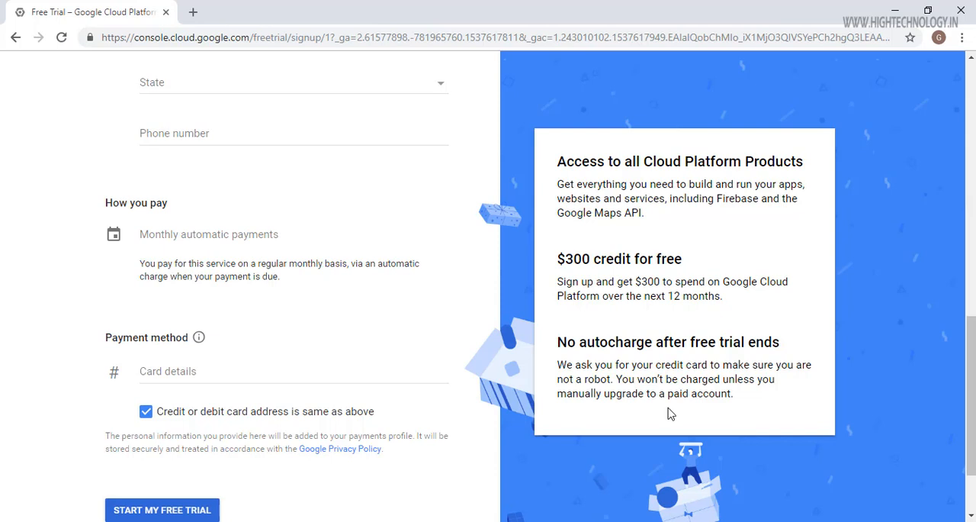
mouse_move(699, 409)
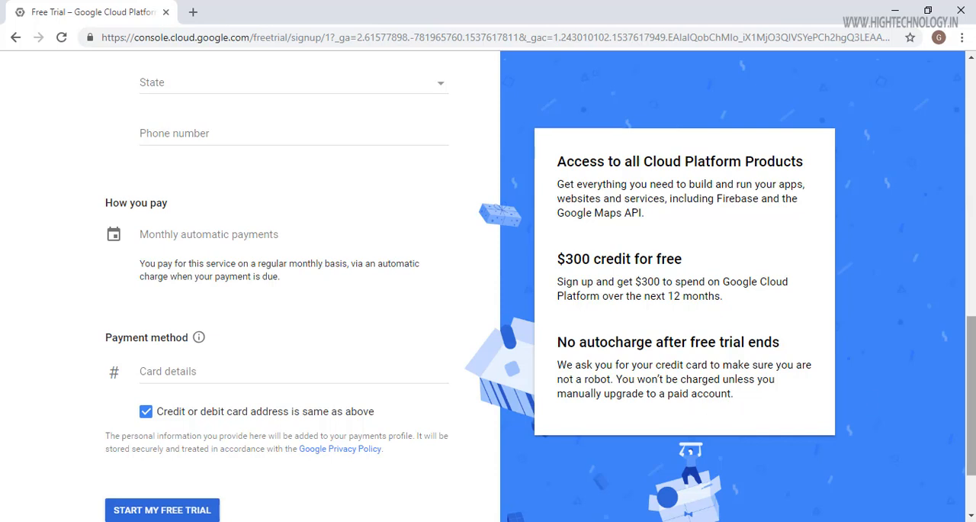
scroll("down", 3)
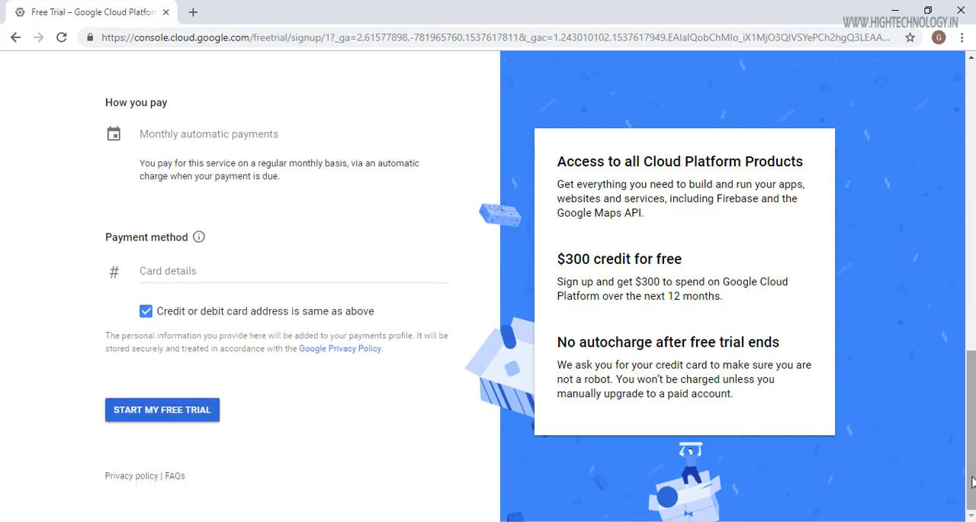
mouse_move(344, 447)
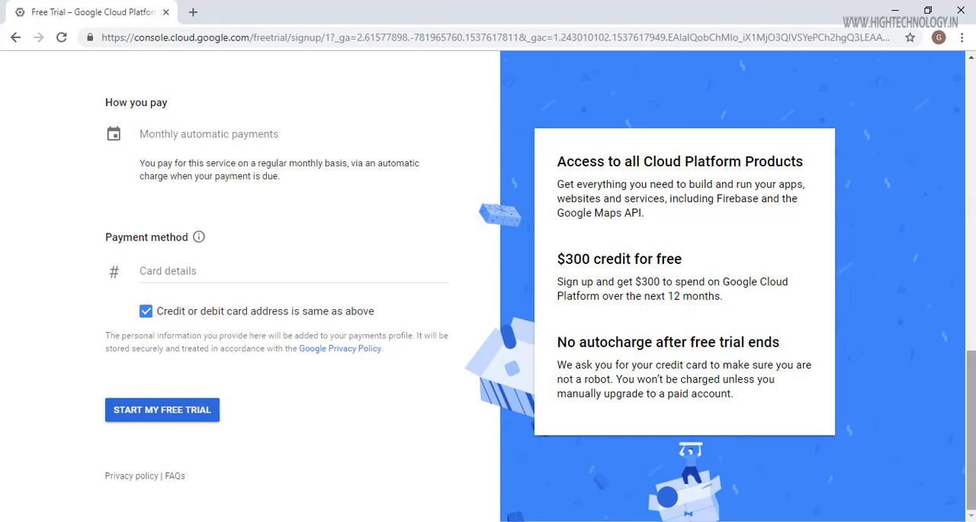
scroll("up", 3)
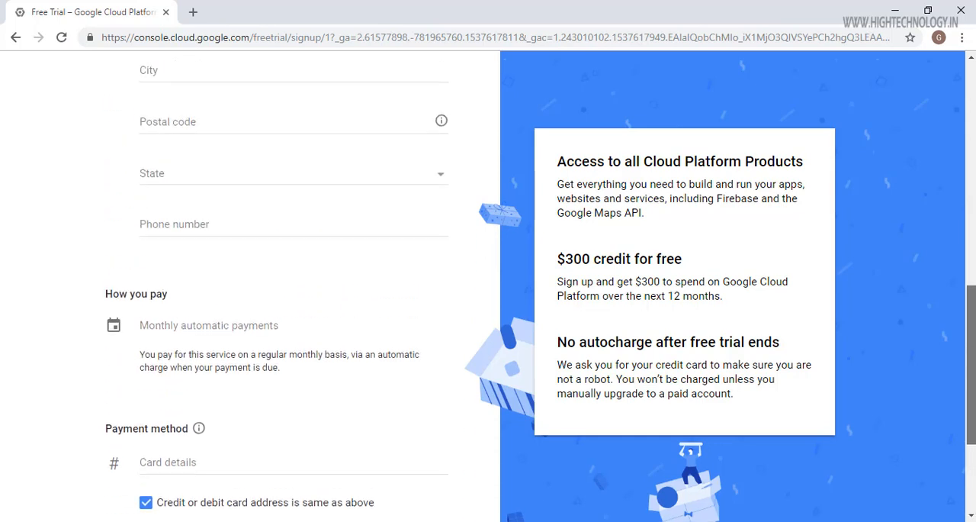
scroll("down", 3)
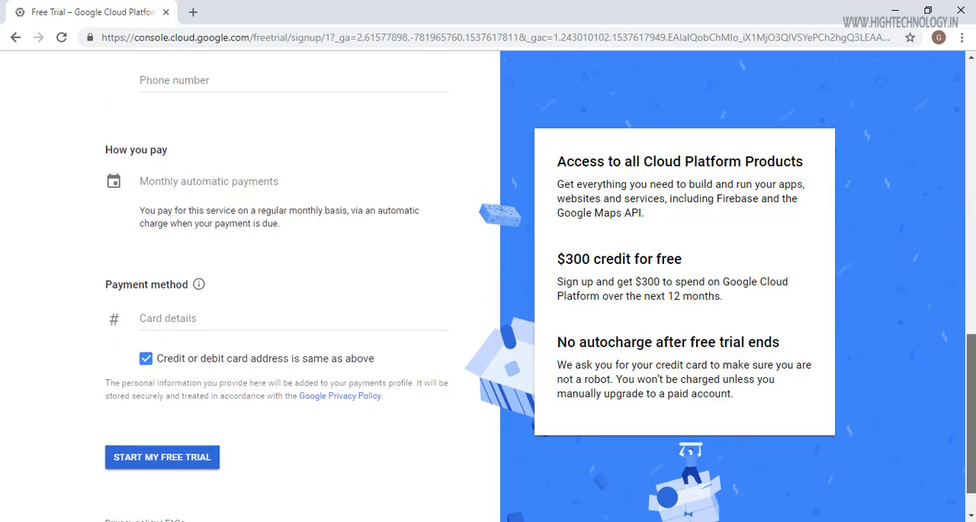
scroll("down", 3)
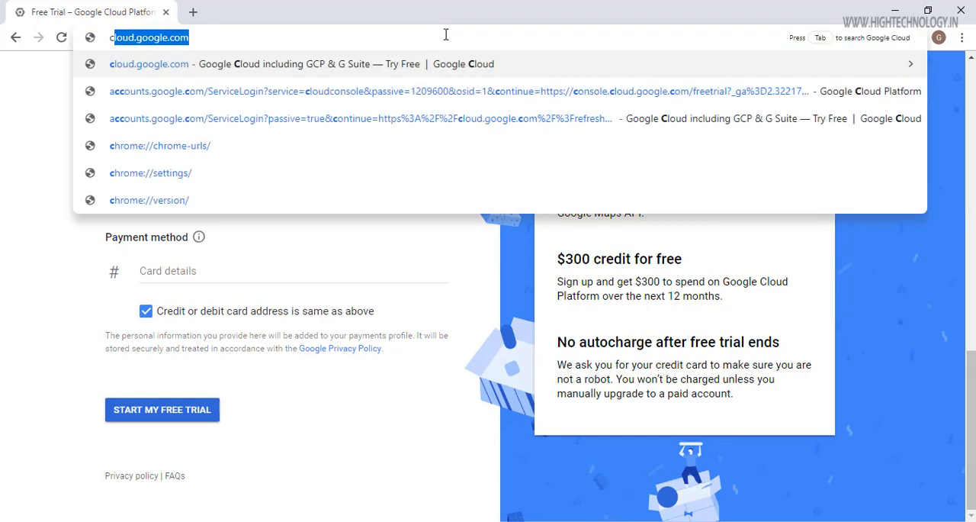
Step: Go to the Google Cloud home page and switch to the other Google account
type("cloud")
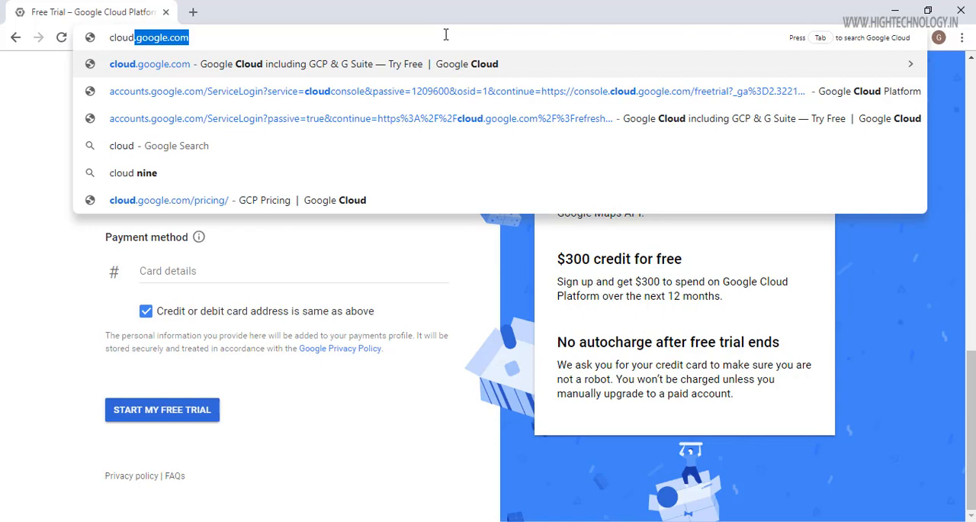
left_click(150, 63)
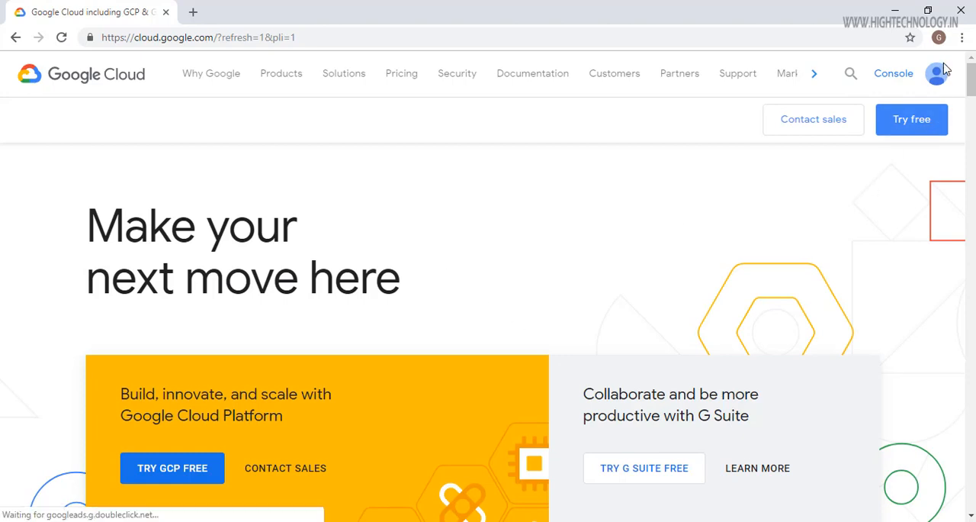
left_click(937, 73)
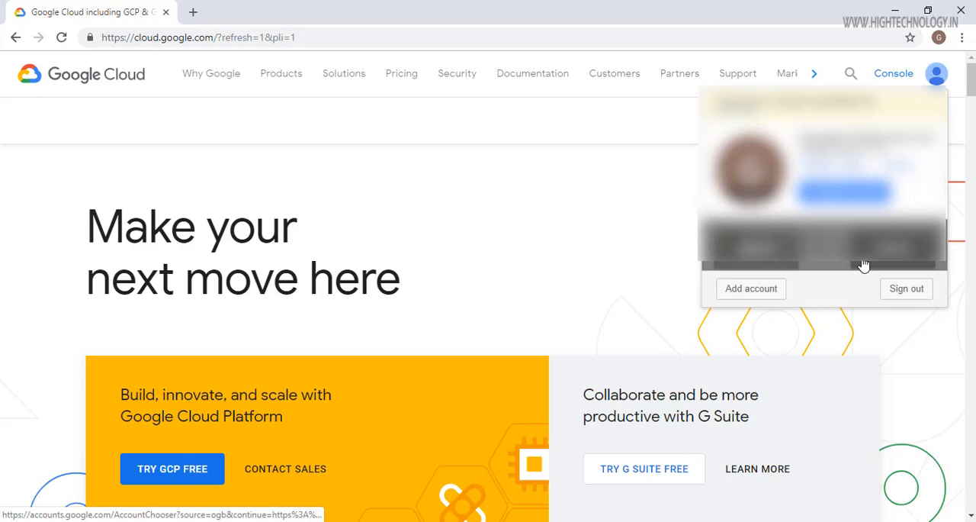
left_click(751, 288)
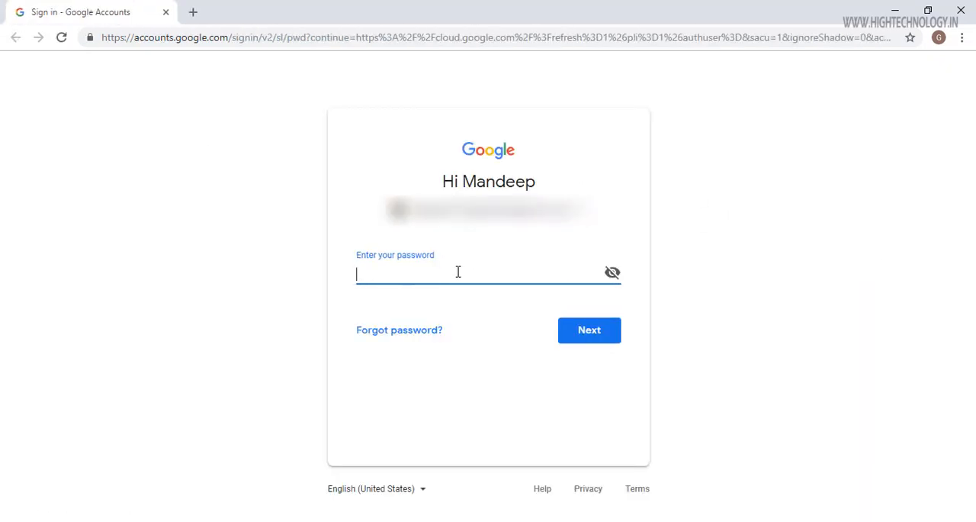
Step: Enter the account password and open the My First Project console dashboard
type("password")
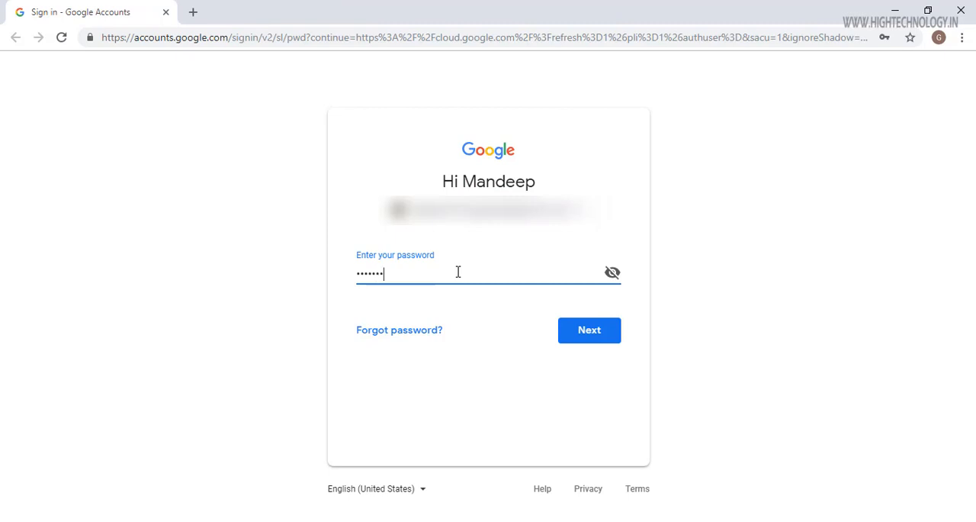
left_click(589, 330)
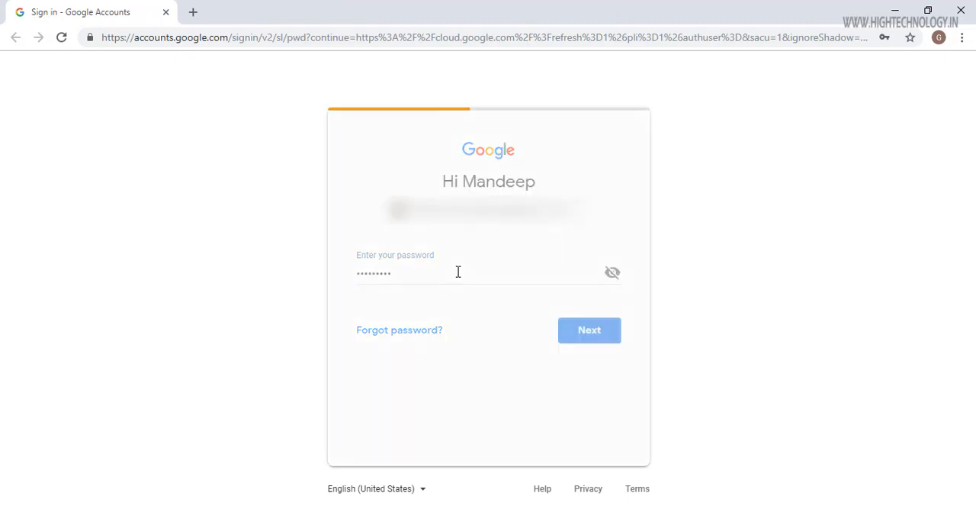
left_click(589, 329)
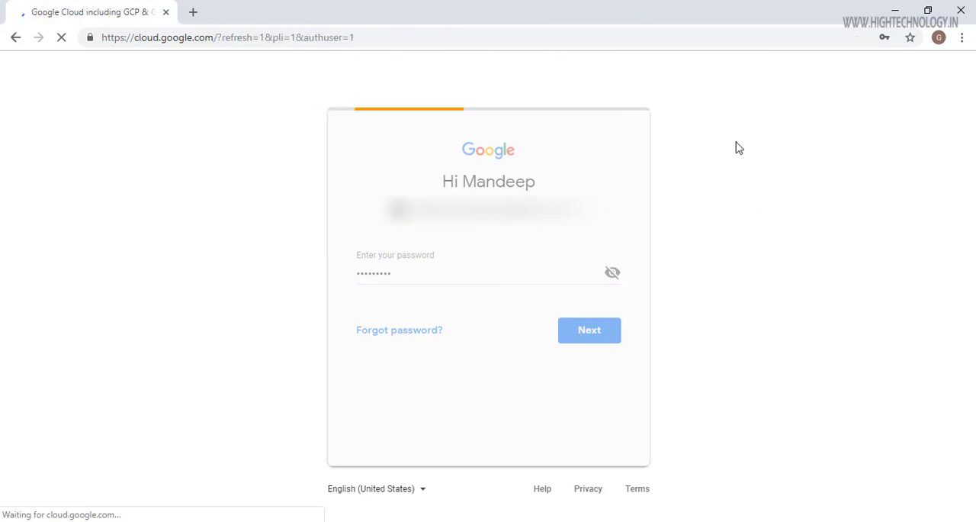
left_click(589, 330)
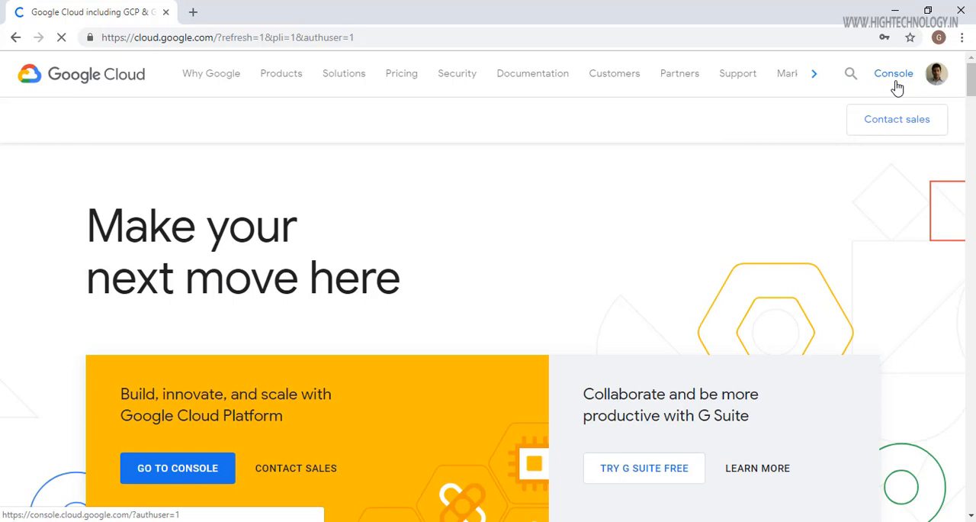
left_click(893, 73)
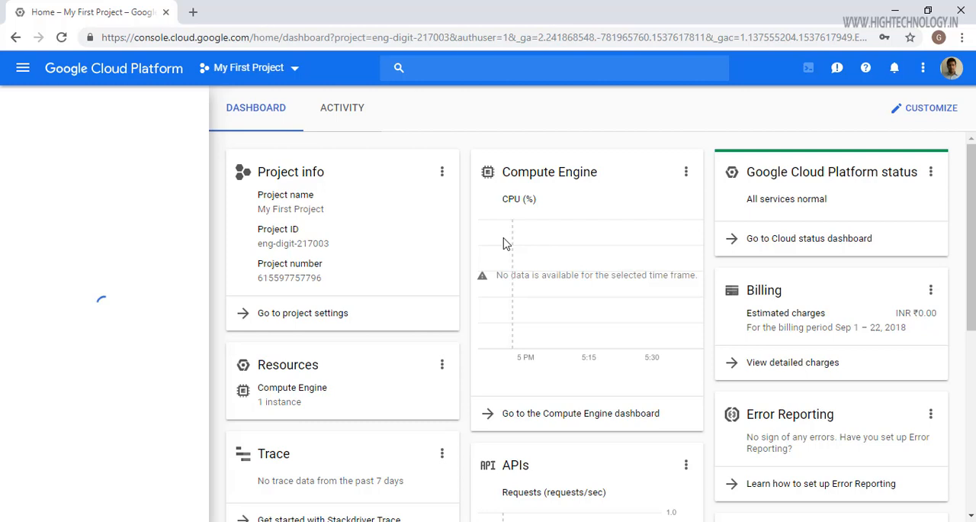
left_click(23, 68)
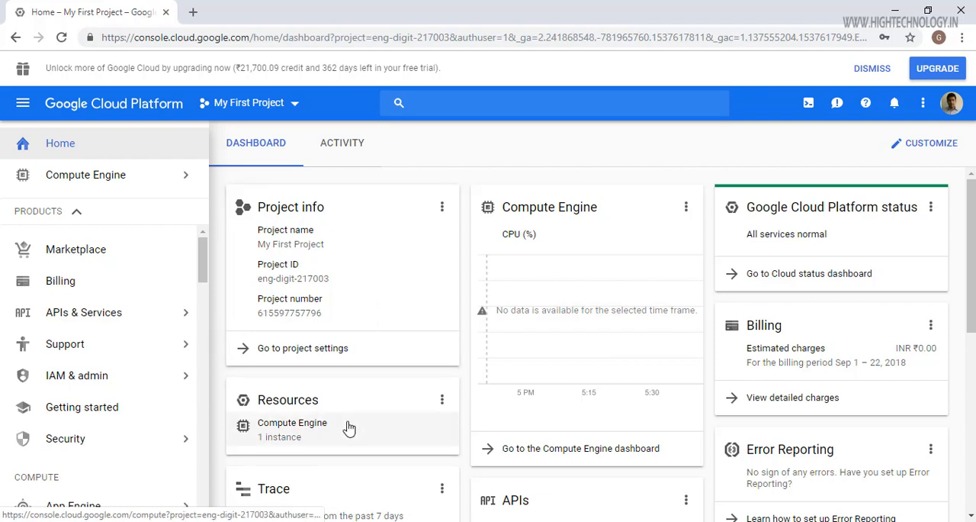
mouse_move(324, 440)
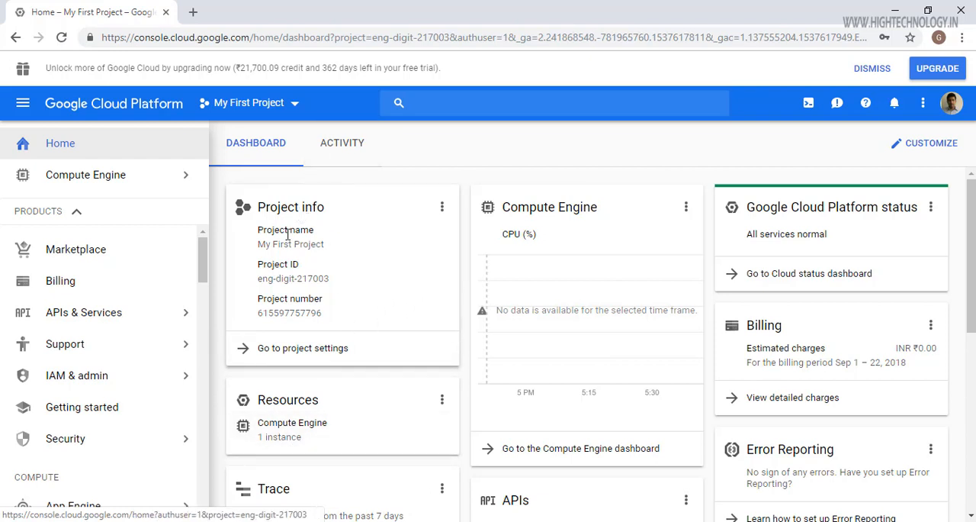
mouse_move(587, 305)
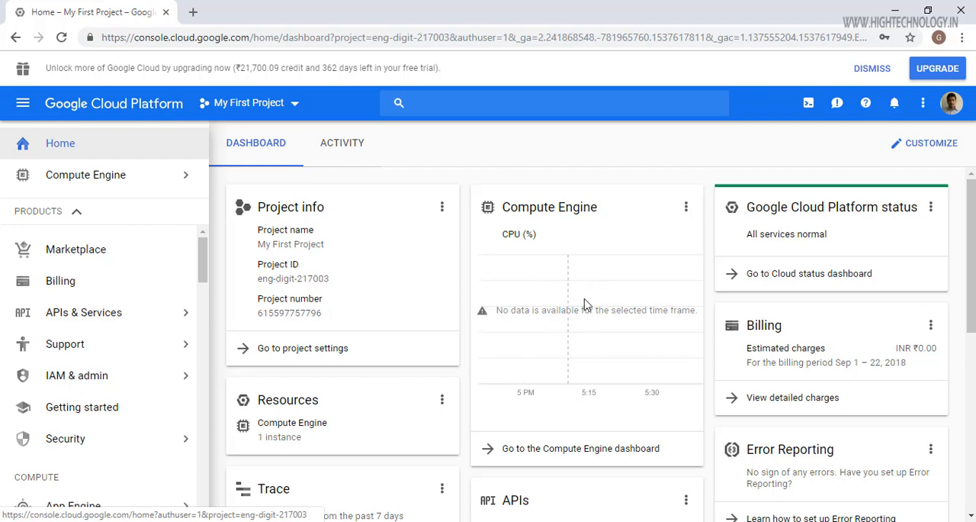
mouse_move(572, 298)
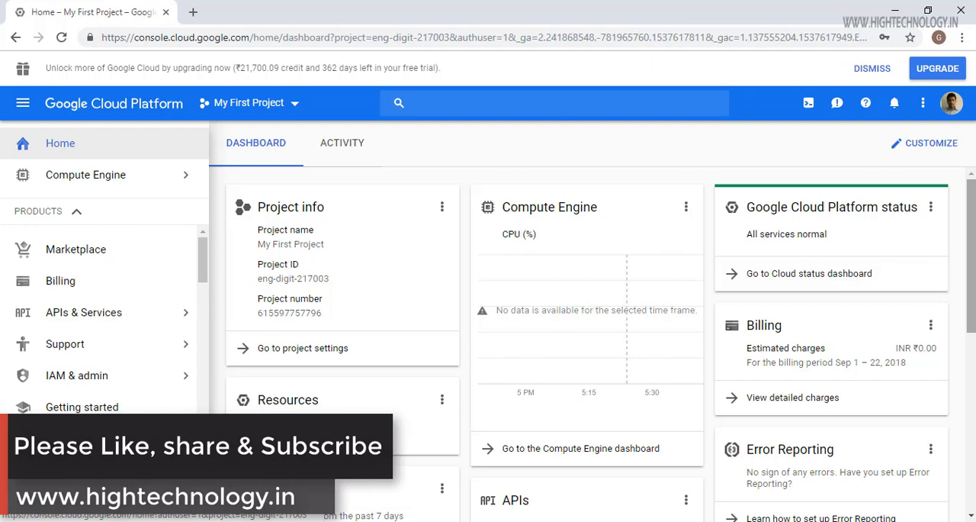
scroll("down", 3)
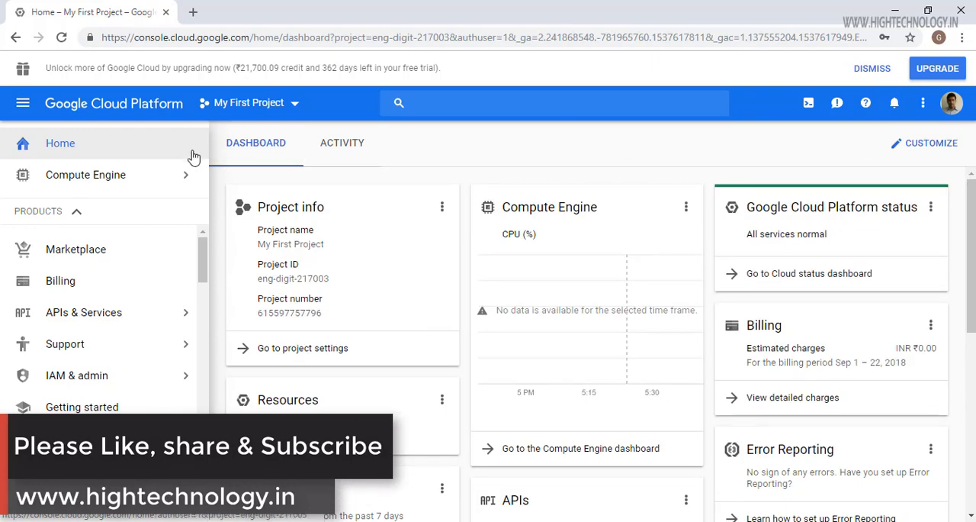
Step: Open Compute Engine VM instances, showing the existing 'windows' instance, and toggle the navigation menu
left_click(86, 175)
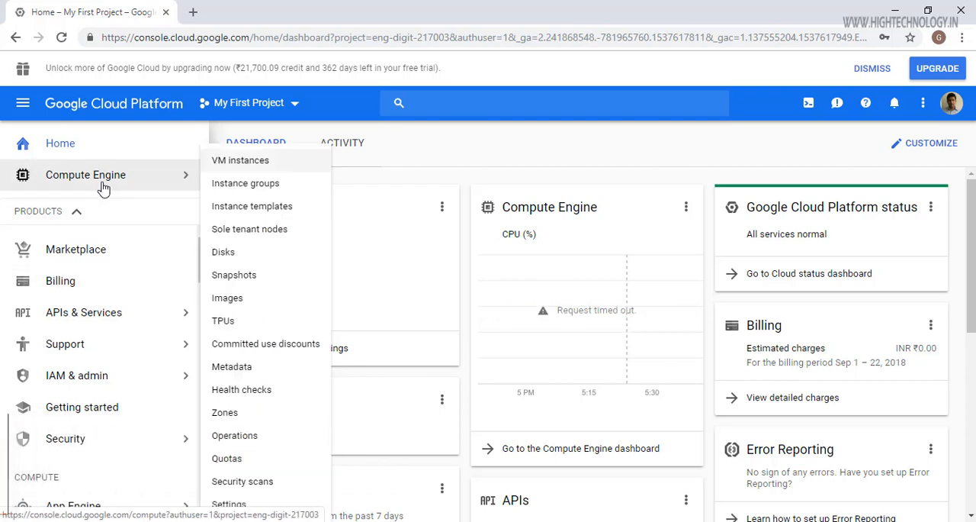
mouse_move(252, 167)
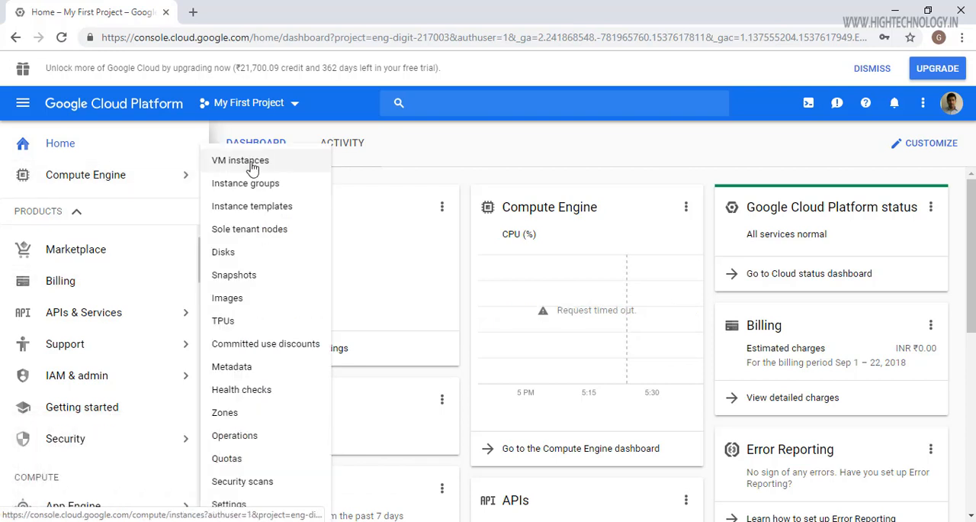
left_click(240, 160)
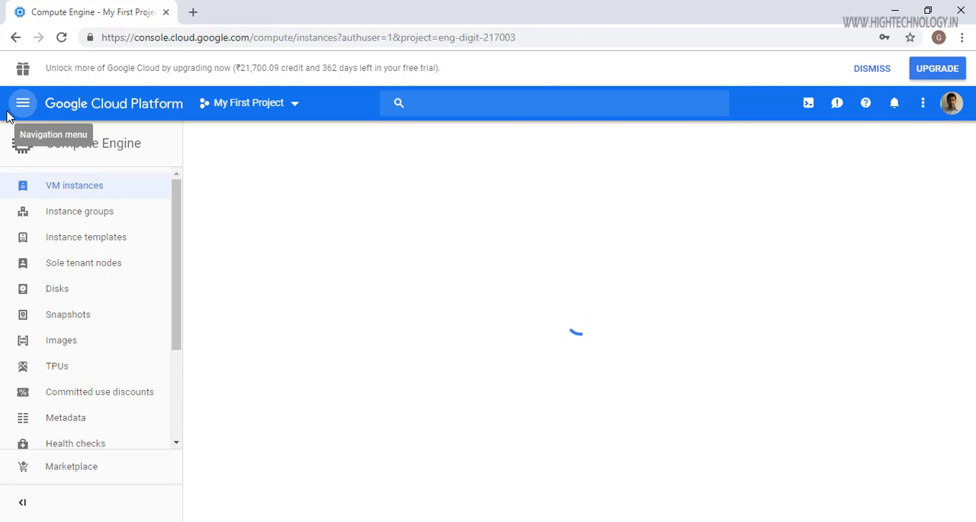
left_click(22, 103)
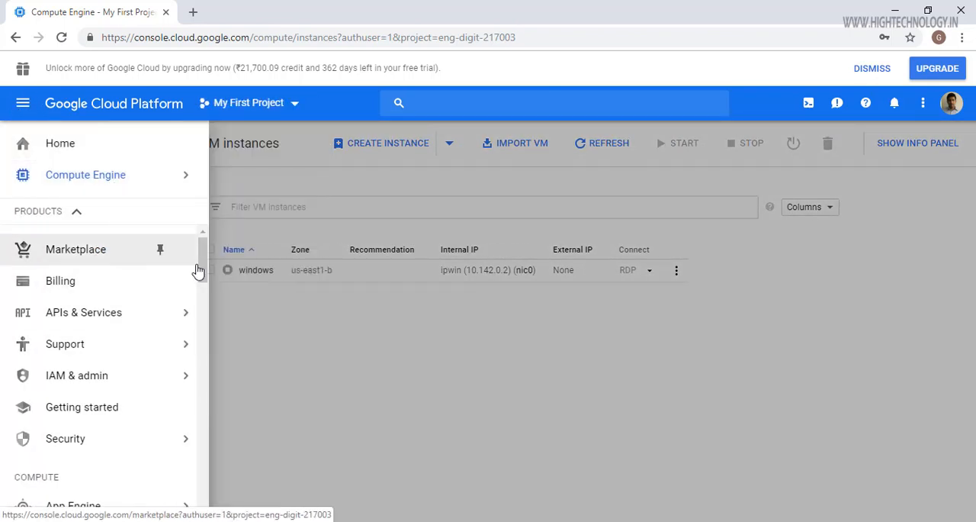
scroll("down", 3)
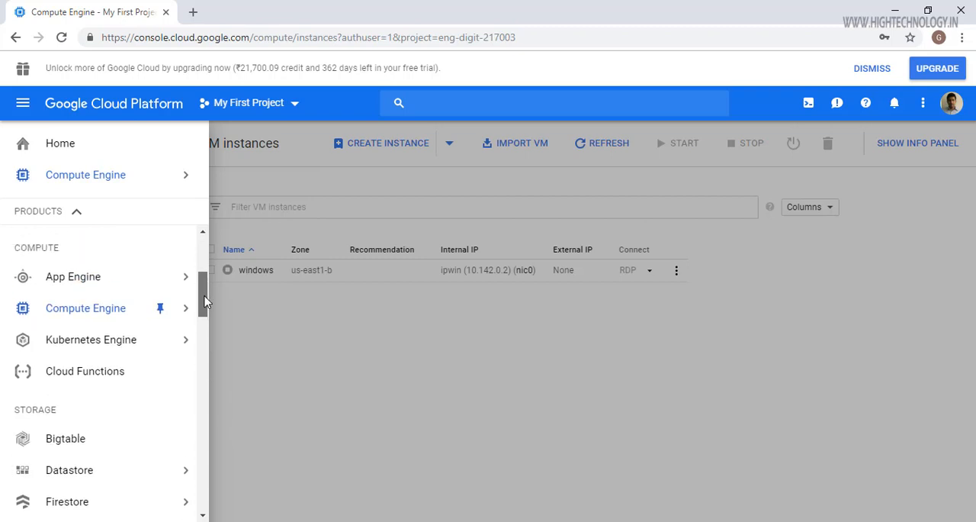
left_click(86, 174)
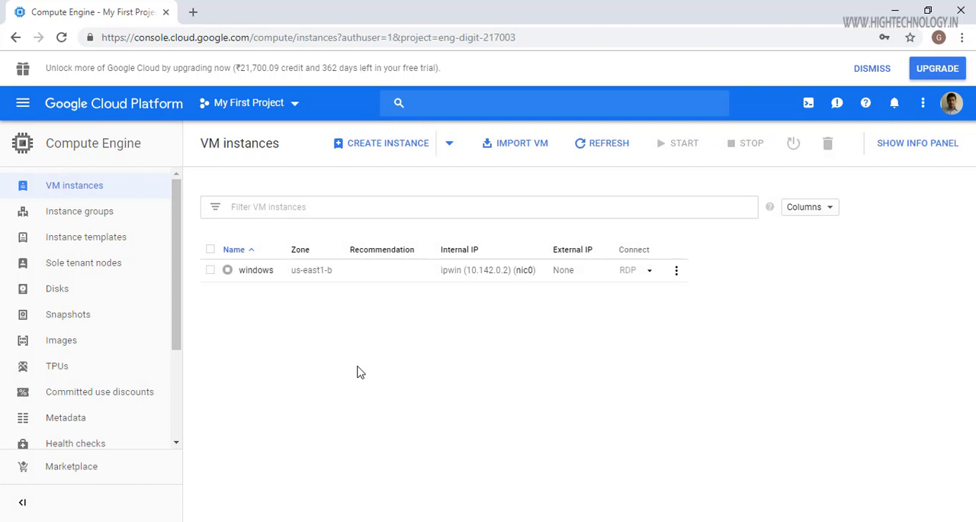
mouse_move(397, 337)
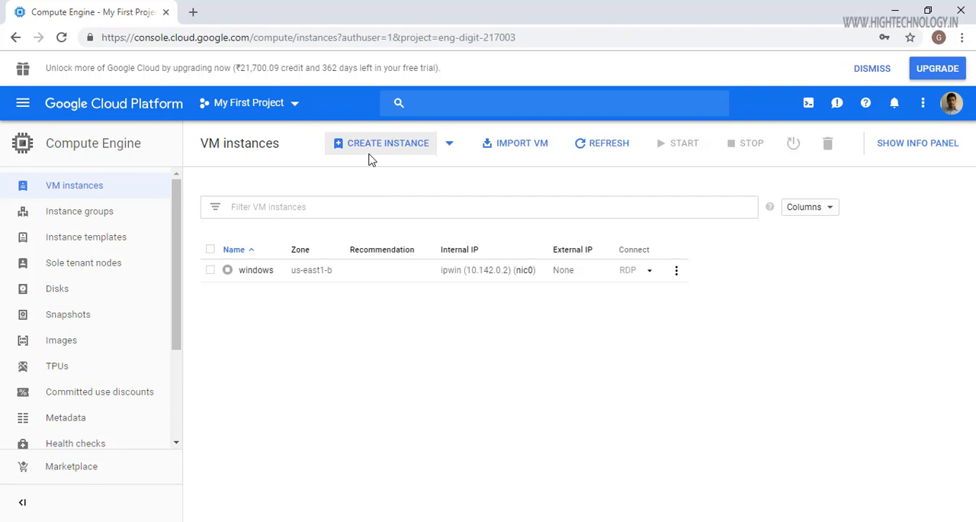
Step: Start a new VM instance and enter the name win2012server
left_click(380, 143)
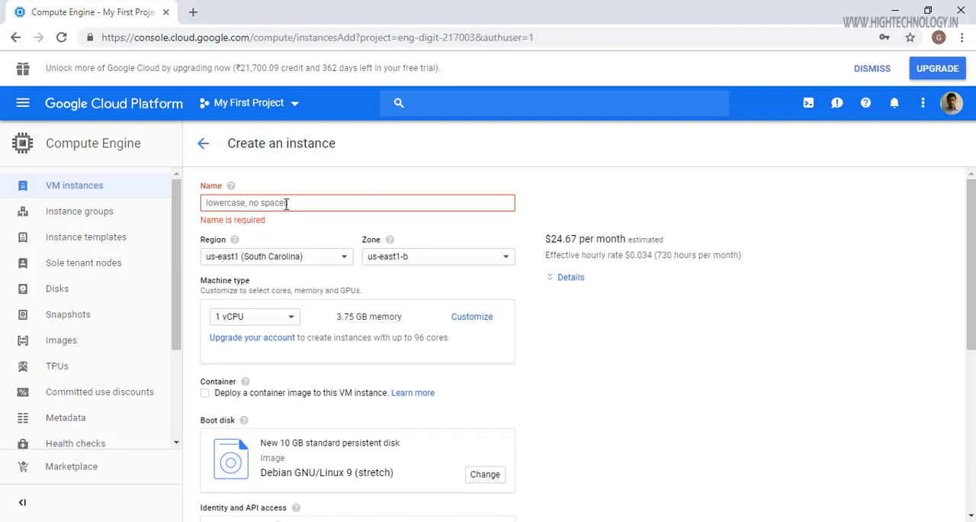
type("w")
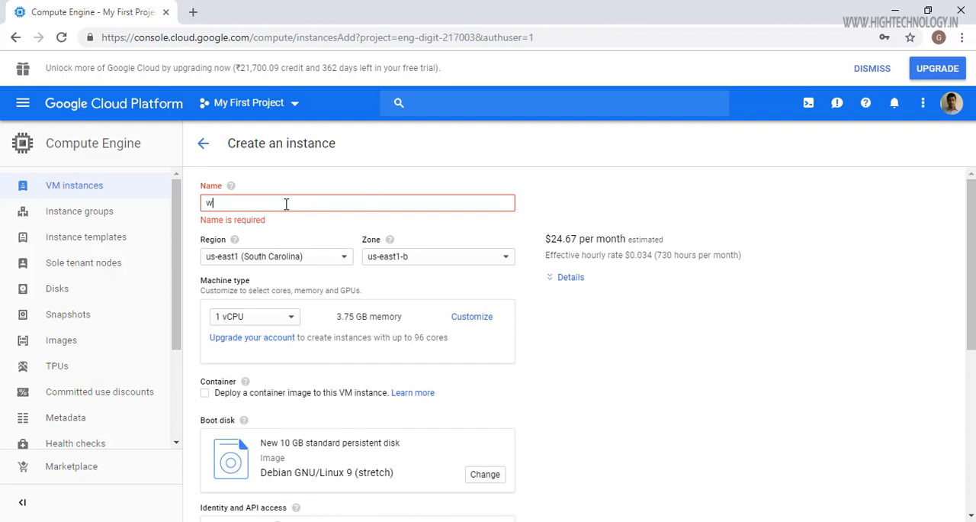
type("in2012server")
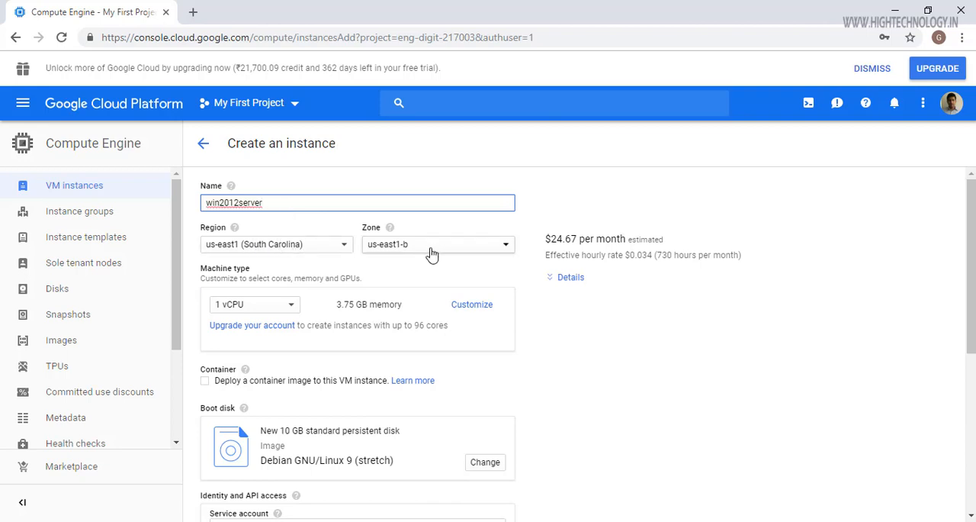
mouse_move(286, 308)
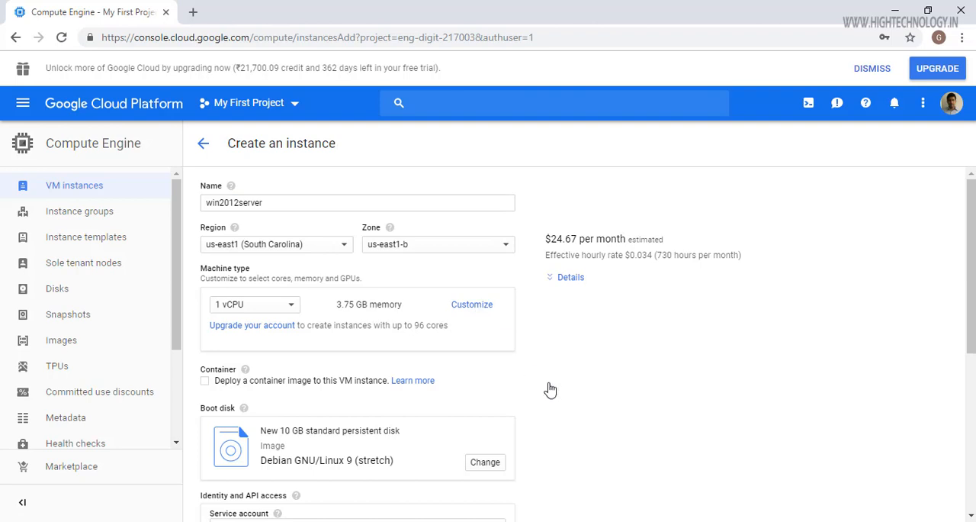
Step: Customize the machine type to 2 vCPUs and 7.5 GB memory, CPU platform Automatic
left_click(472, 304)
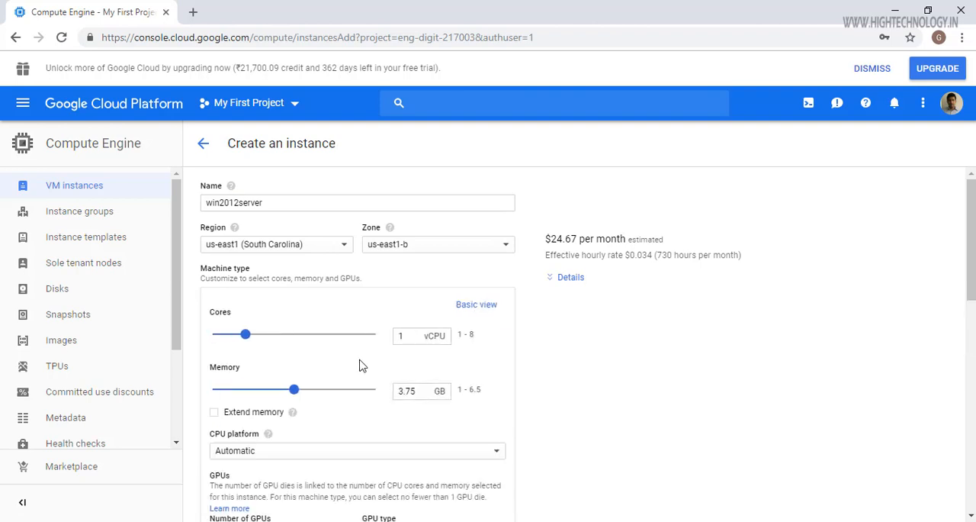
mouse_move(262, 343)
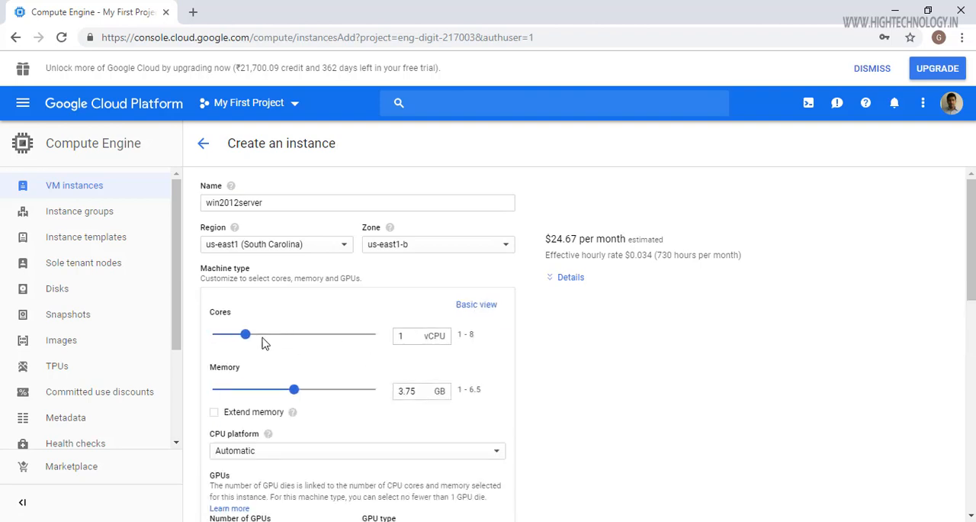
left_click_drag(244, 333, 278, 333)
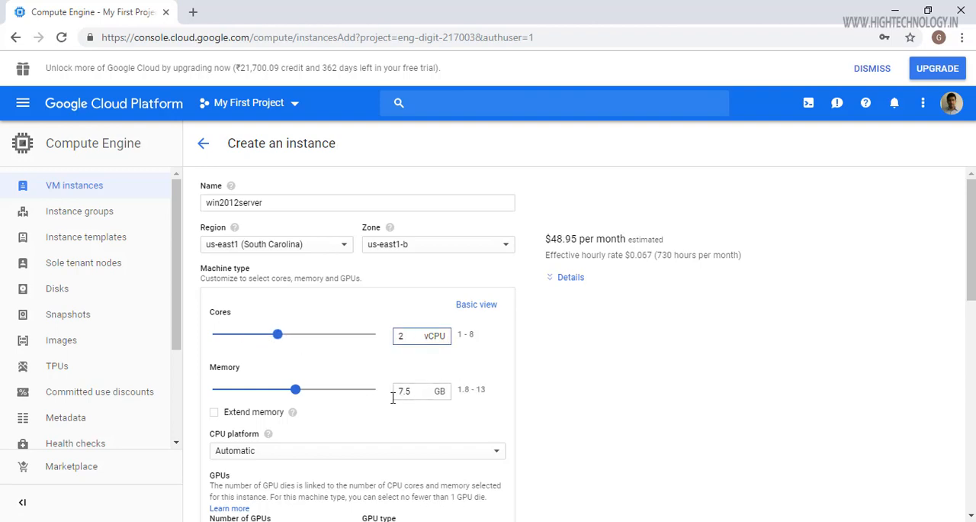
mouse_move(641, 420)
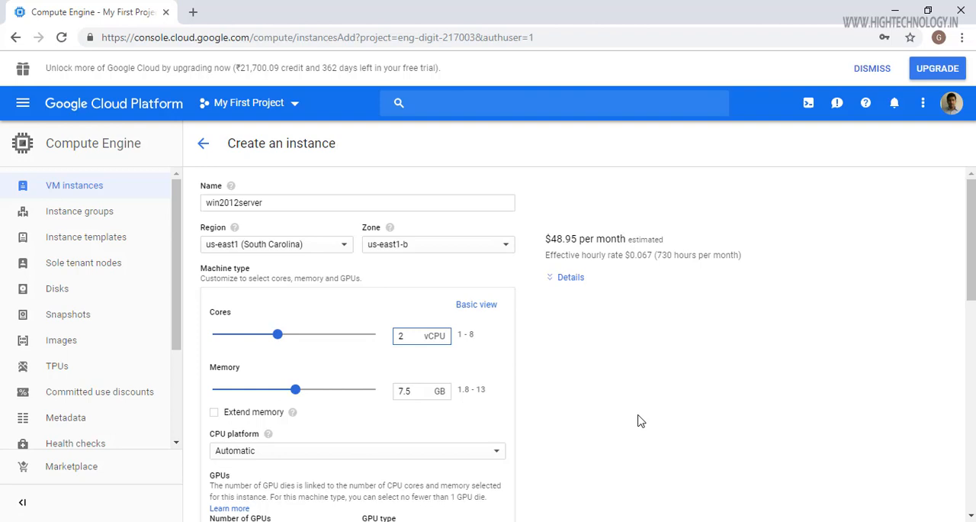
scroll("down", 3)
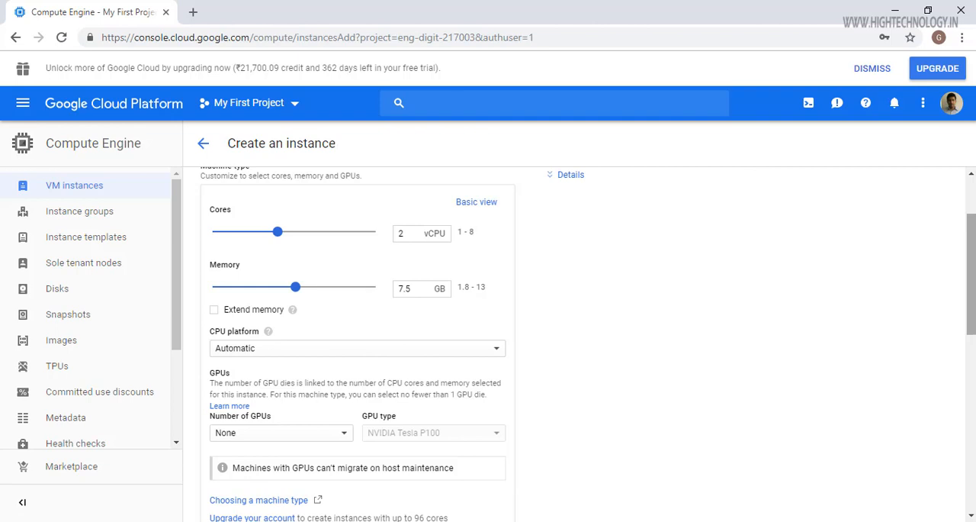
scroll("down", 3)
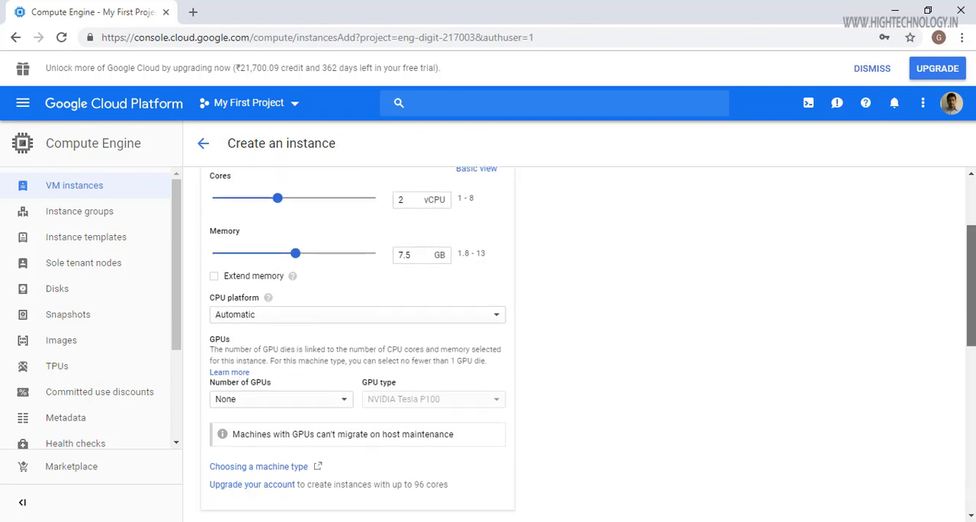
scroll("down", 3)
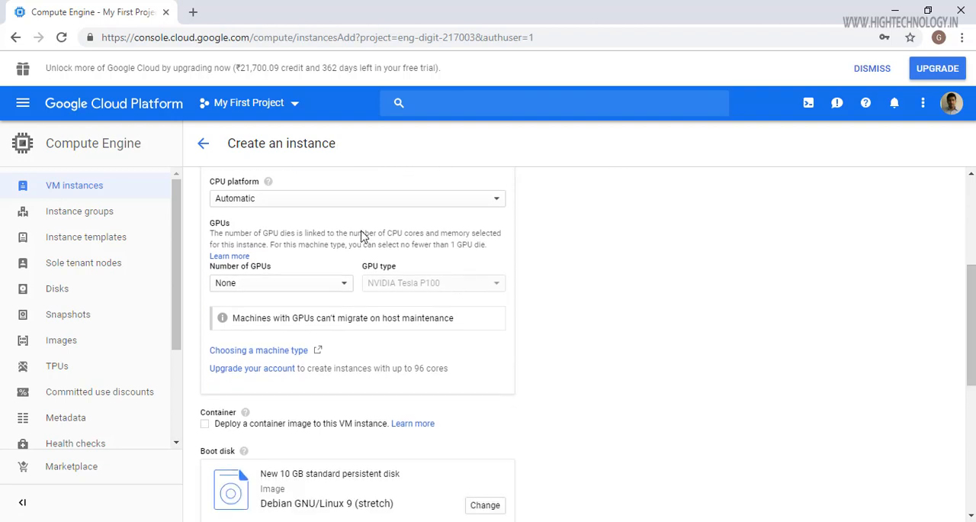
left_click(356, 199)
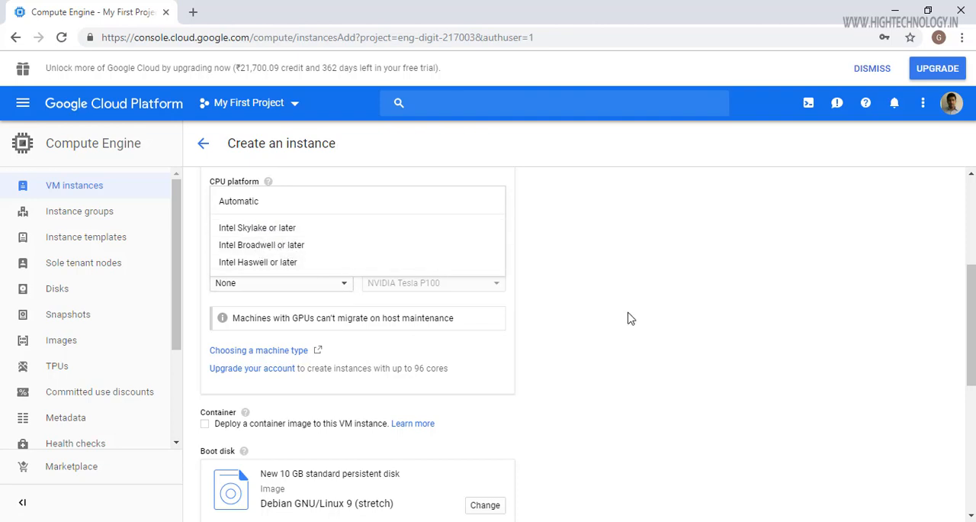
mouse_move(792, 336)
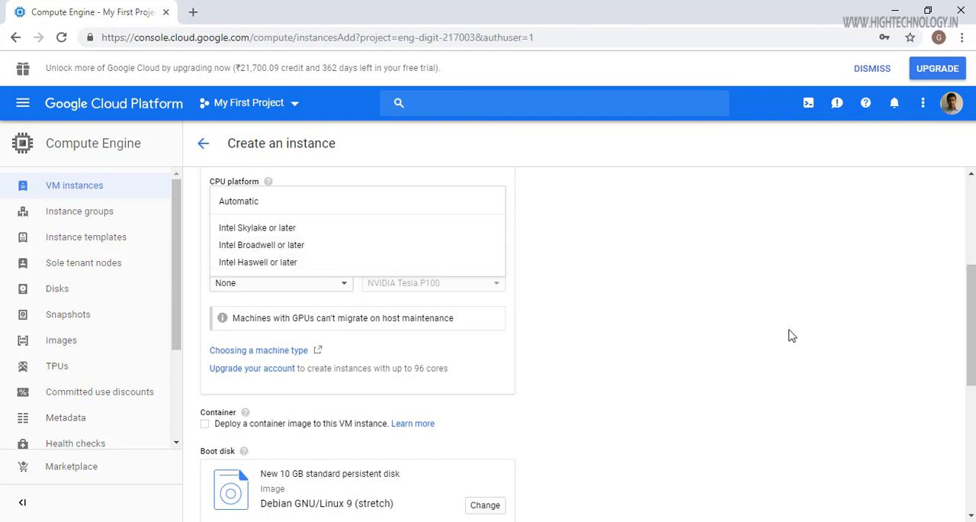
left_click(238, 201)
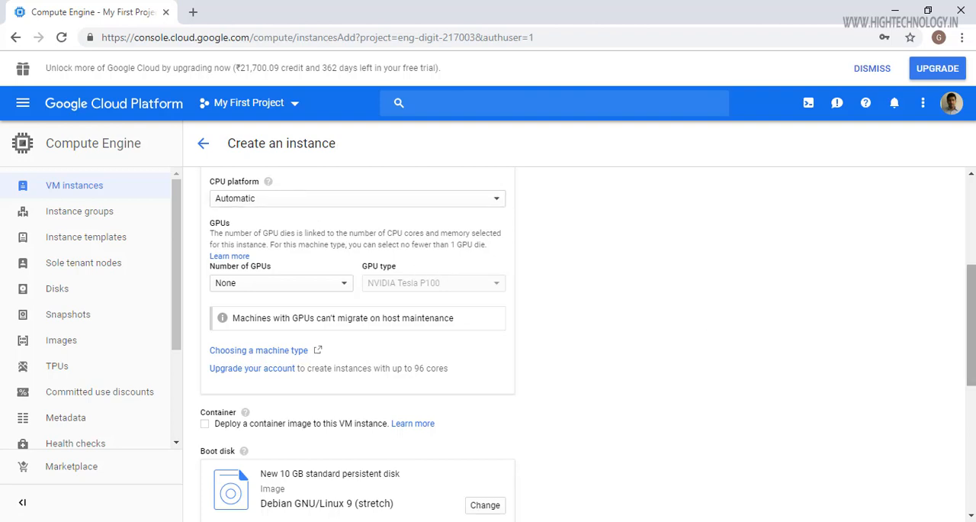
scroll("down", 3)
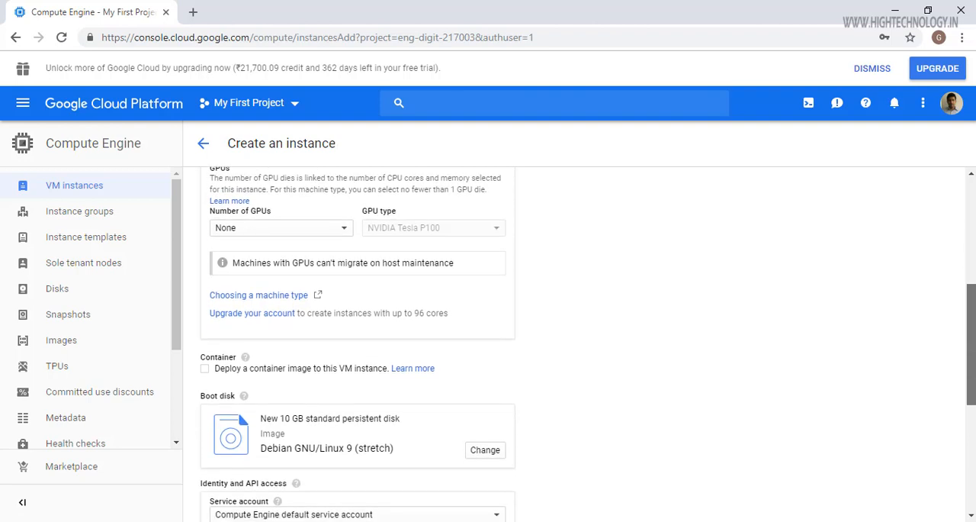
scroll("down", 3)
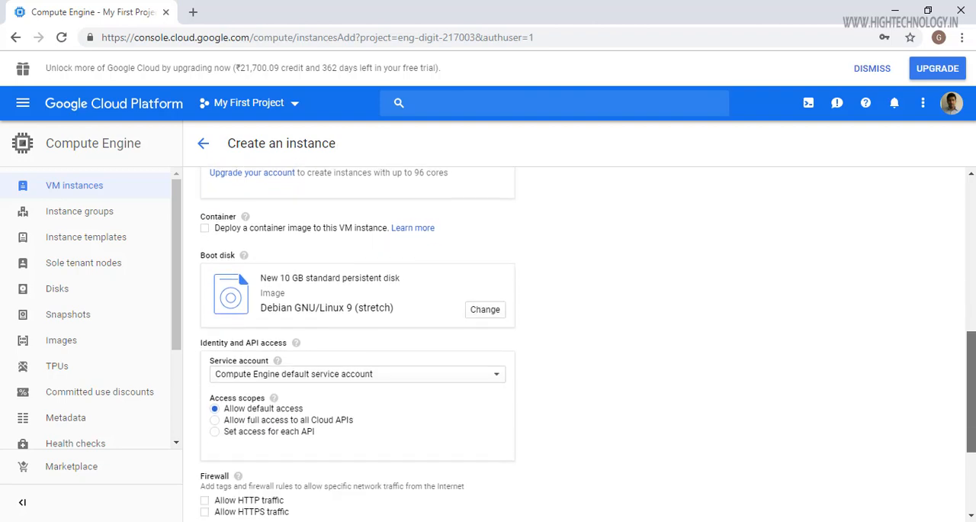
scroll("down", 3)
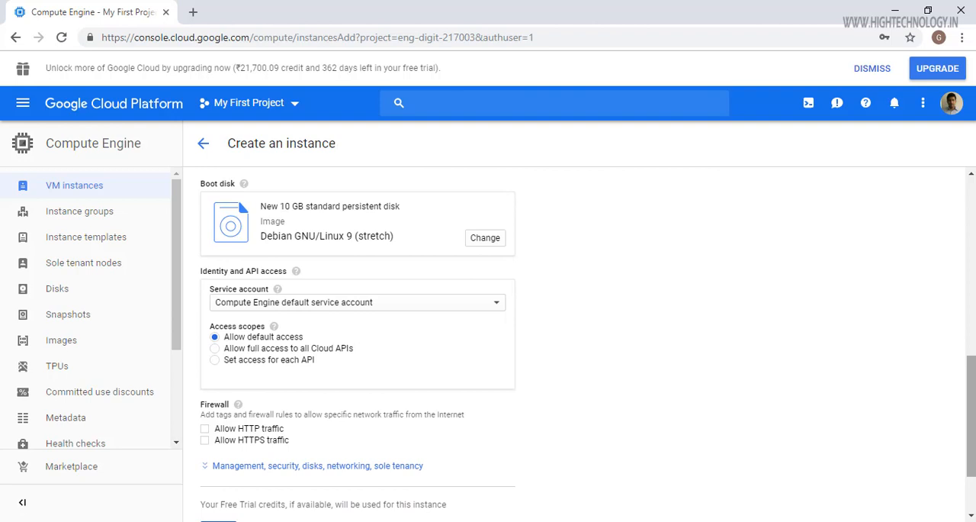
mouse_move(769, 253)
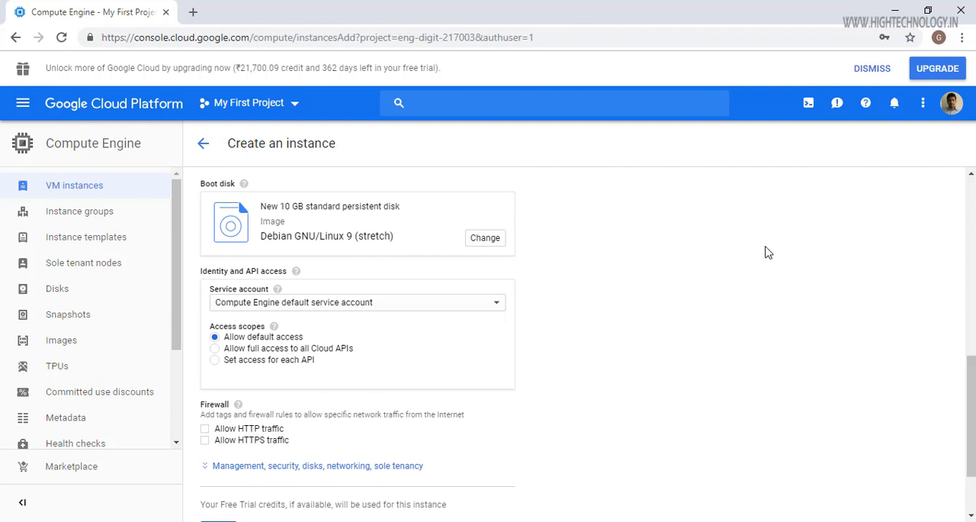
mouse_move(534, 225)
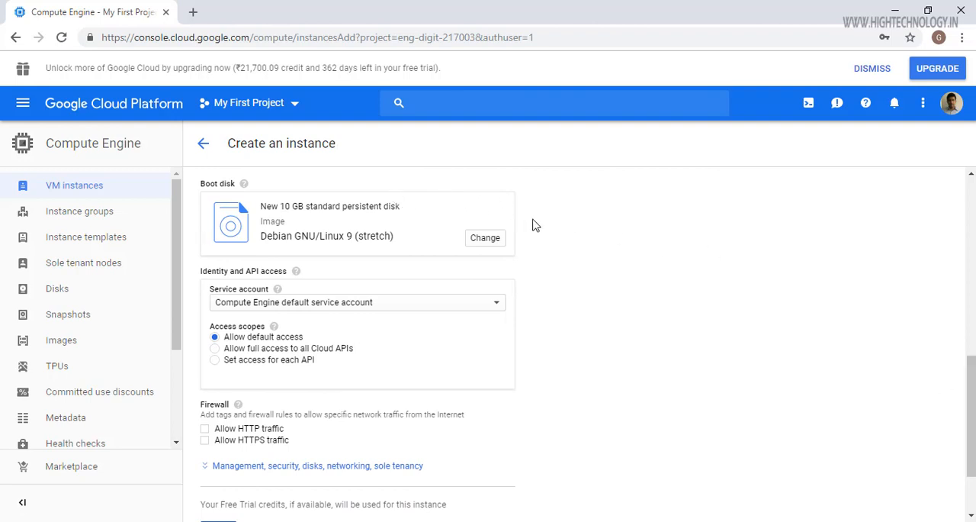
mouse_move(485, 237)
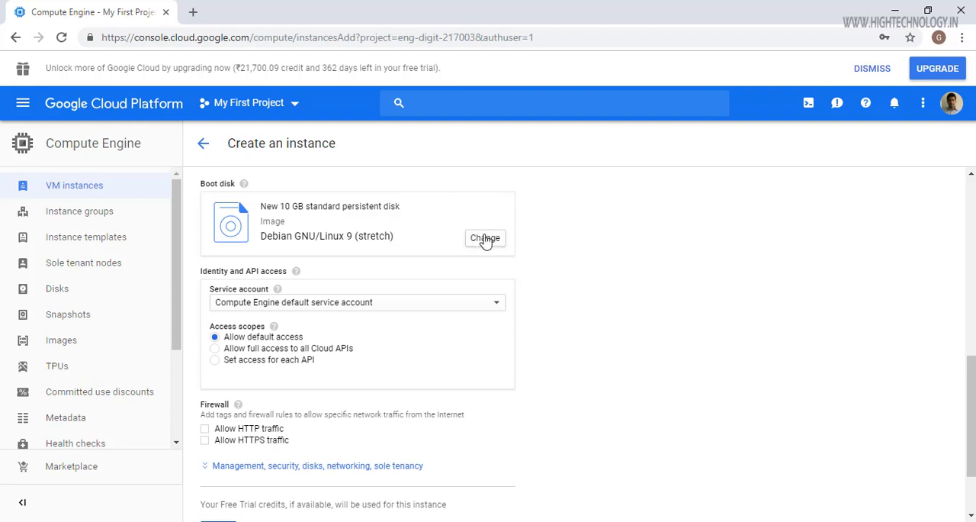
Step: Open the boot disk image chooser, currently Debian GNU/Linux 9 at 10 GB
left_click(486, 238)
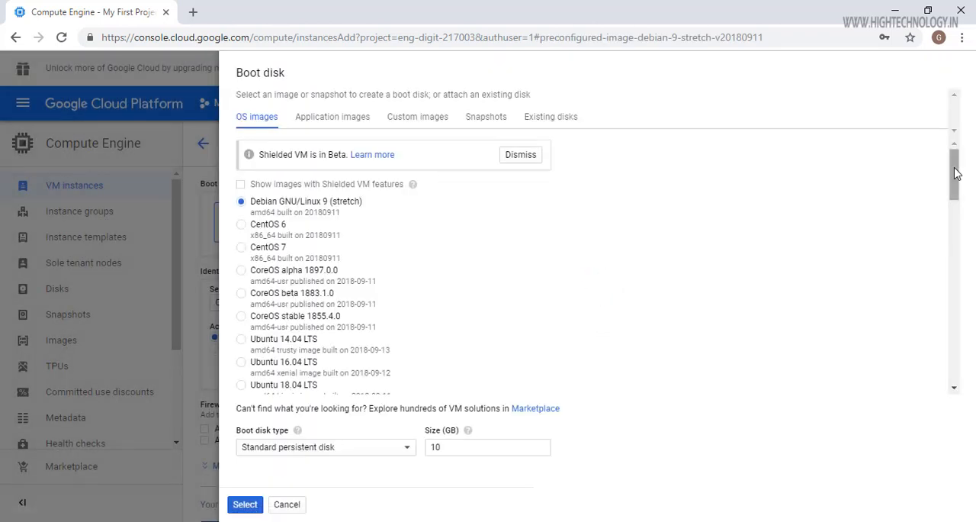
Step: Select the Windows Server 2016 Datacenter image with a 50 GB disk and confirm
scroll("down", 3)
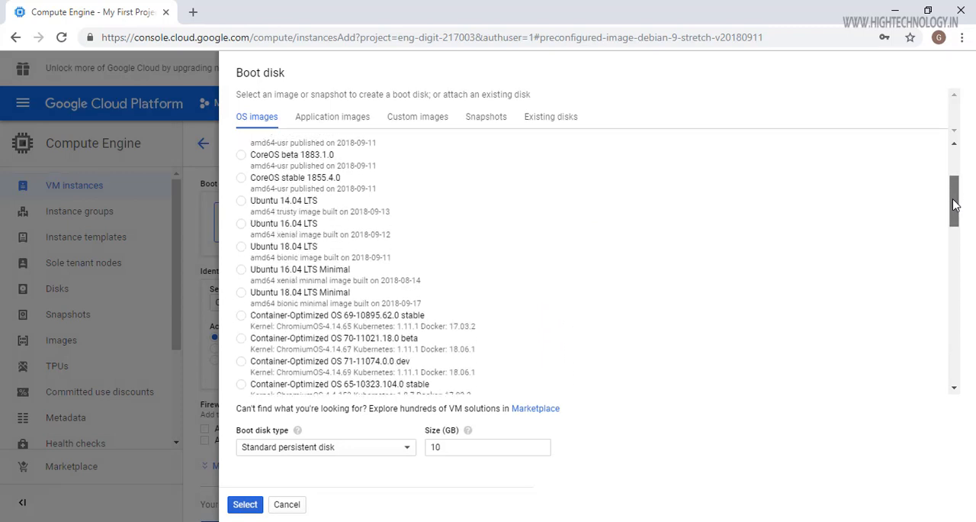
scroll("down", 3)
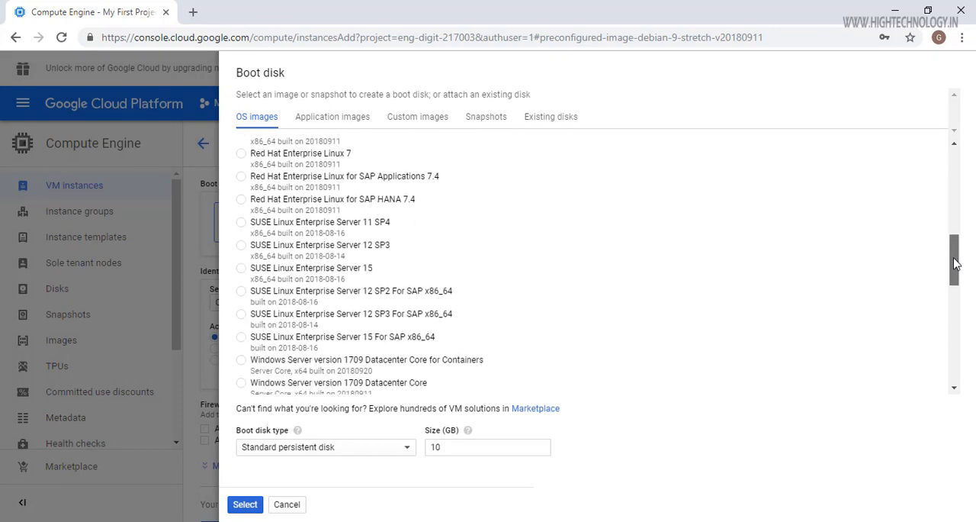
scroll("down", 3)
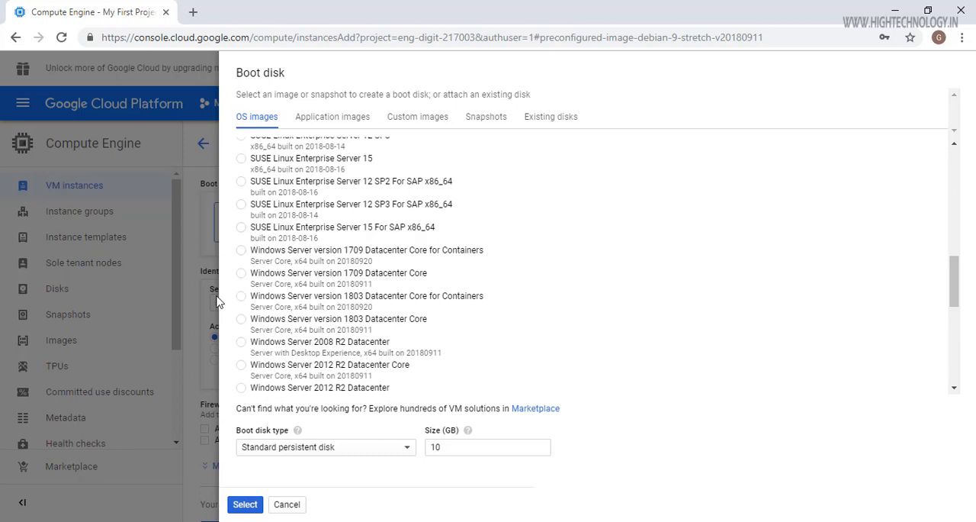
mouse_move(379, 341)
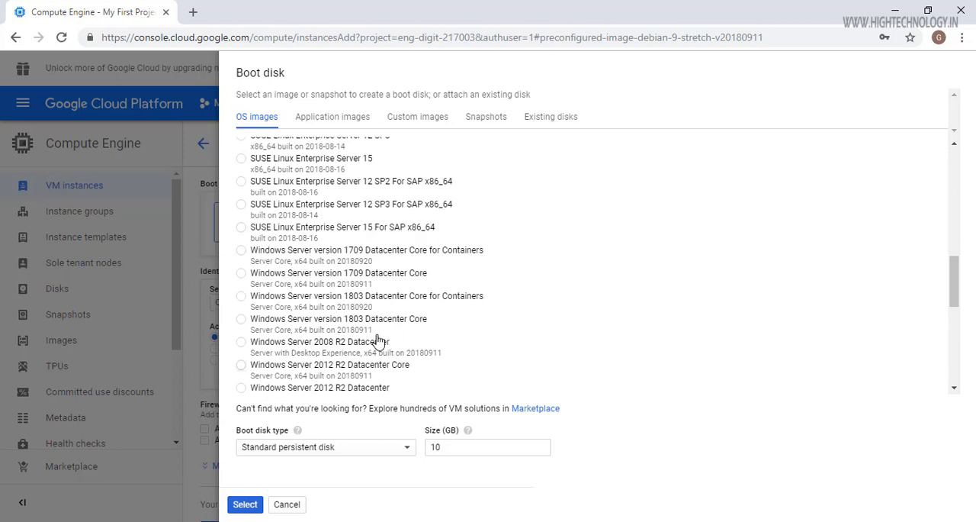
scroll("down", 3)
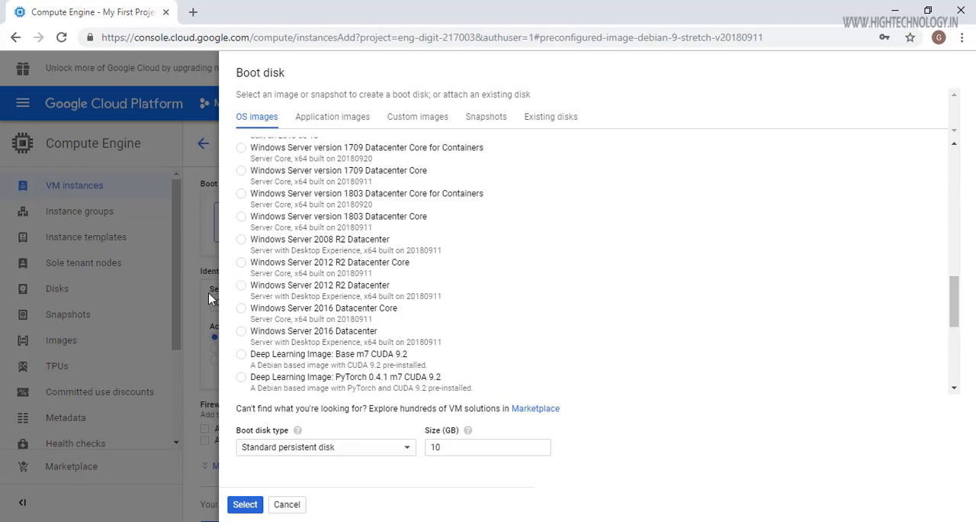
mouse_move(469, 375)
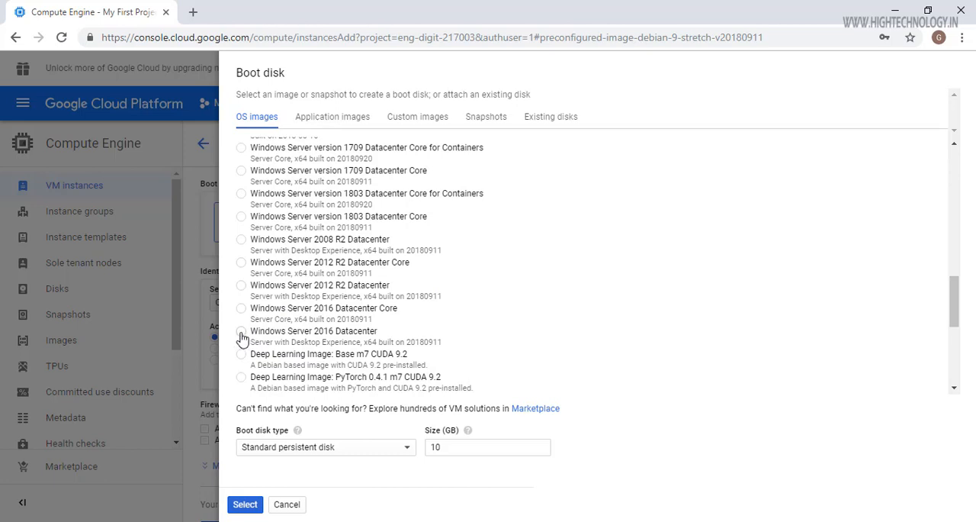
left_click(241, 331)
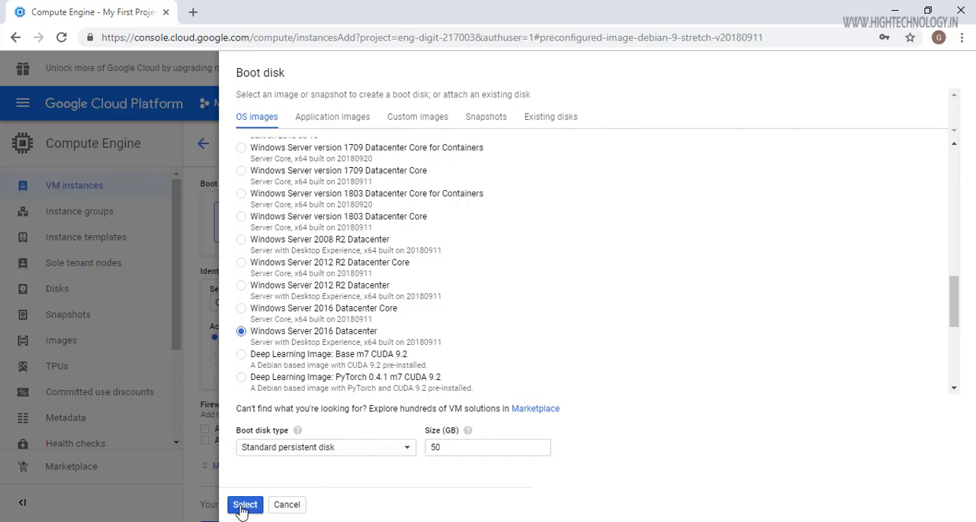
left_click(245, 505)
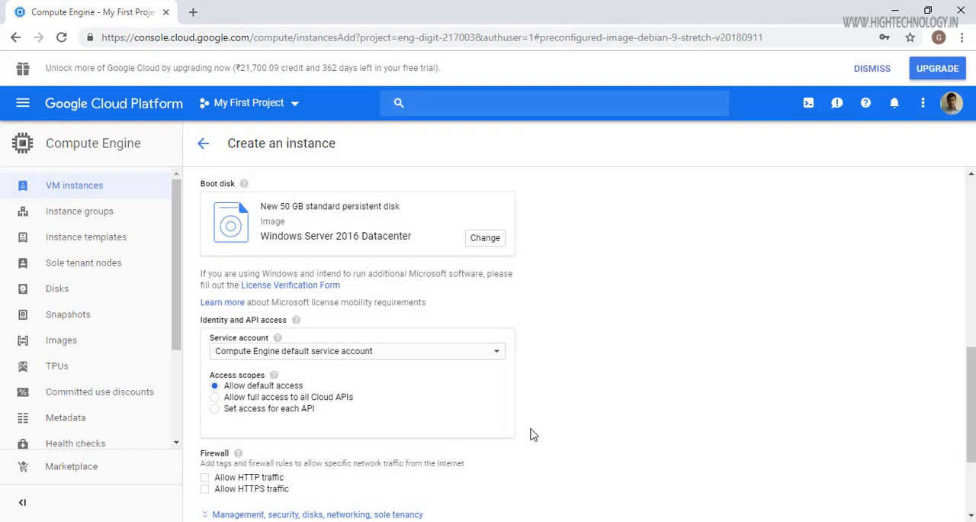
scroll("down", 3)
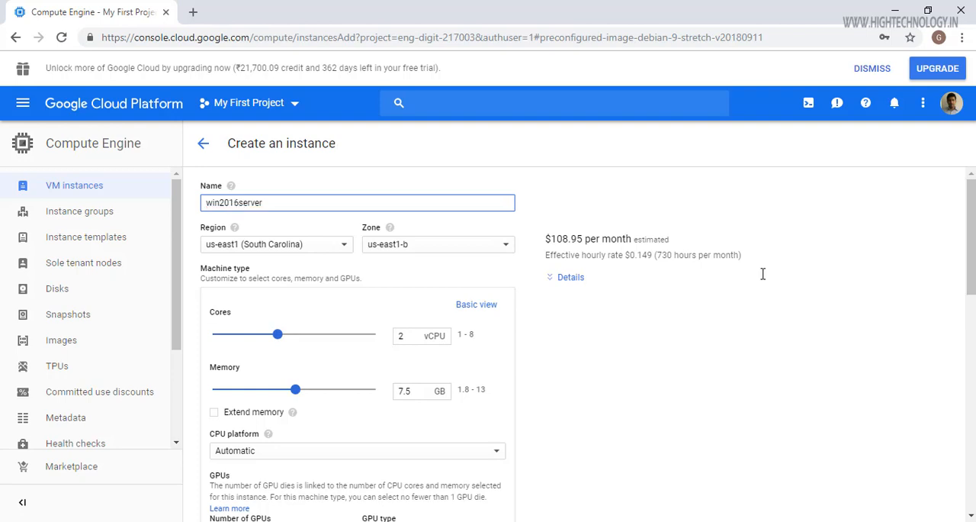
scroll("down", 3)
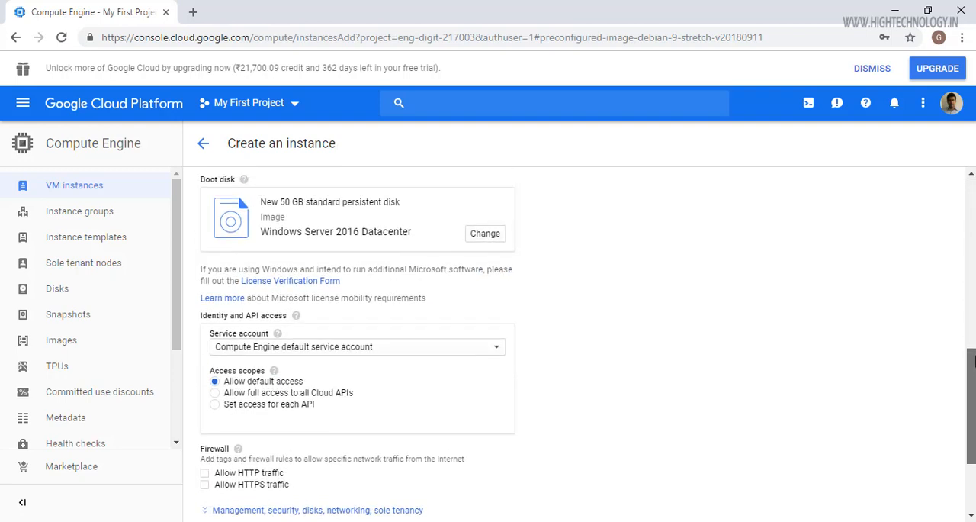
scroll("down", 3)
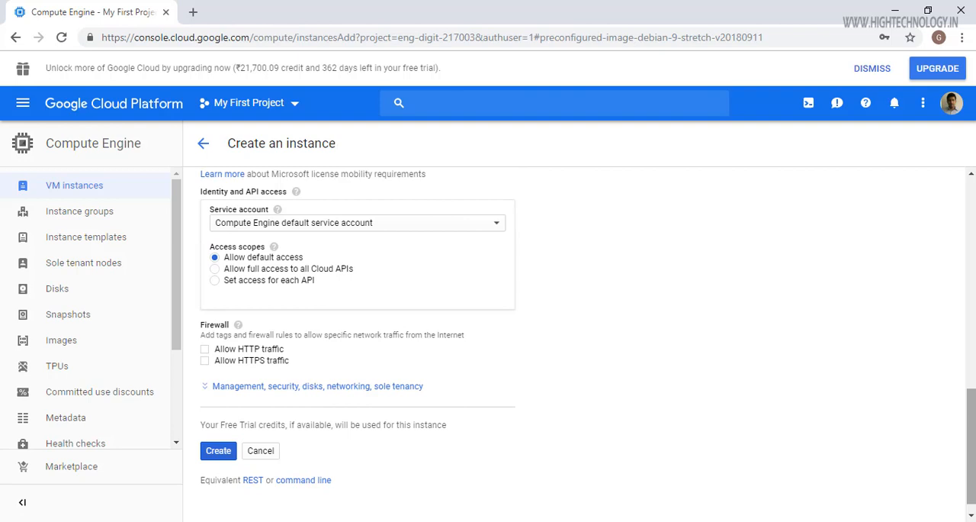
mouse_move(263, 271)
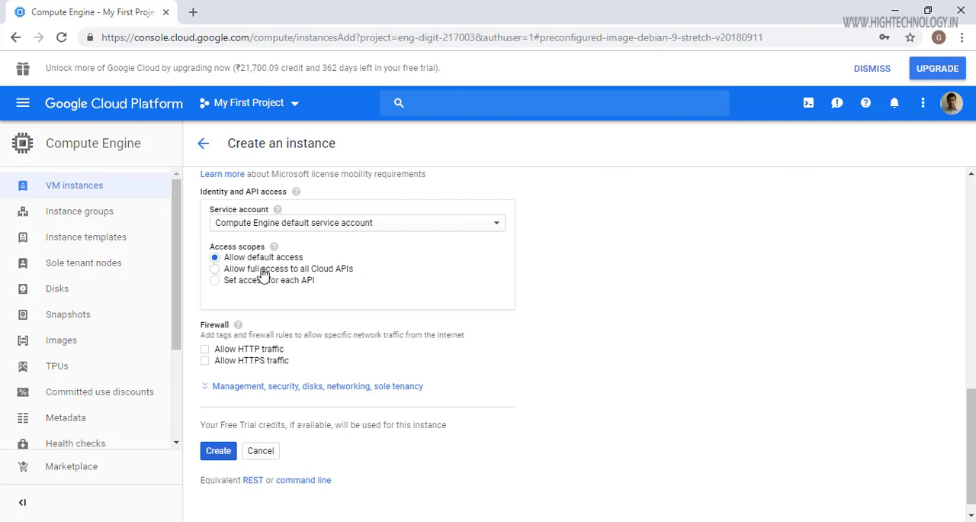
mouse_move(282, 319)
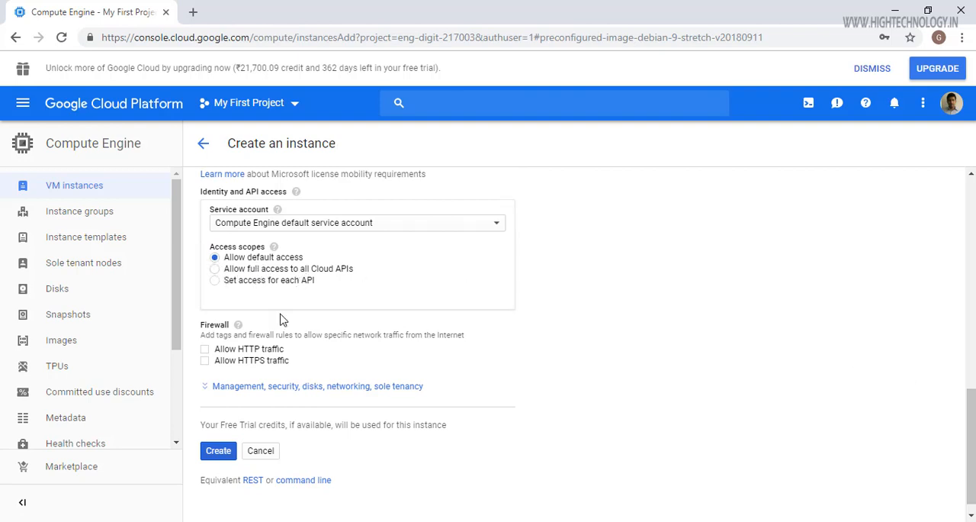
mouse_move(347, 292)
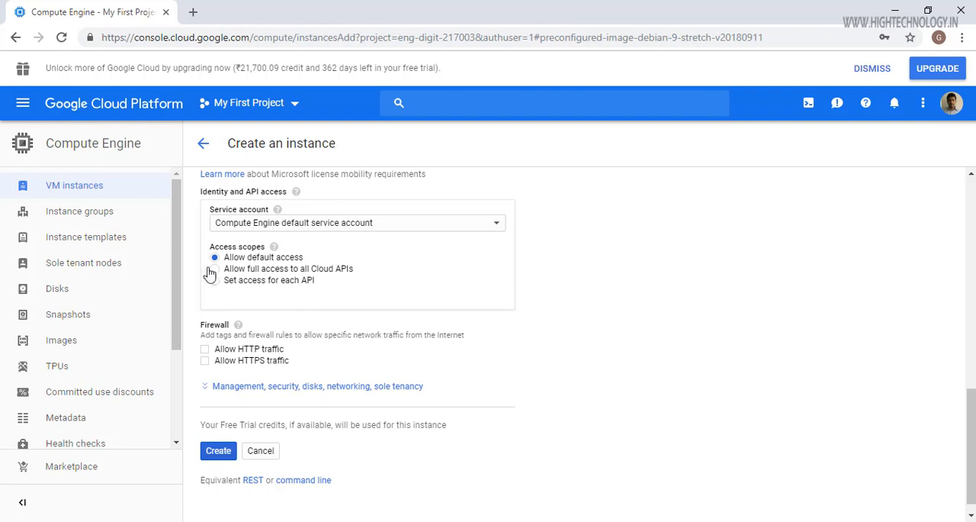
left_click(215, 257)
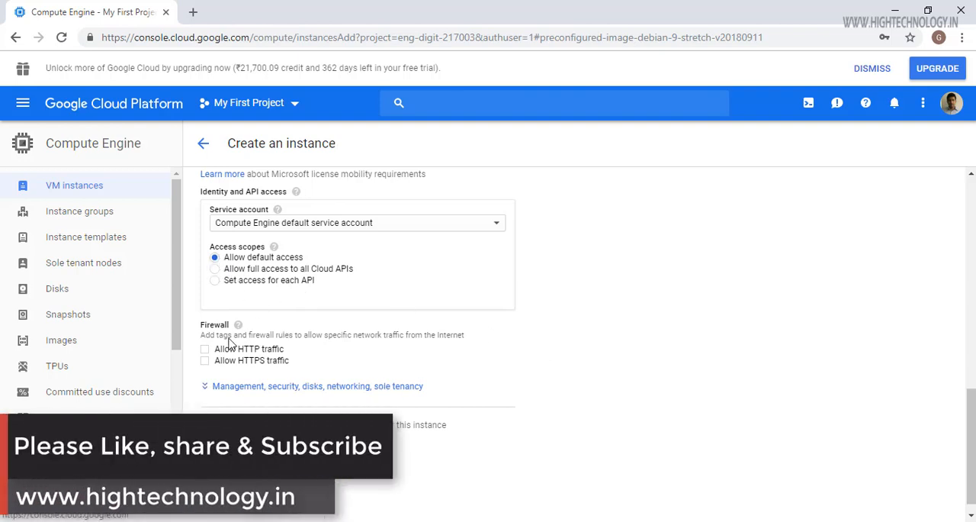
mouse_move(216, 361)
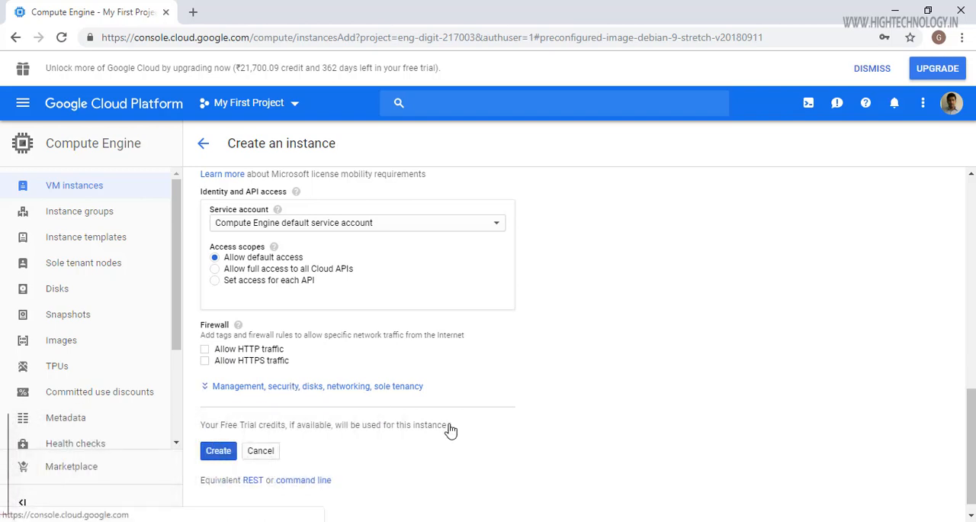
Step: Expand the management, security, disks, networking and sole tenancy options and scroll through them
left_click(237, 386)
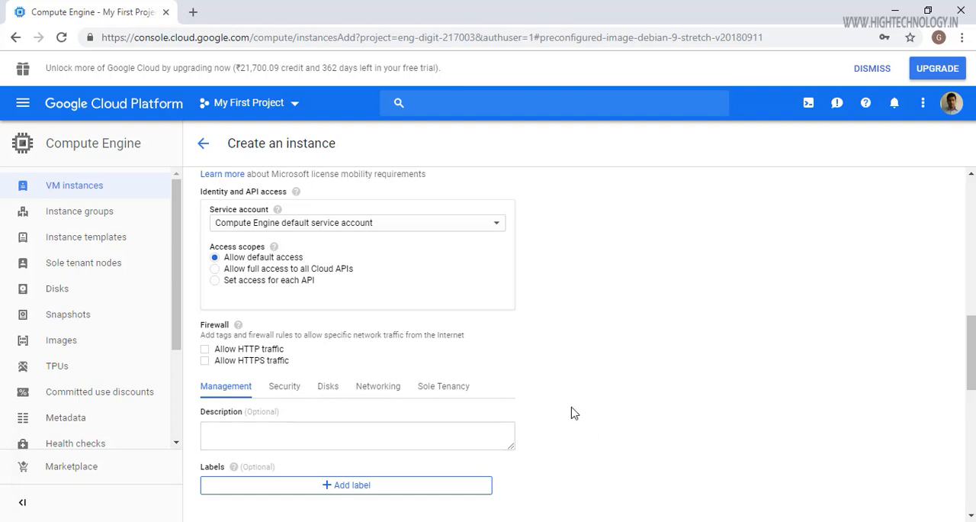
scroll("down", 3)
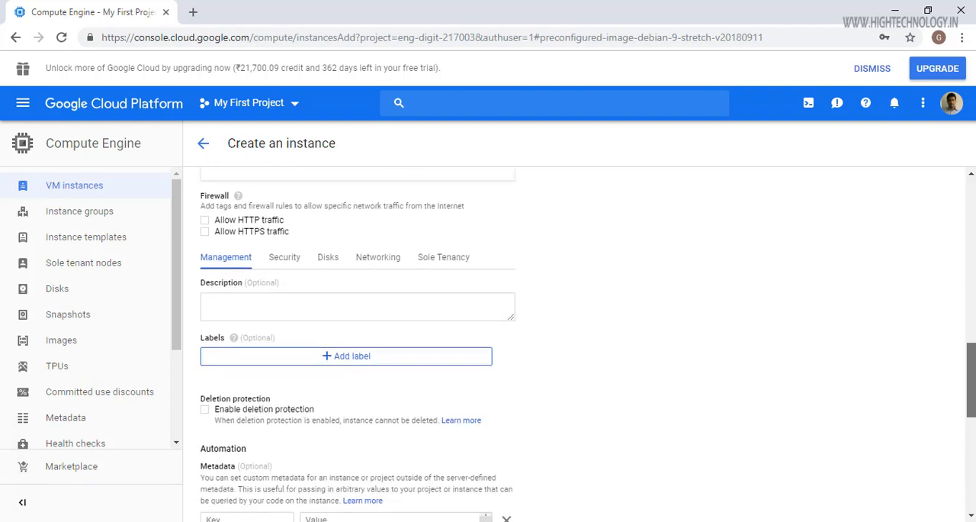
scroll("down", 3)
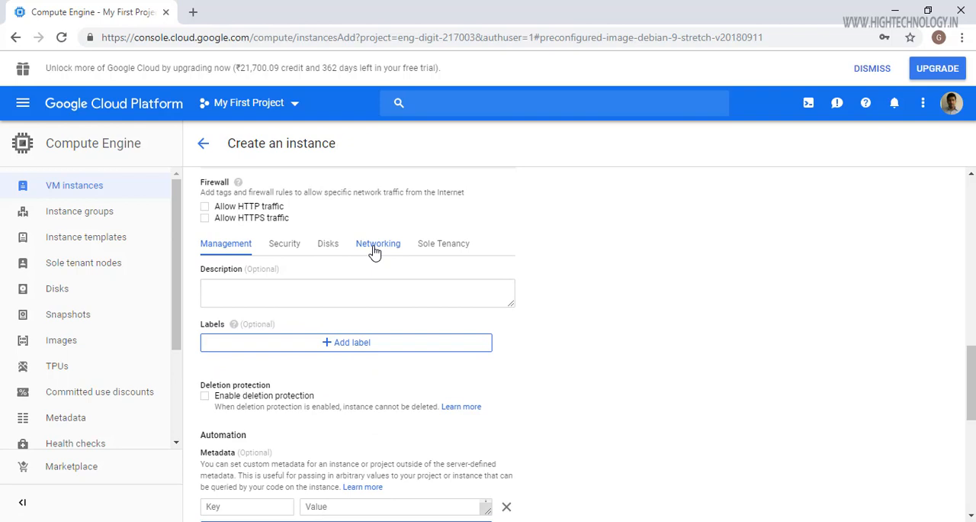
Step: Edit the network interface, keeping the default network with ephemeral external IP and Premium tier
left_click(377, 243)
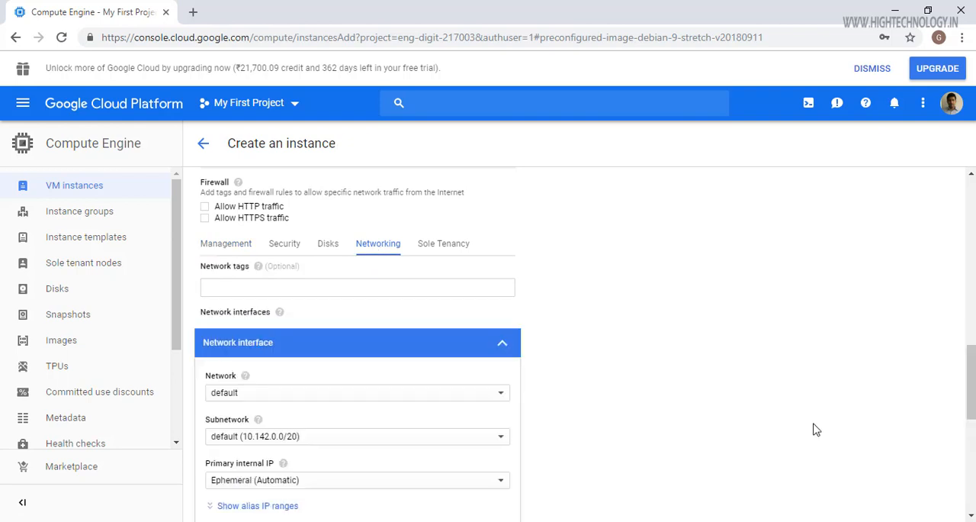
scroll("down", 3)
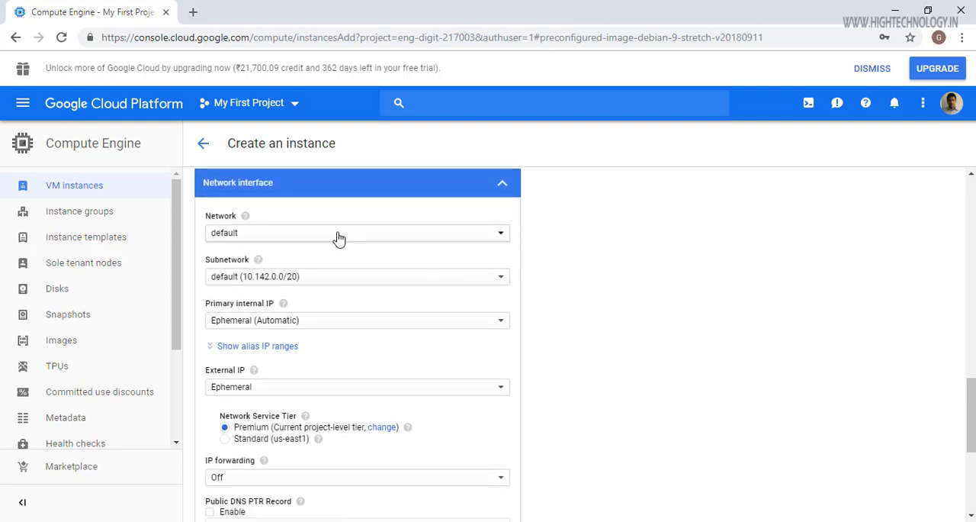
left_click(356, 233)
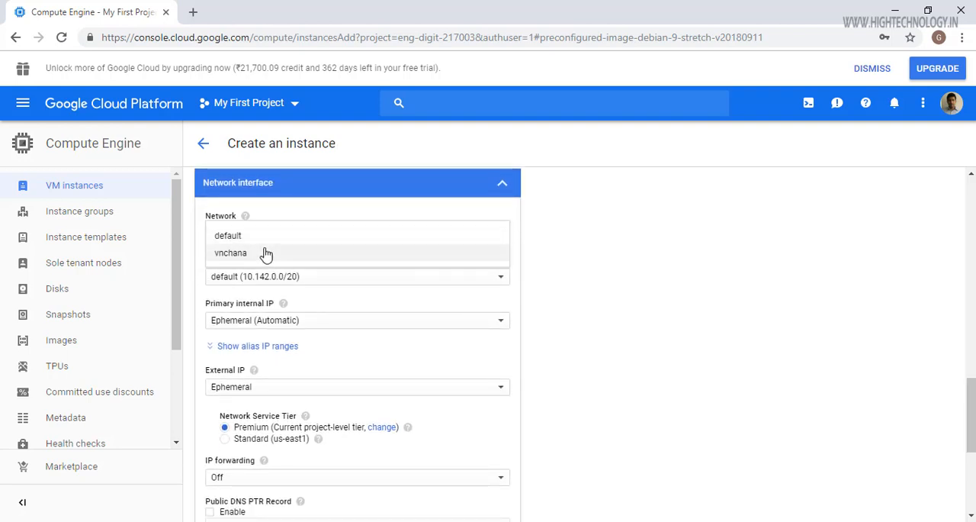
mouse_move(262, 263)
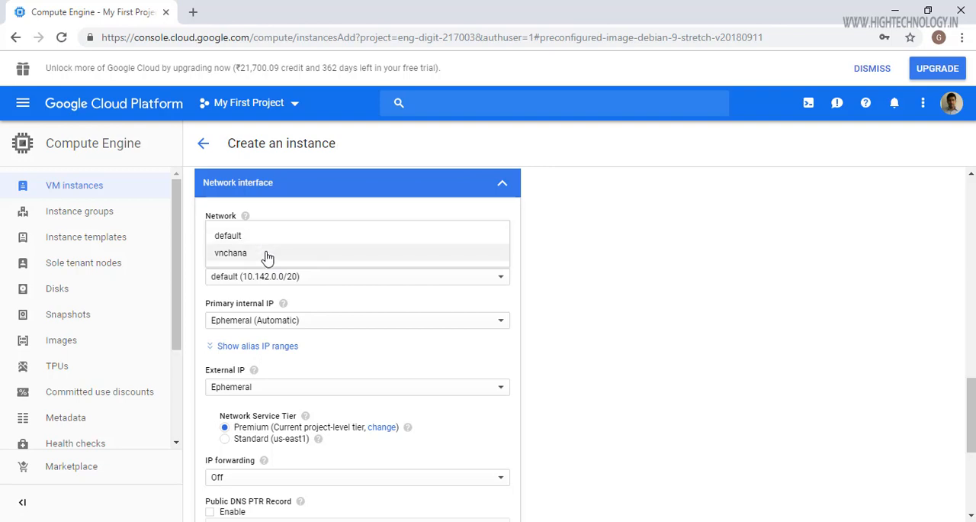
mouse_move(277, 244)
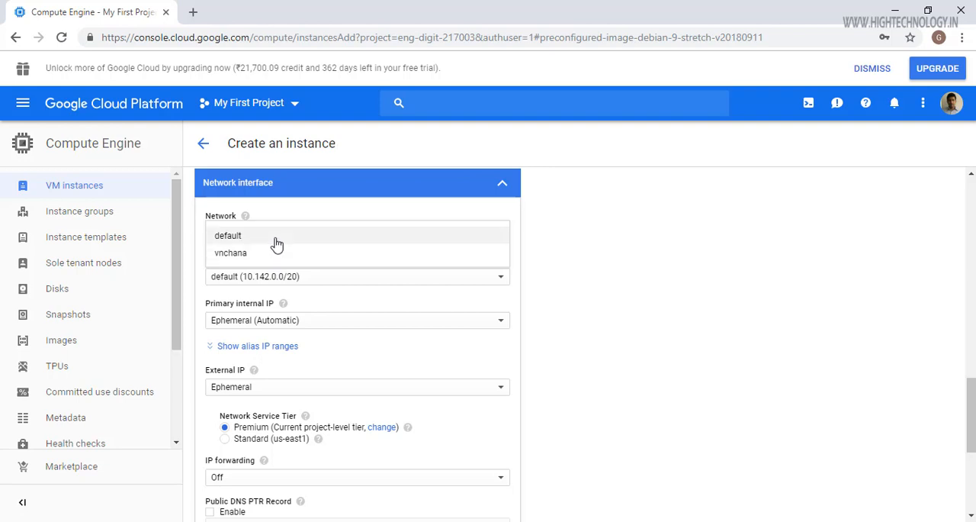
left_click(227, 235)
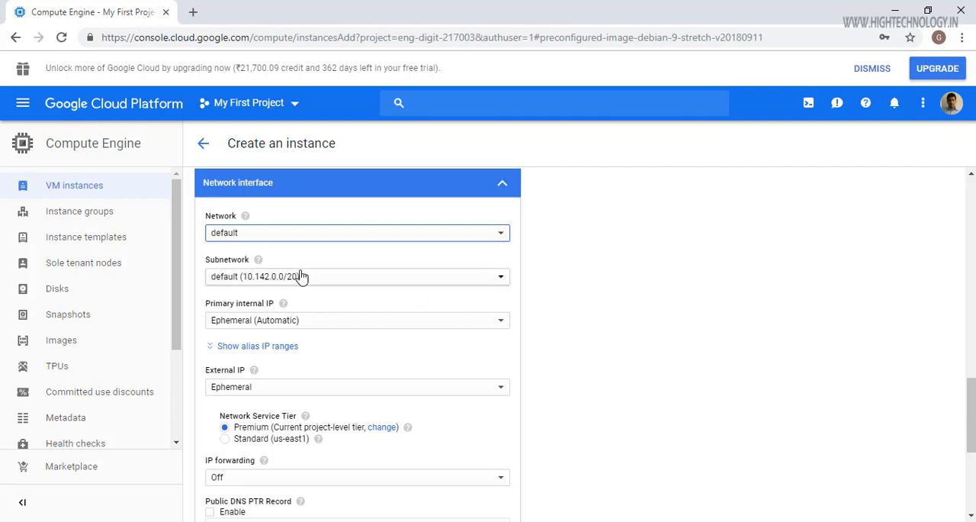
mouse_move(296, 282)
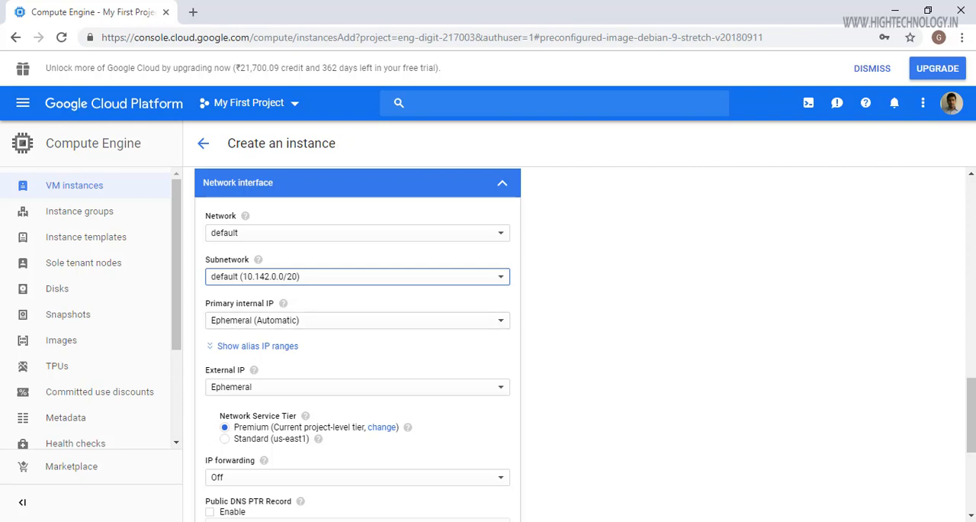
scroll("down", 3)
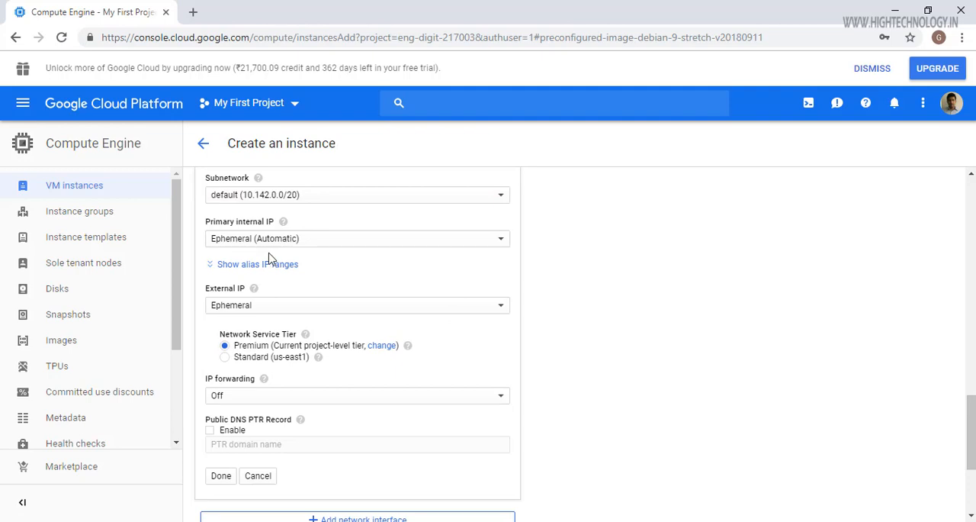
mouse_move(312, 311)
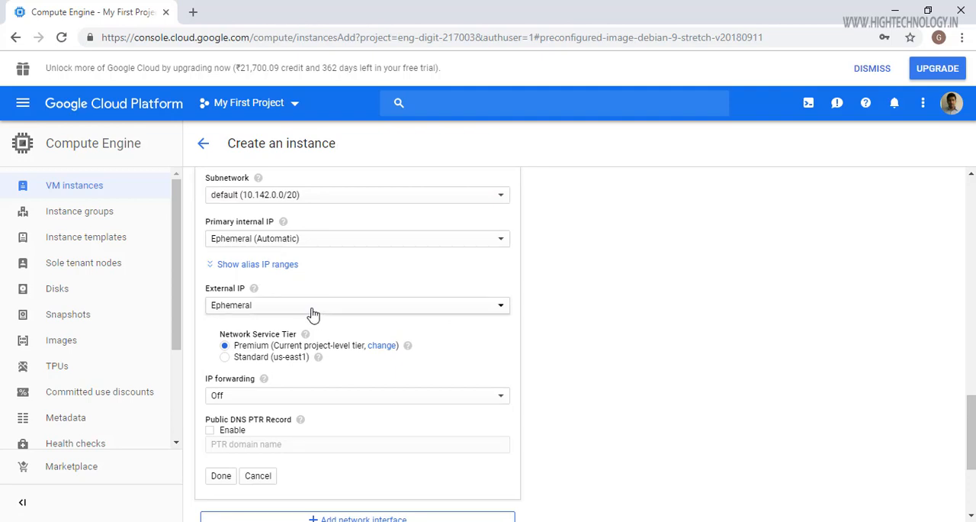
mouse_move(295, 312)
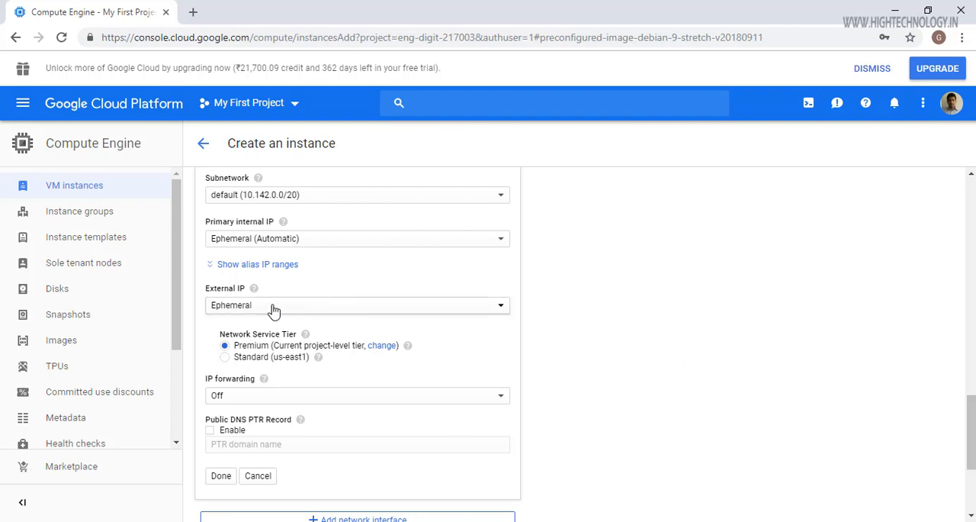
mouse_move(412, 417)
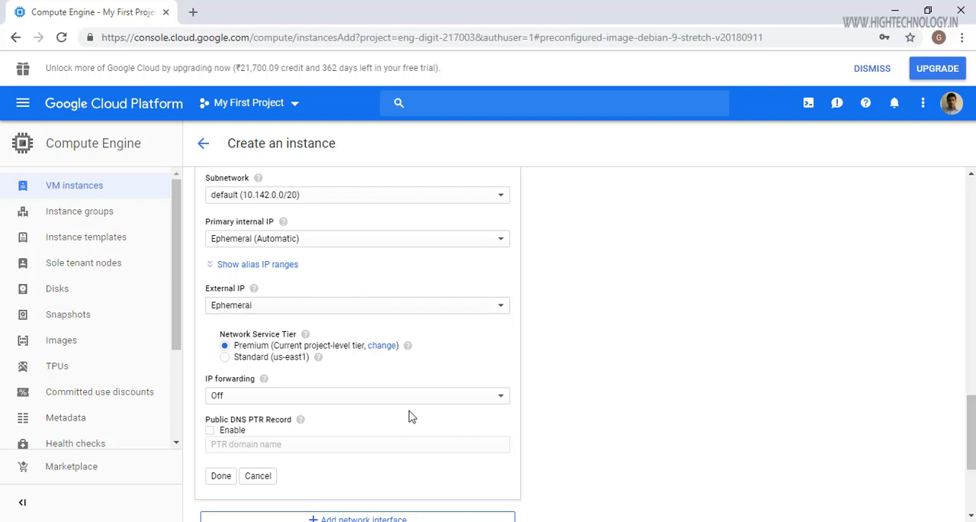
mouse_move(343, 376)
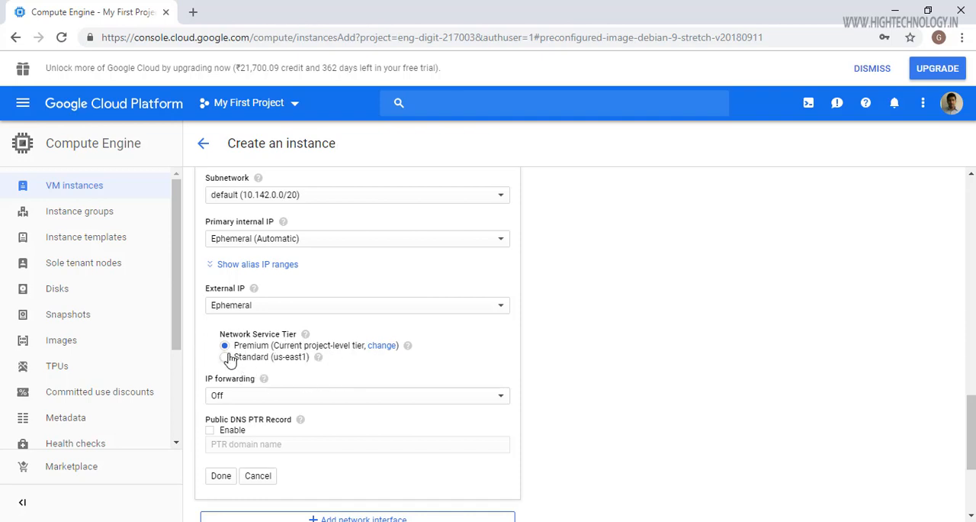
mouse_move(396, 360)
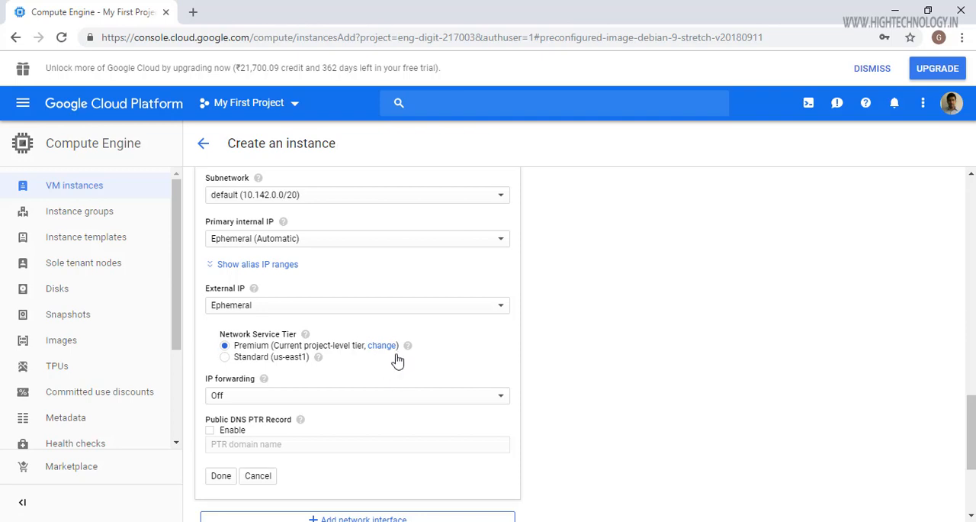
mouse_move(407, 345)
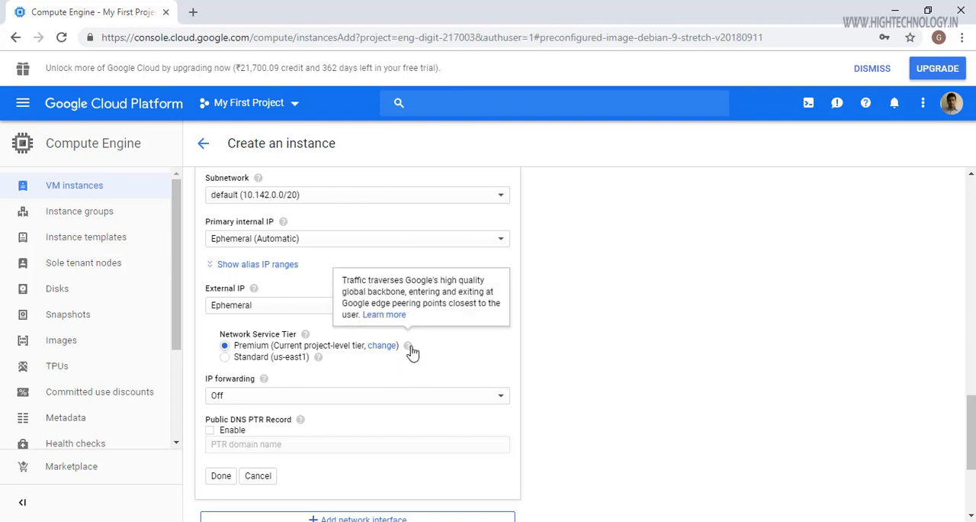
mouse_move(569, 403)
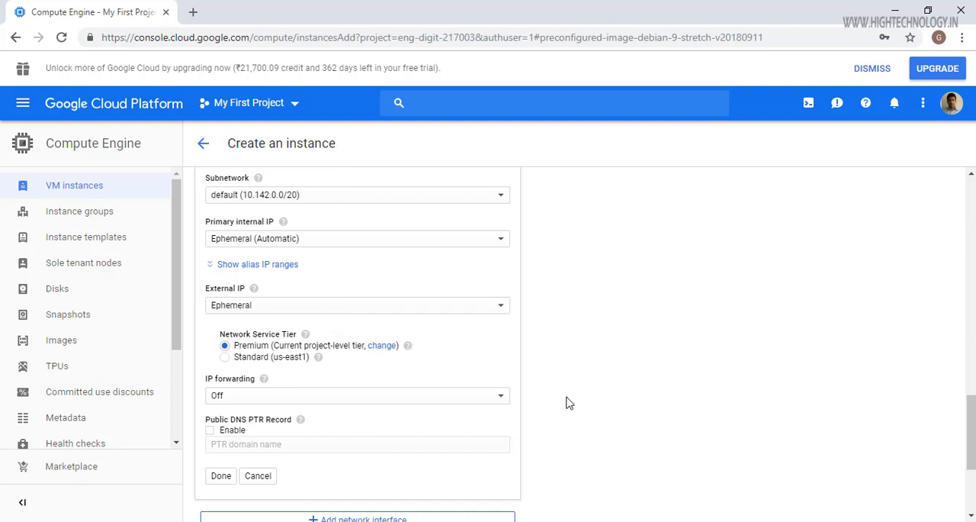
mouse_move(221, 475)
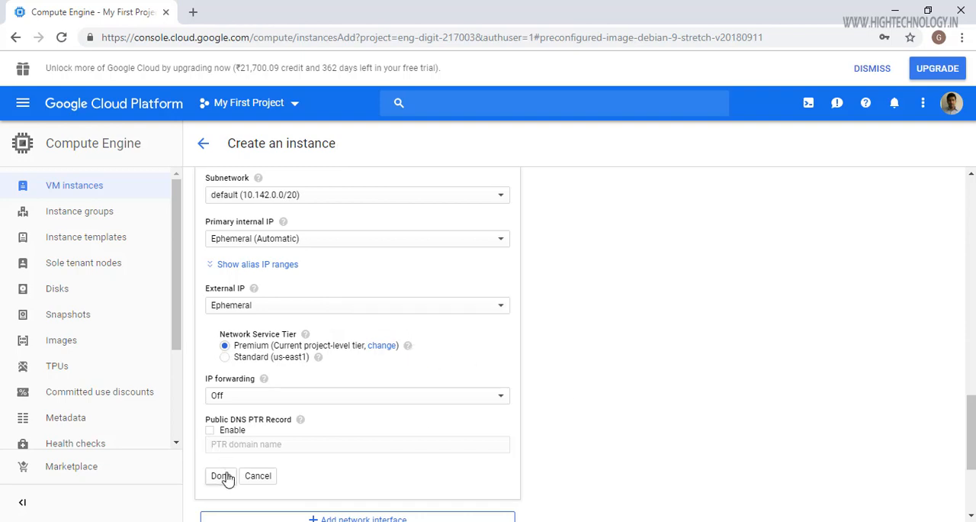
Step: Finish the network interface, then preview and cancel an additional disk on the Disks tab
left_click(221, 475)
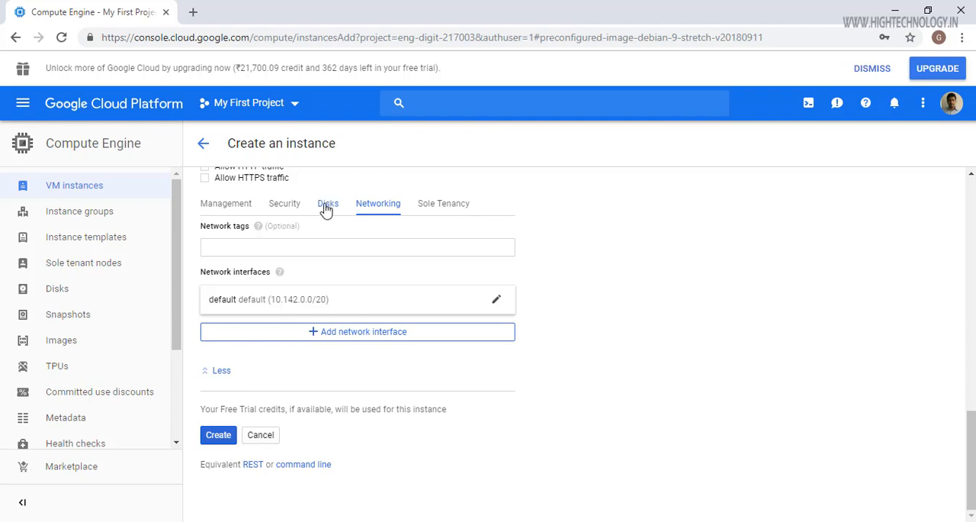
left_click(327, 203)
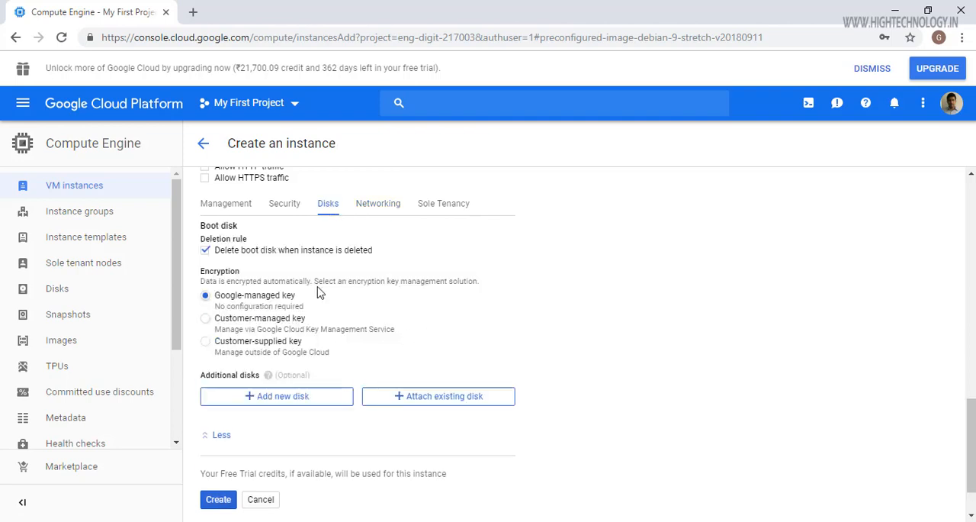
mouse_move(343, 231)
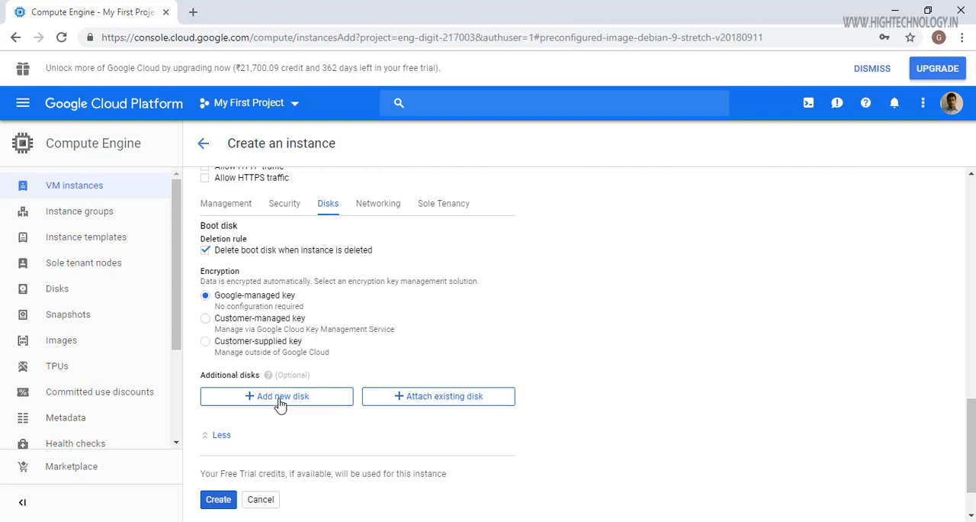
mouse_move(363, 454)
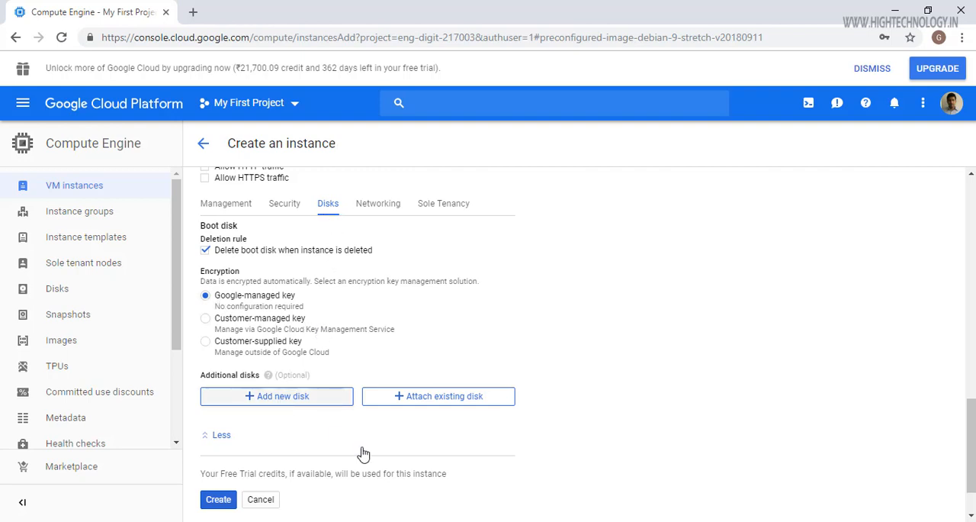
left_click(276, 396)
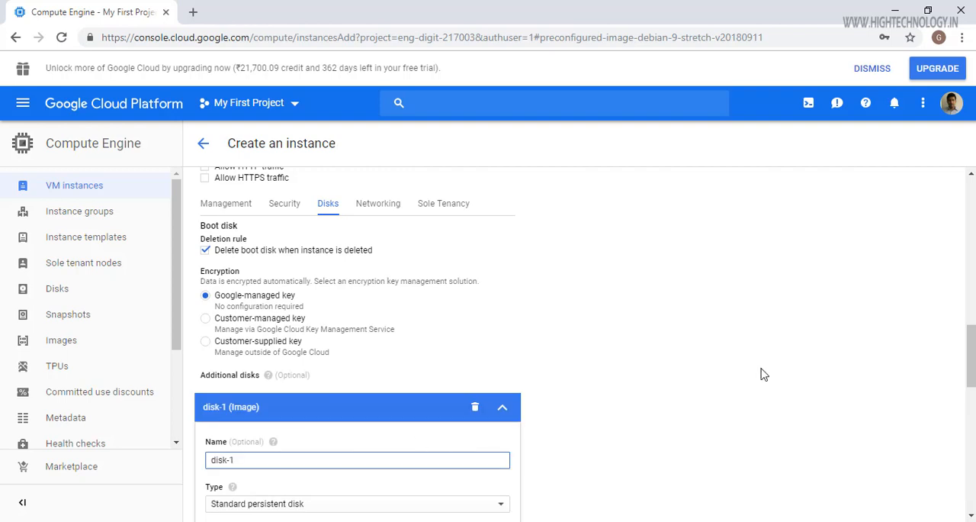
scroll("down", 3)
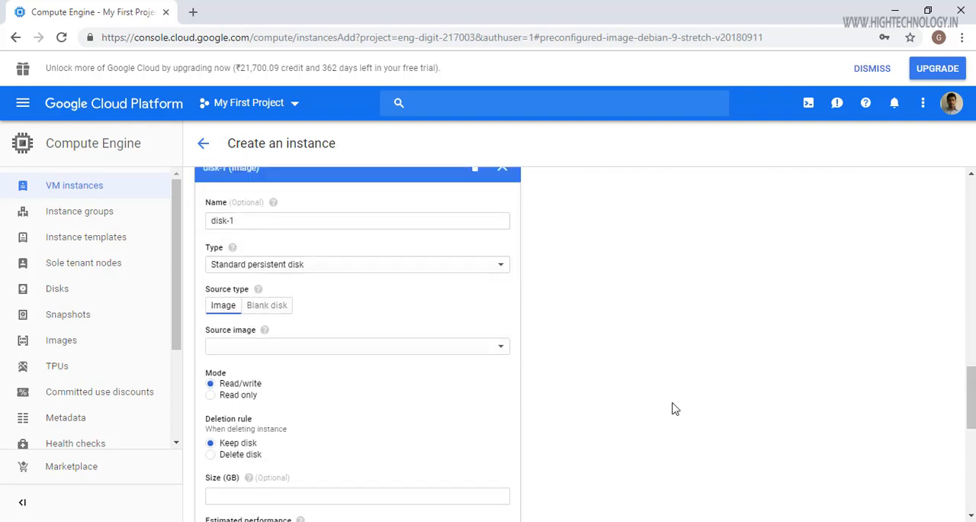
scroll("down", 3)
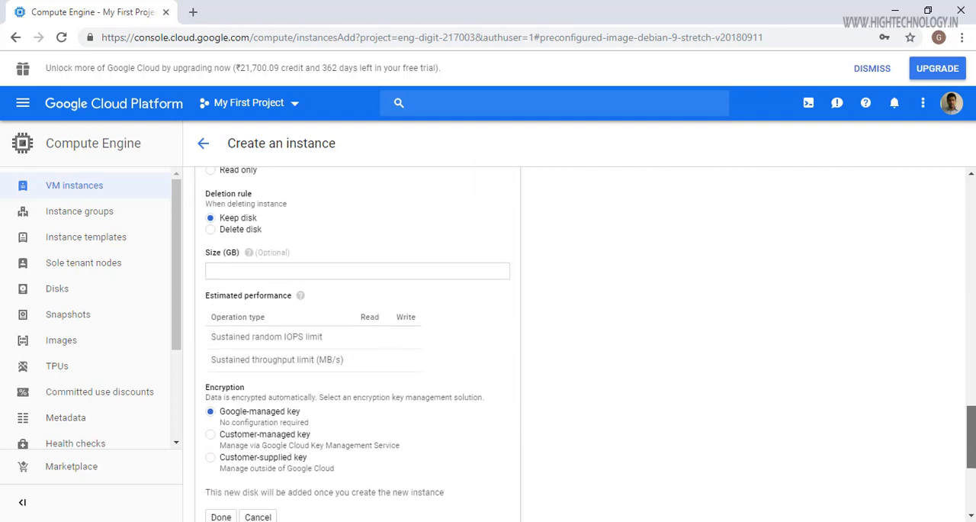
scroll("down", 3)
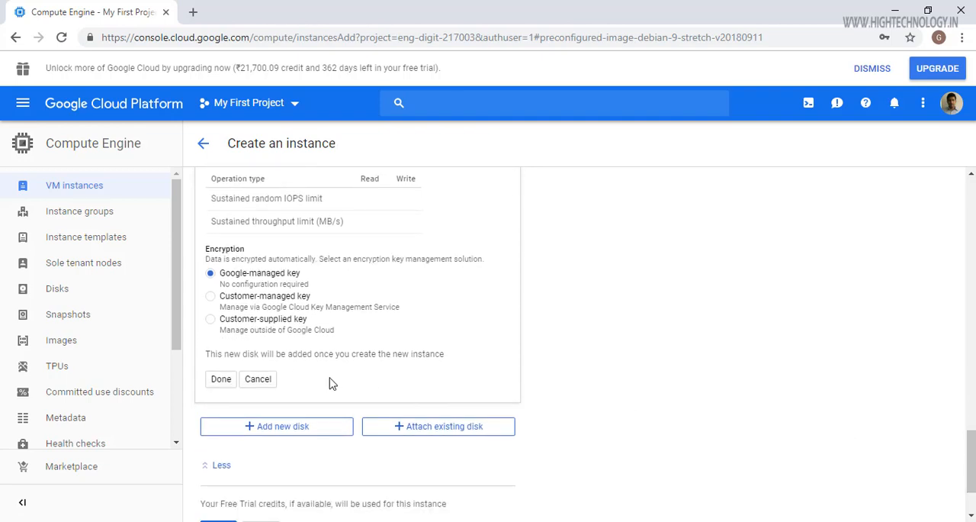
left_click(221, 379)
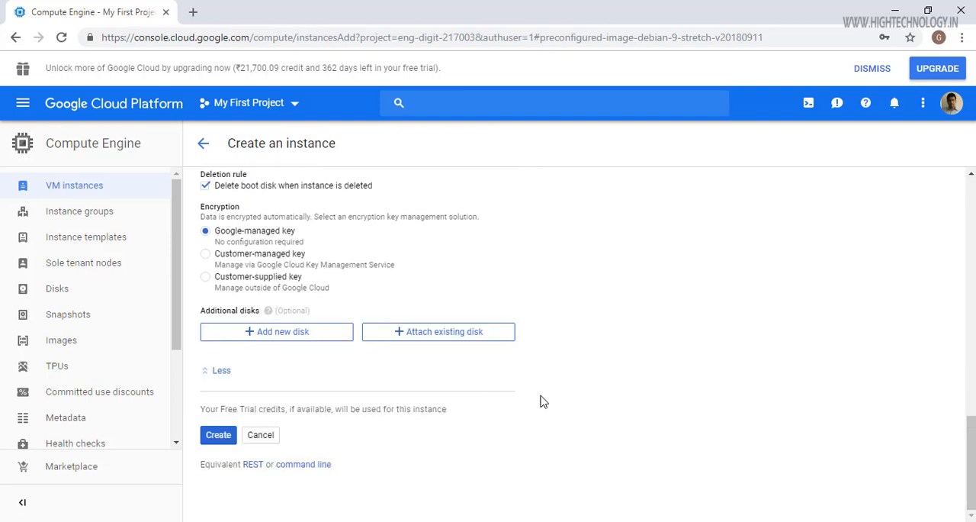
mouse_move(234, 400)
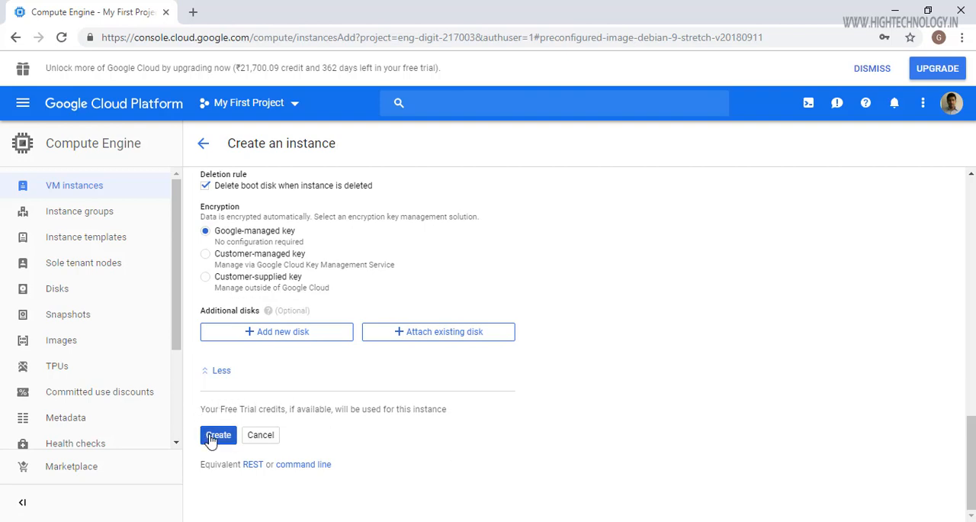
Step: Create the win2016server VM instance and wait for it to run
left_click(219, 435)
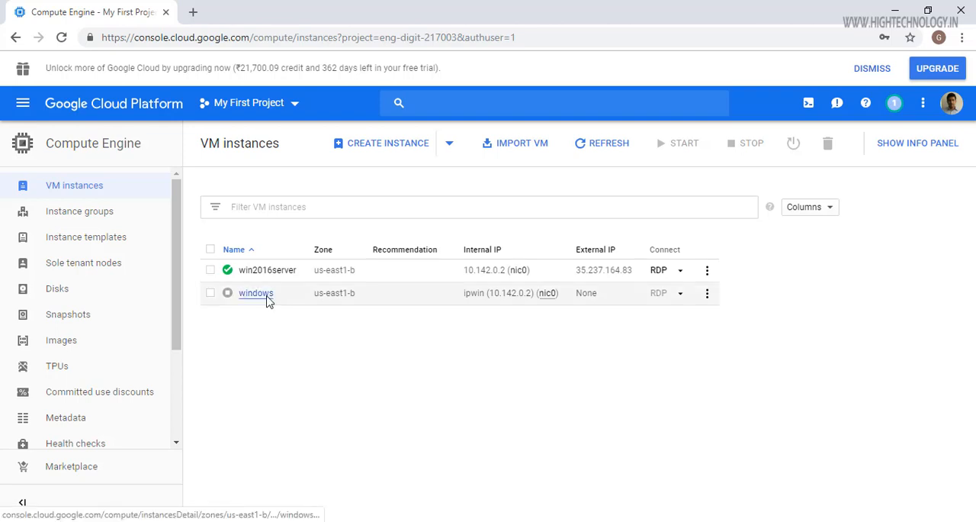
mouse_move(620, 366)
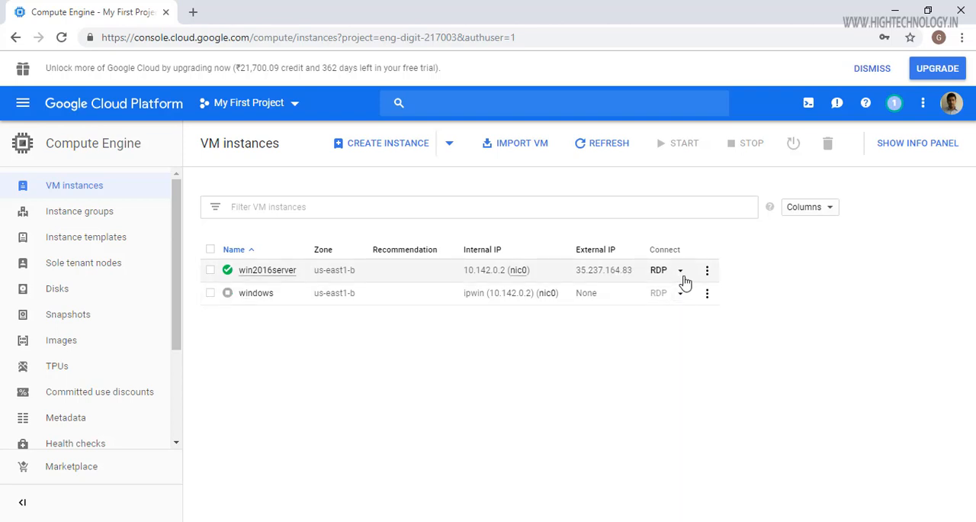
Step: Set a Windows password for hightechnologyblog on win2016server, copy it, and close the notice
left_click(679, 270)
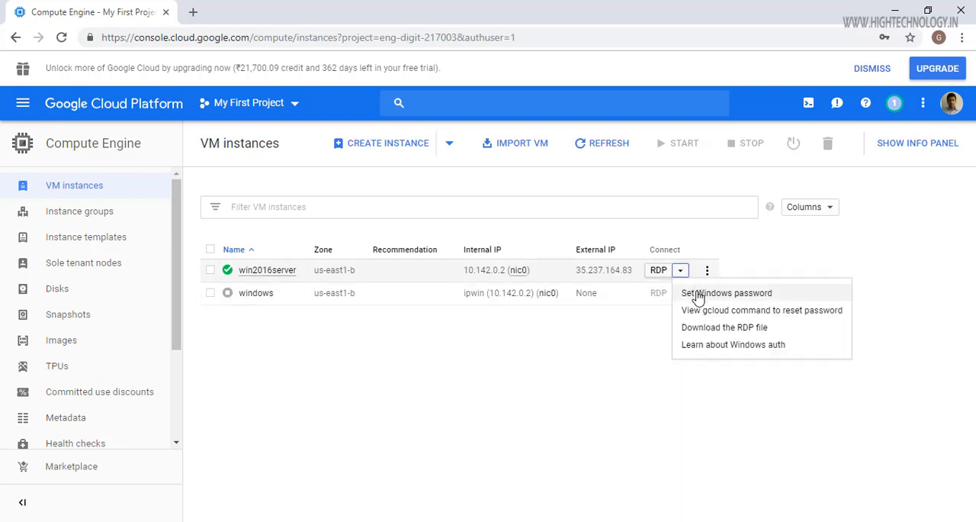
left_click(726, 293)
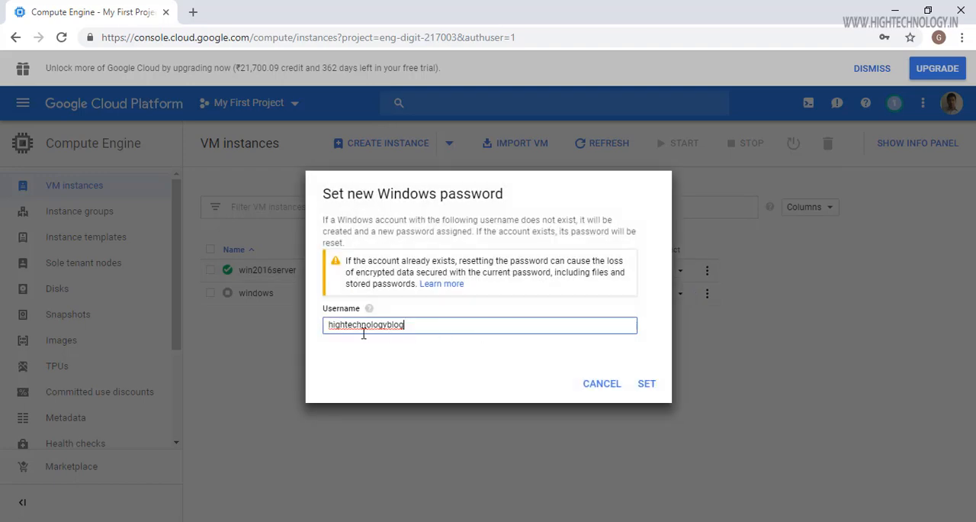
mouse_move(552, 388)
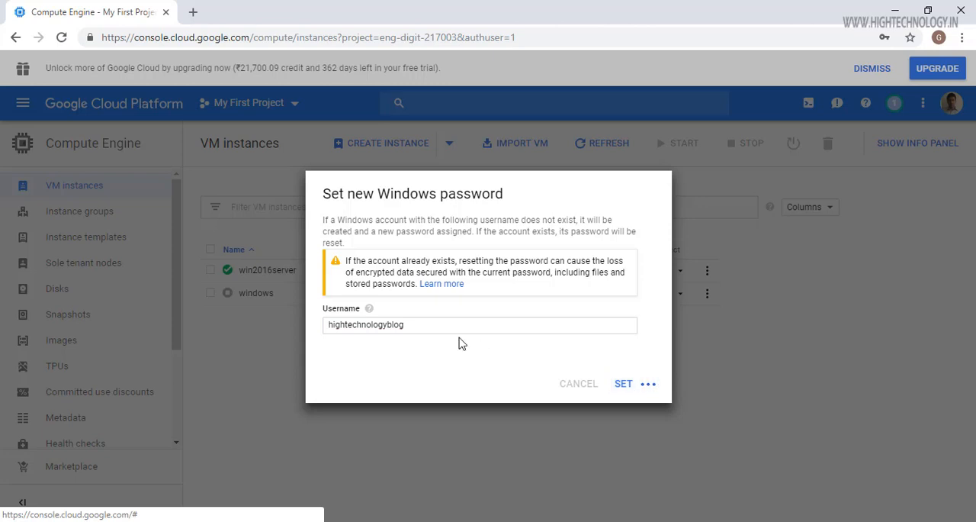
mouse_move(450, 372)
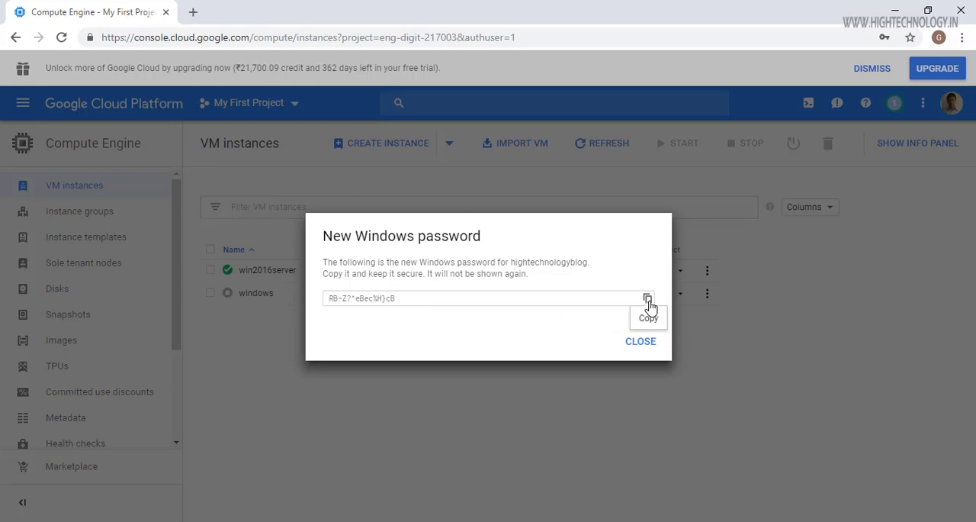
left_click(648, 298)
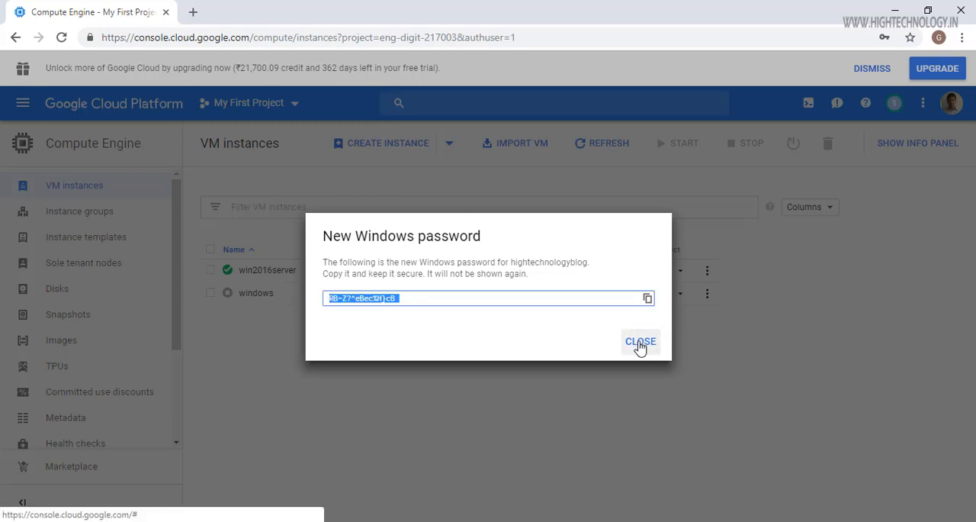
left_click(640, 341)
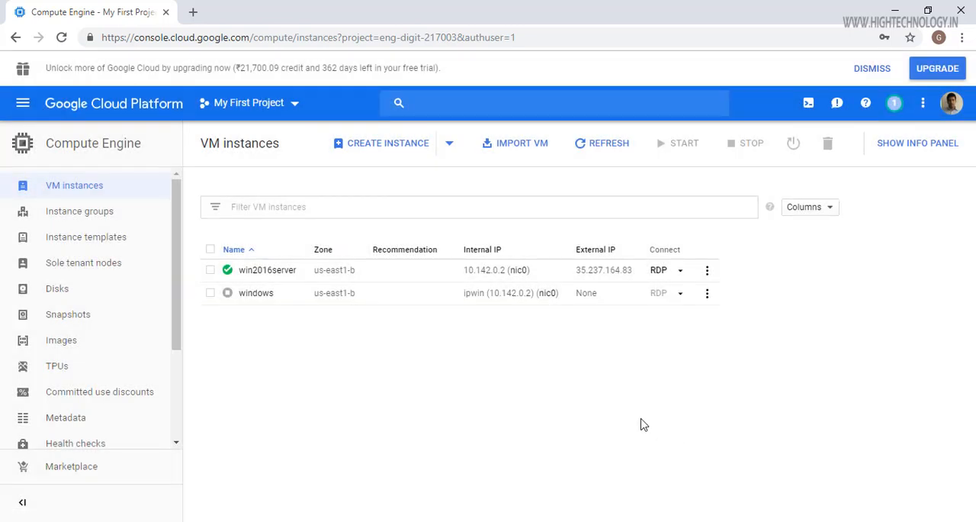
mouse_move(573, 330)
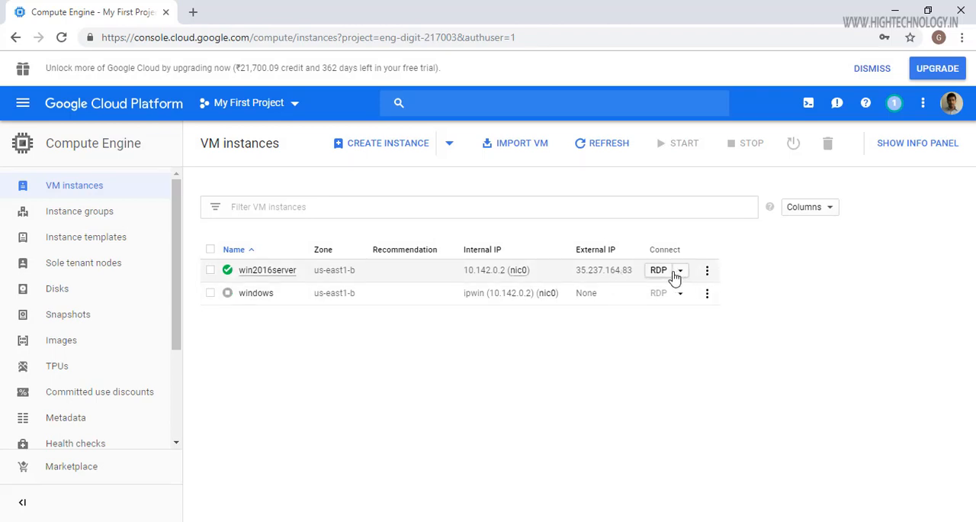
Step: Download win2016server.rdp from the RDP options and open it
left_click(658, 269)
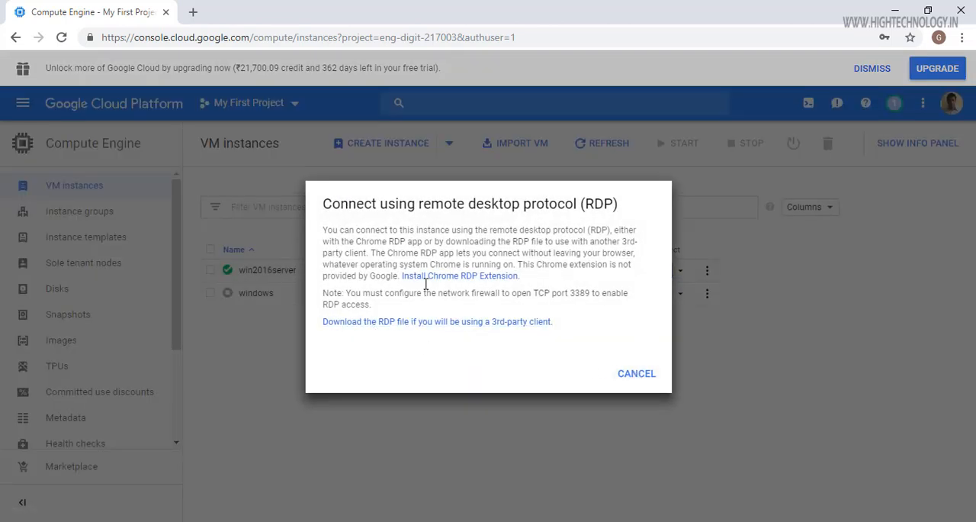
mouse_move(493, 318)
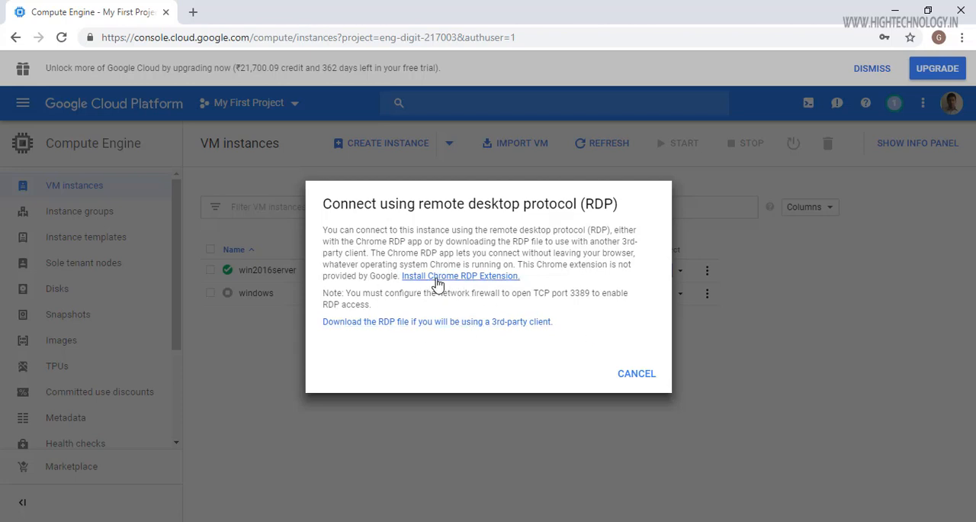
mouse_move(476, 311)
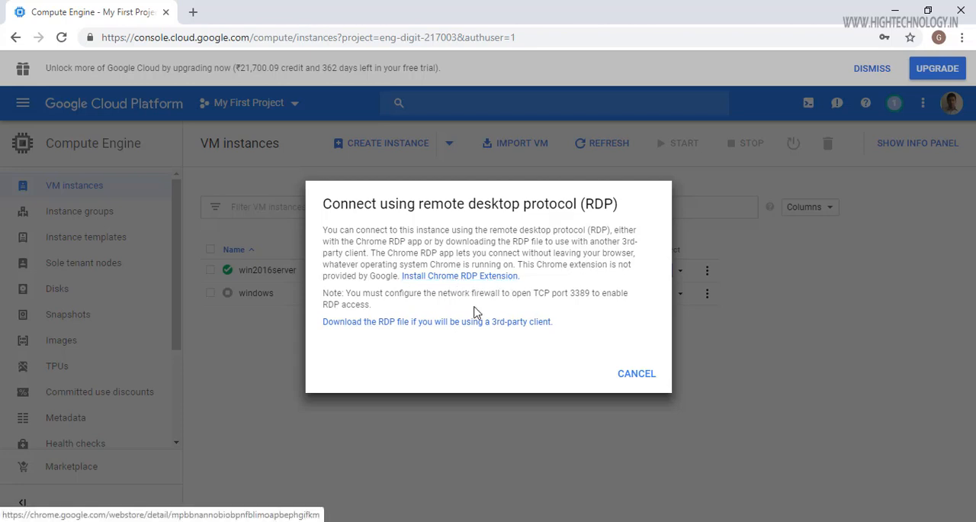
mouse_move(408, 342)
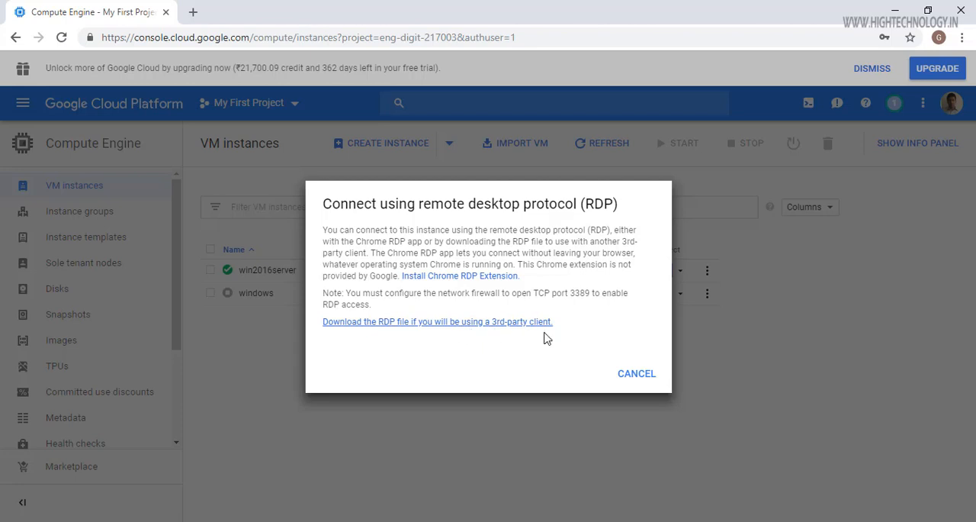
mouse_move(488, 326)
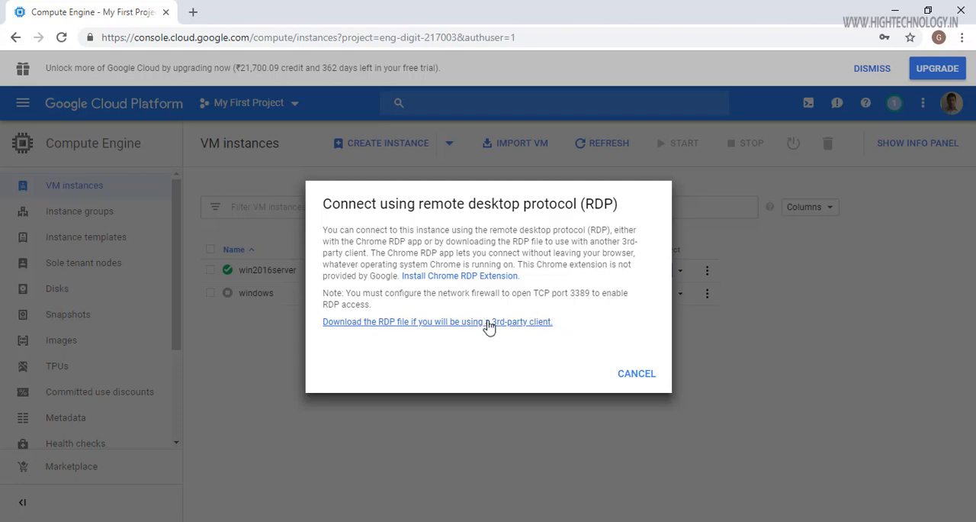
left_click(436, 321)
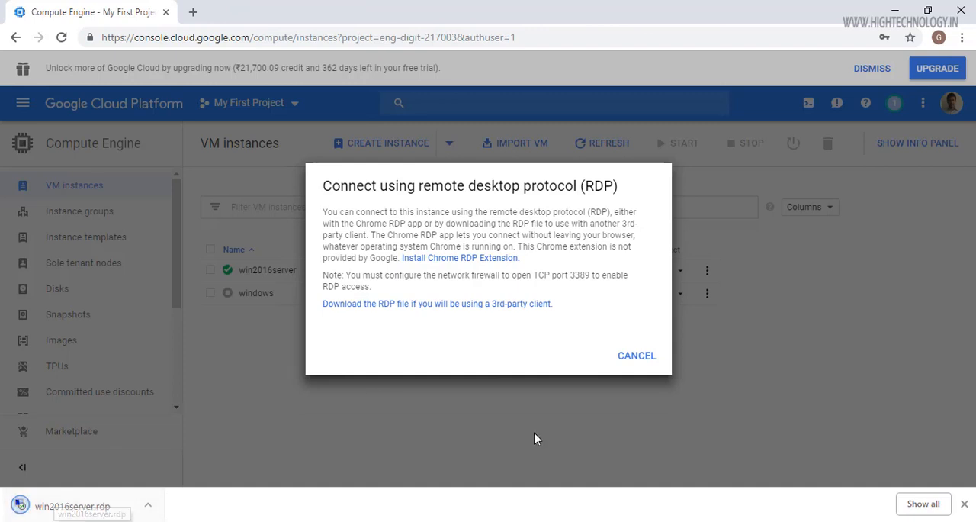
left_click(636, 355)
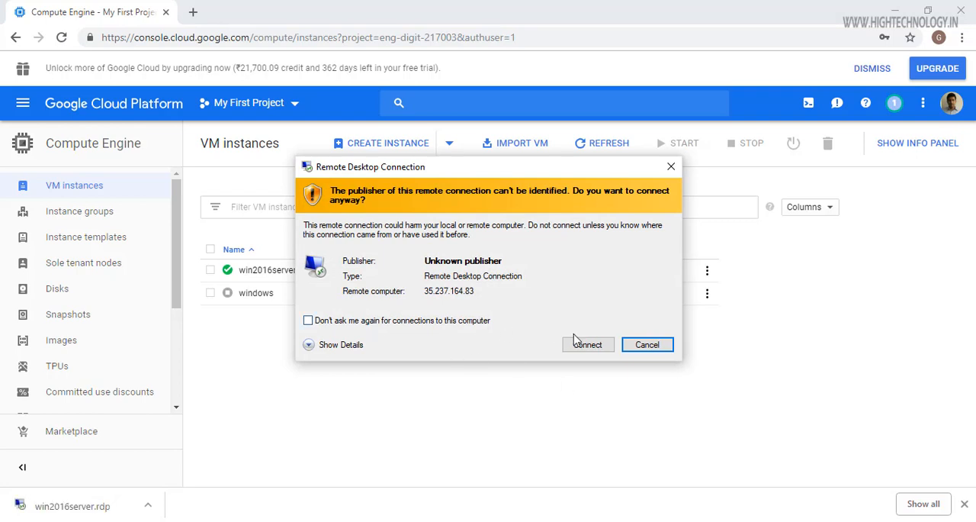
Step: Connect past the publisher warning, sign in with the password, and accept the certificate
left_click(588, 344)
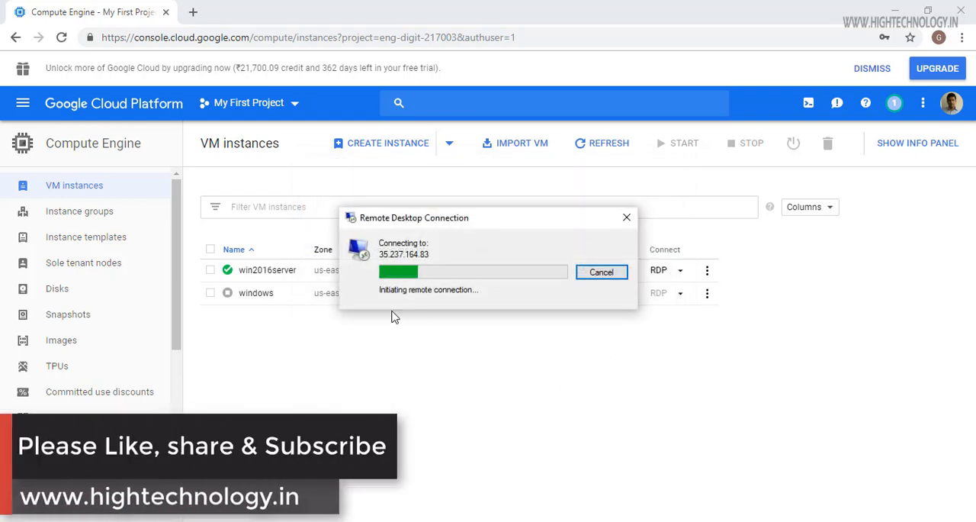
mouse_move(597, 434)
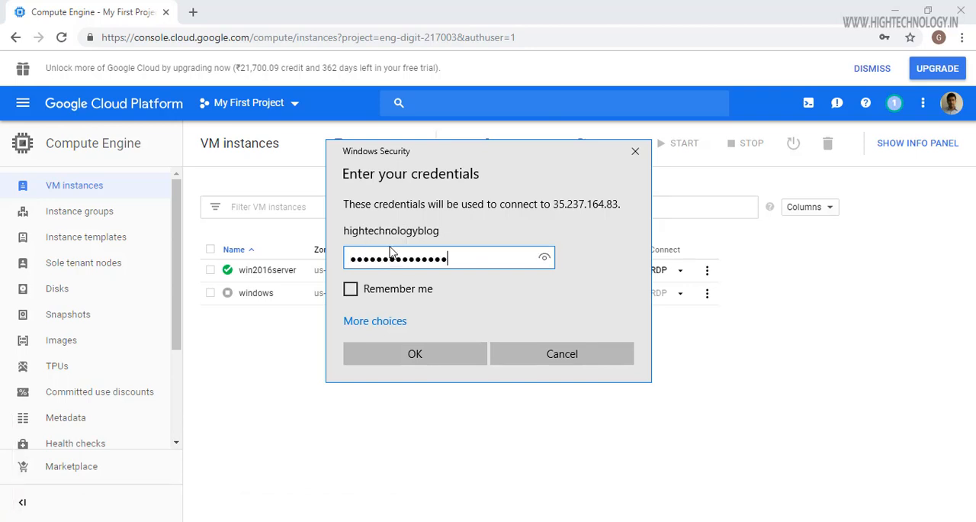
left_click(351, 288)
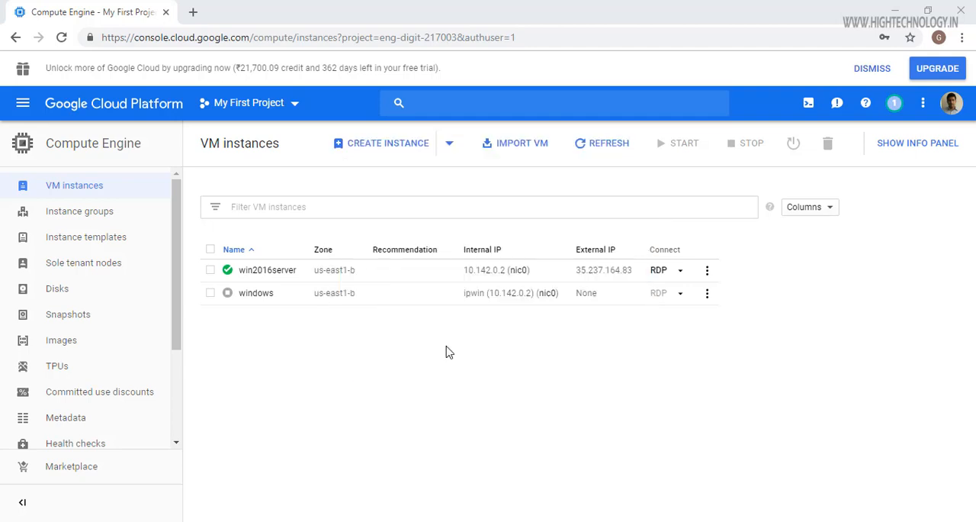
left_click(658, 269)
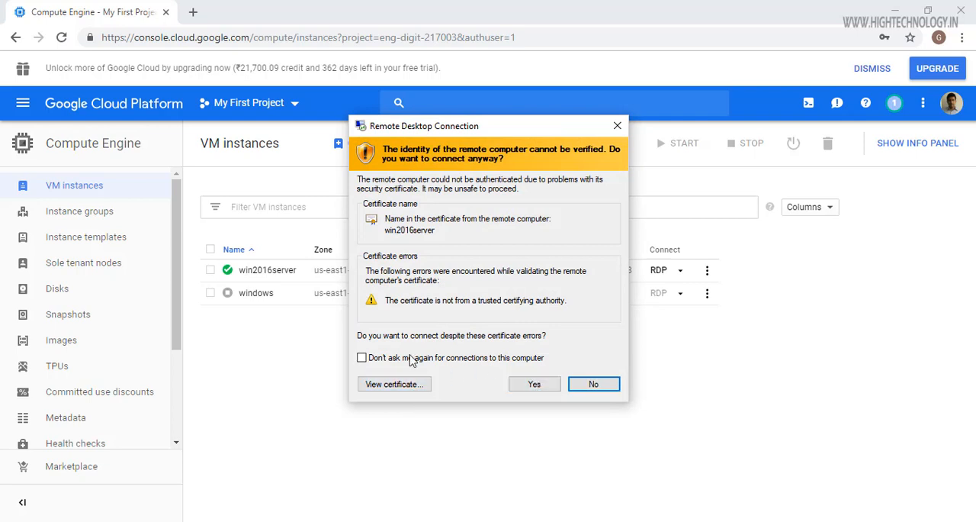
left_click(534, 383)
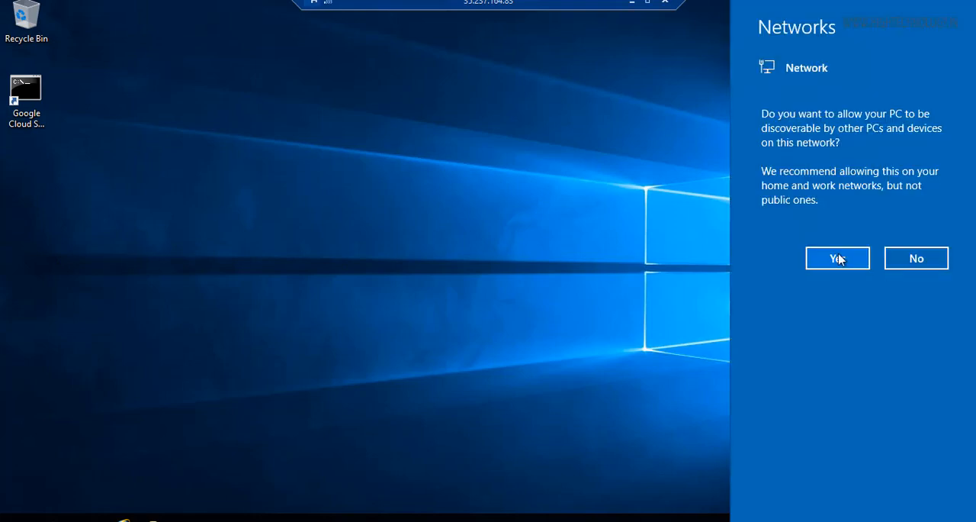
Step: Allow network discovery and view This PC showing Local Disk C: with 35.2 GB free
left_click(837, 258)
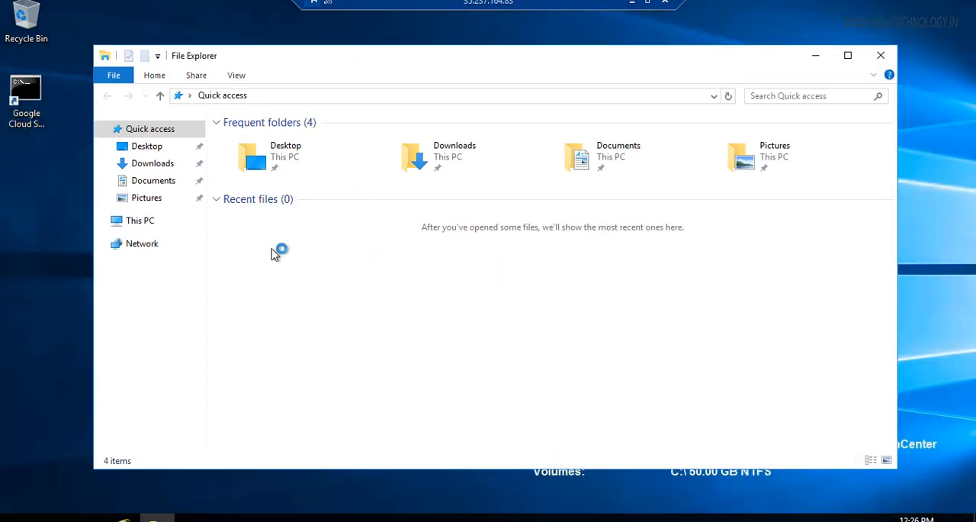
left_click(140, 220)
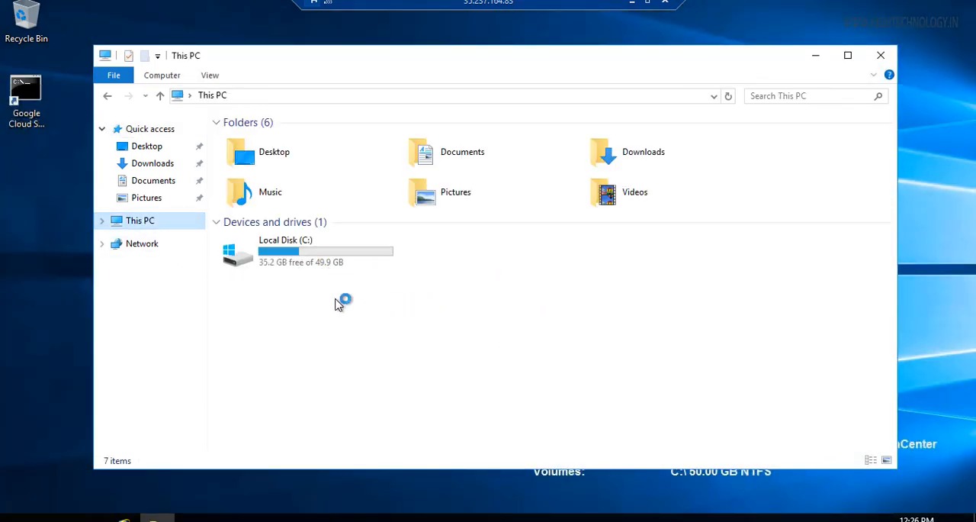
mouse_move(632, 334)
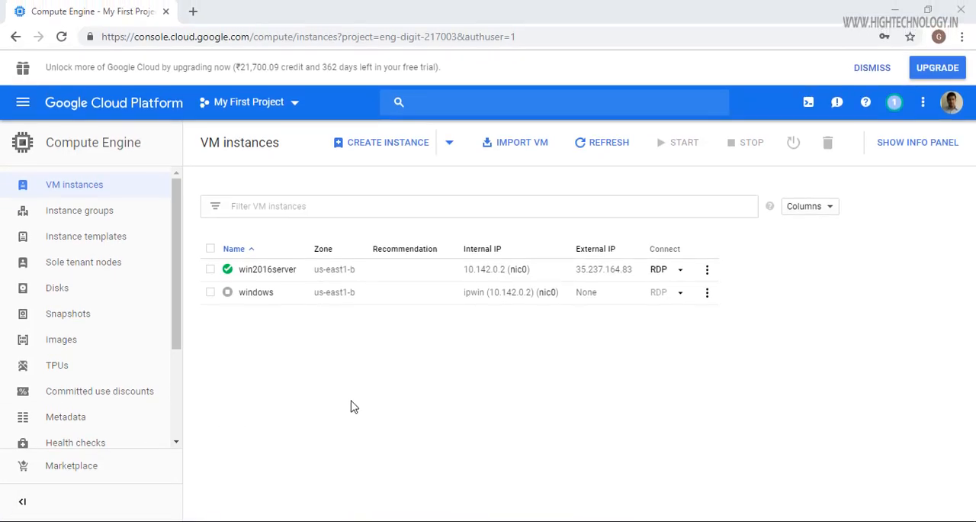
mouse_move(598, 404)
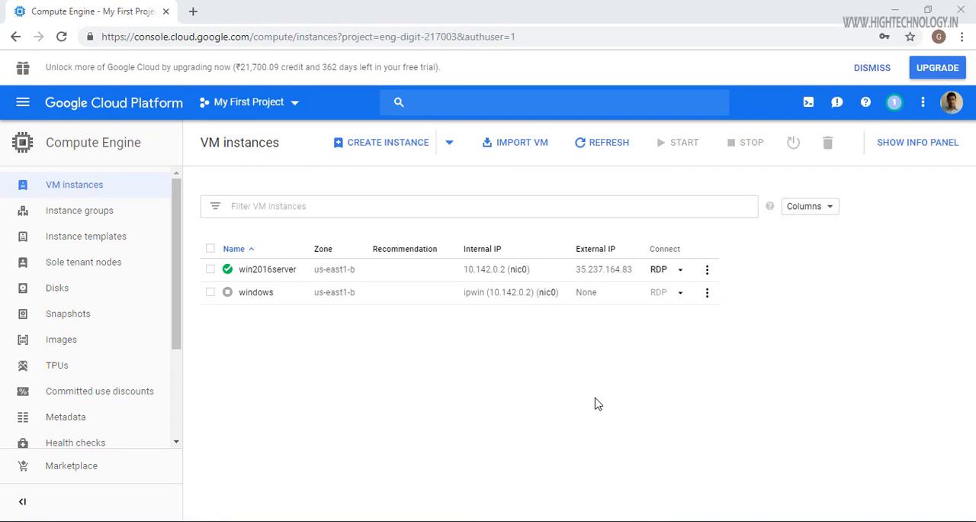
mouse_move(415, 381)
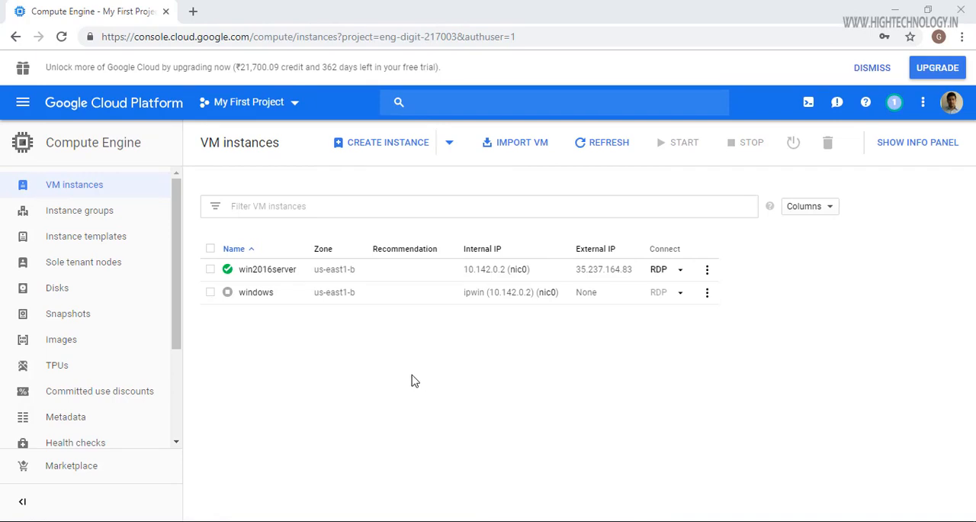
mouse_move(574, 420)
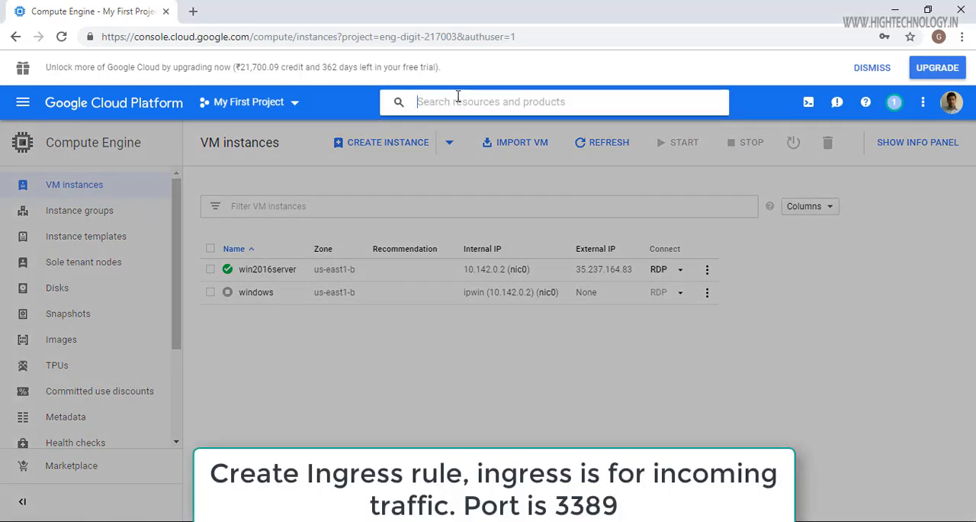
Step: Search 'fire' and open VPC network Firewall rules
type("firewall")
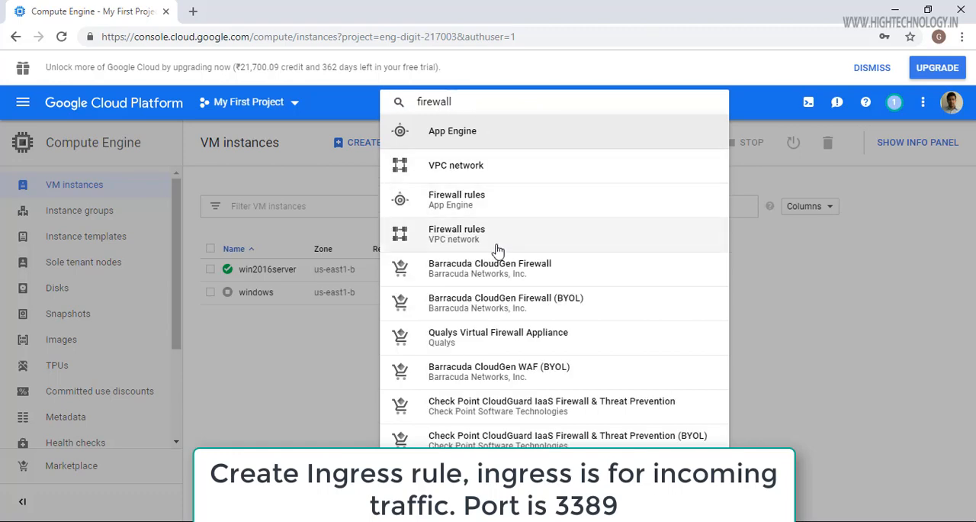
left_click(456, 233)
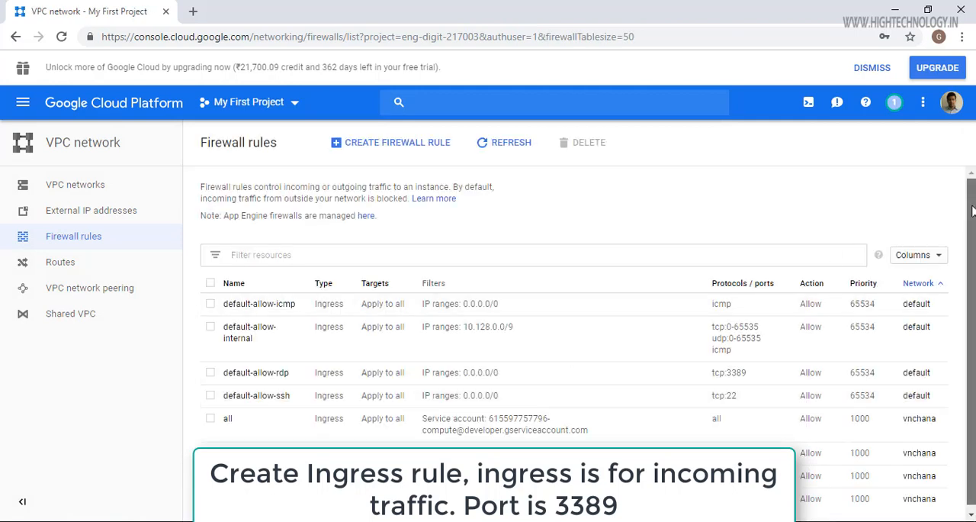
Step: Review the default-allow-rdp tcp:3389 rule and start a new firewall rule
scroll("down", 3)
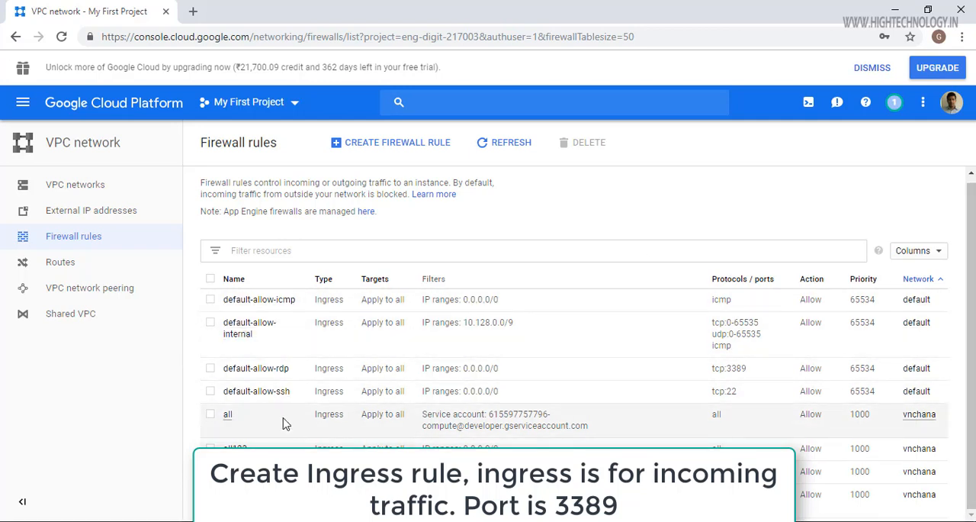
mouse_move(256, 367)
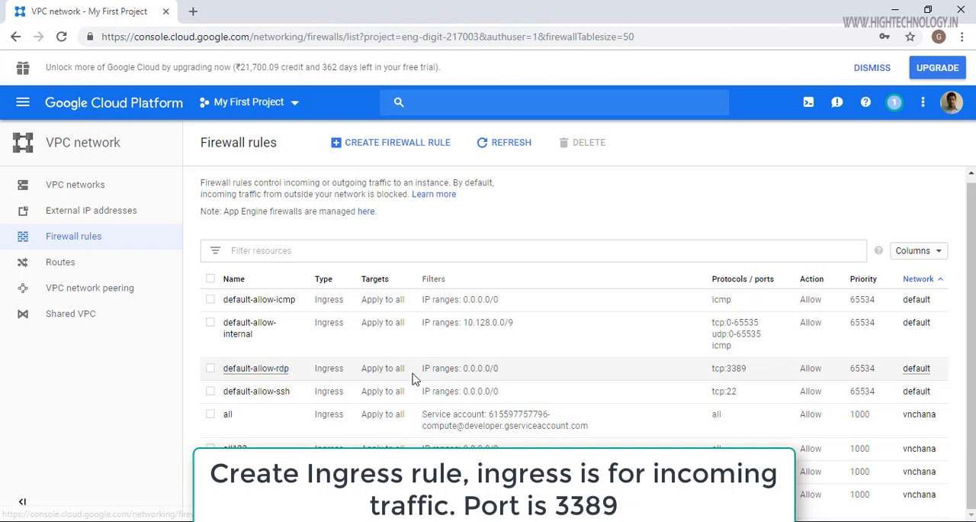
mouse_move(736, 379)
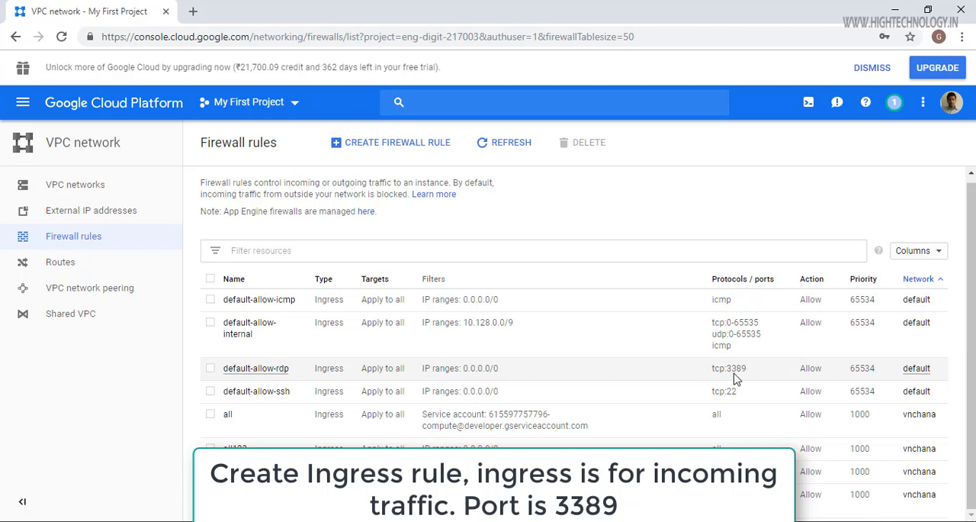
mouse_move(749, 377)
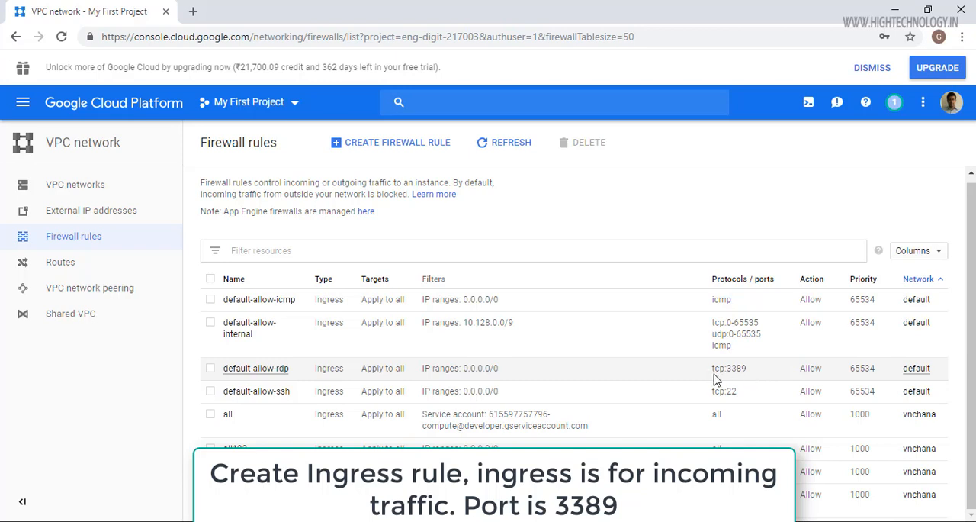
mouse_move(713, 390)
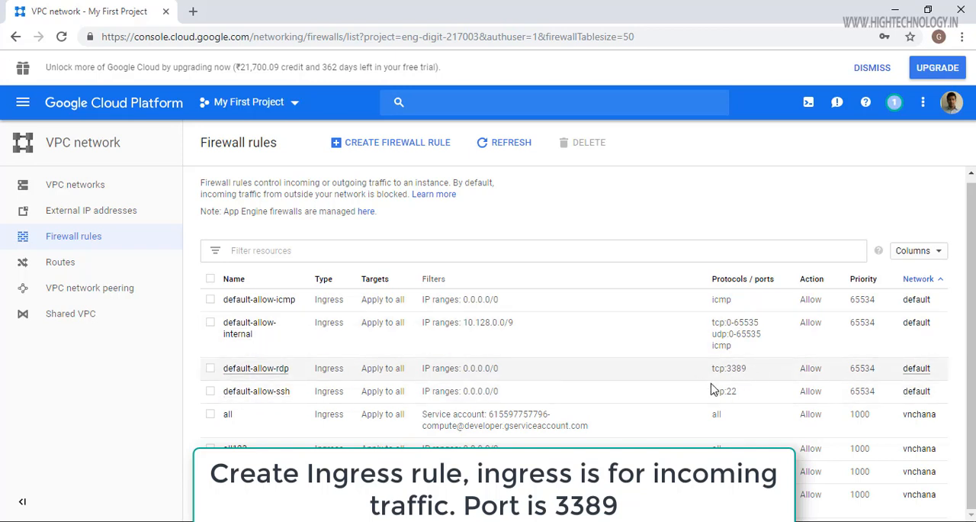
mouse_move(211, 412)
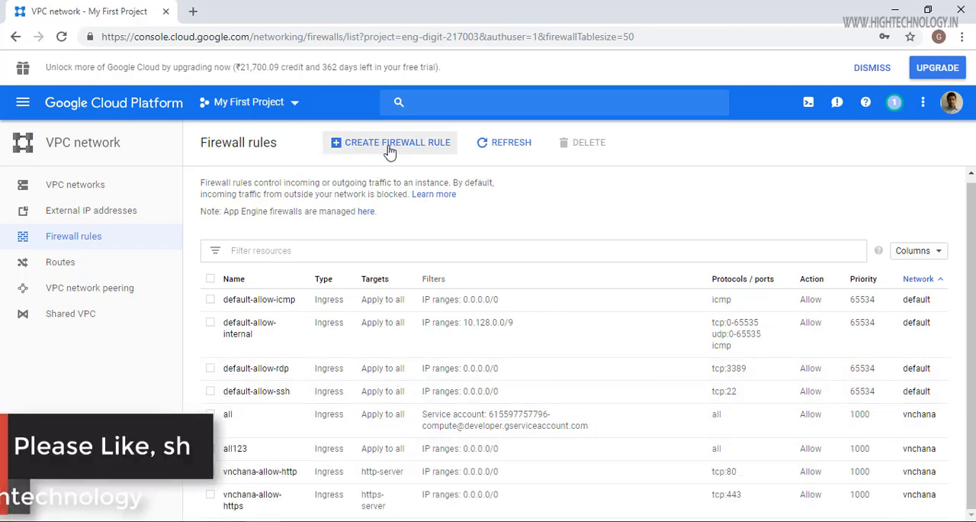
left_click(390, 142)
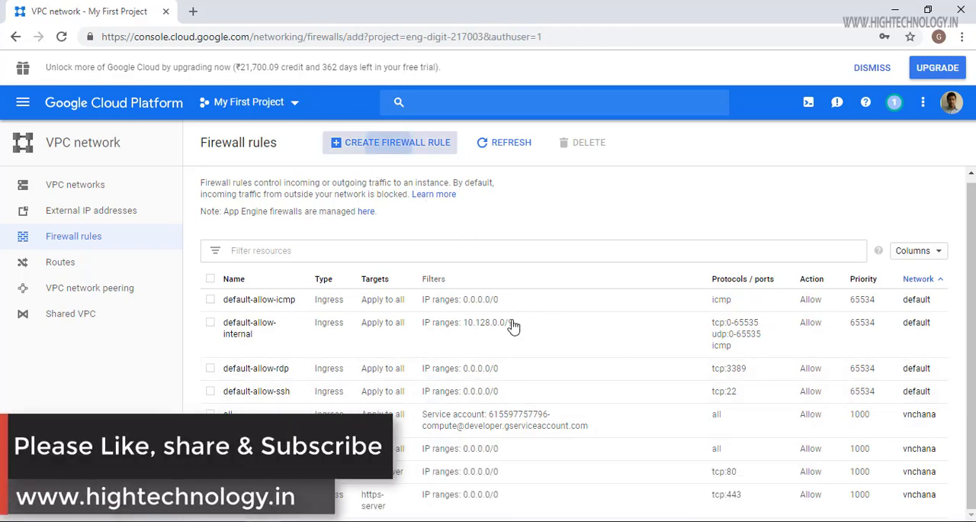
left_click(390, 142)
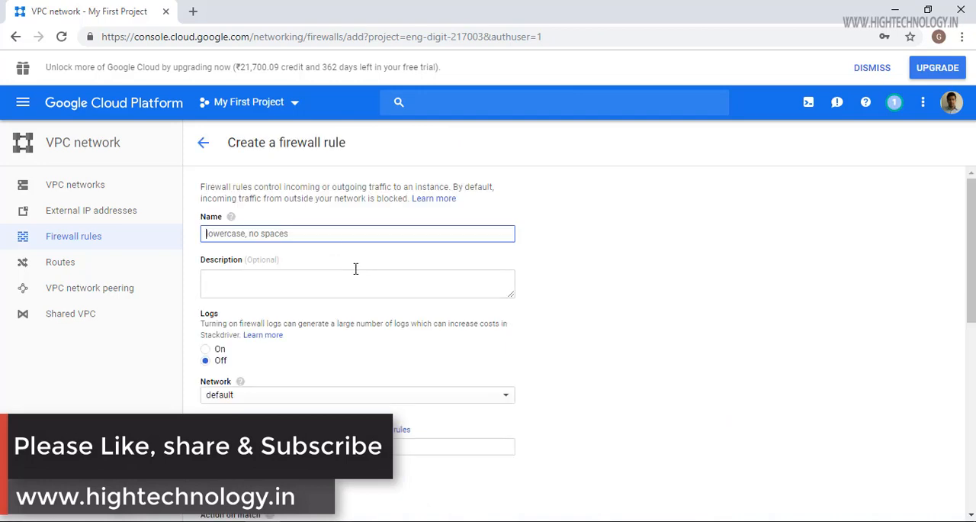